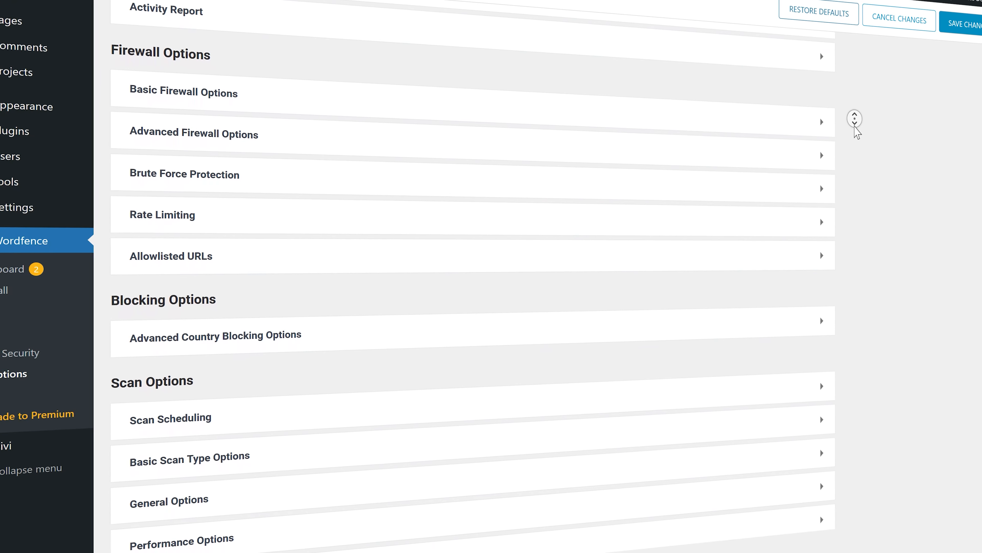
- Scroll through the Wordfence All Options sections before heading to the login screen
scroll(down, 3)
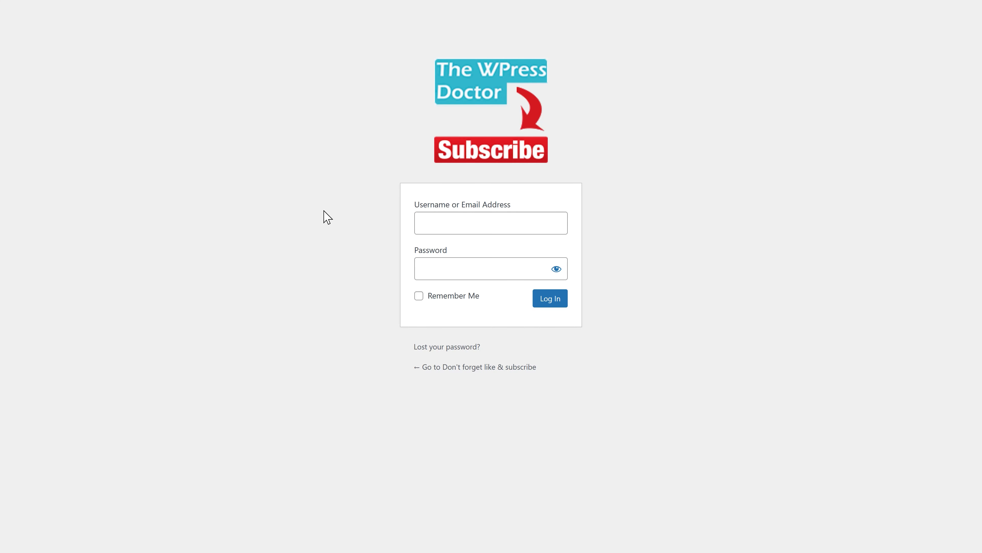
- Log in, search 'wordfence' in Add Plugins, install and activate it, then start getting a license
click(549, 297)
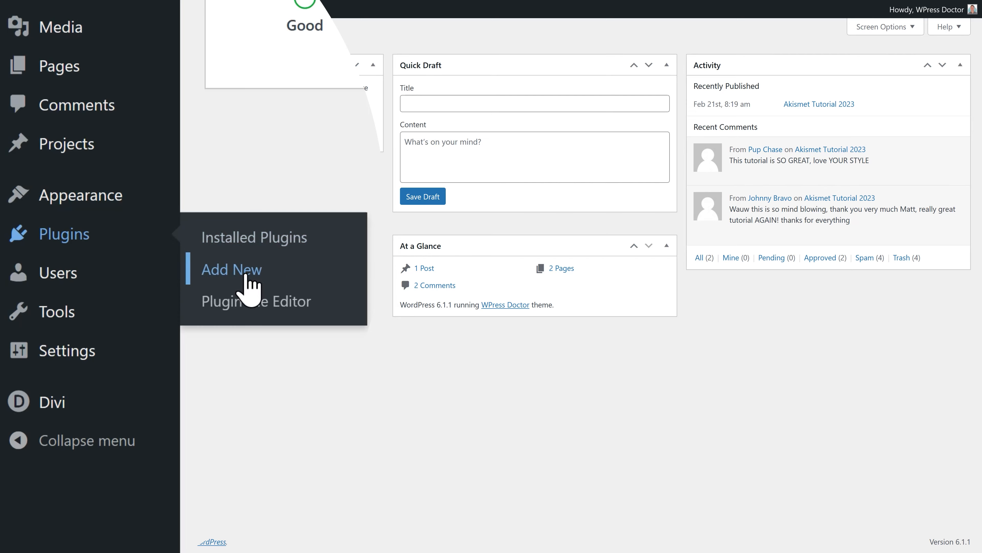
click(230, 269)
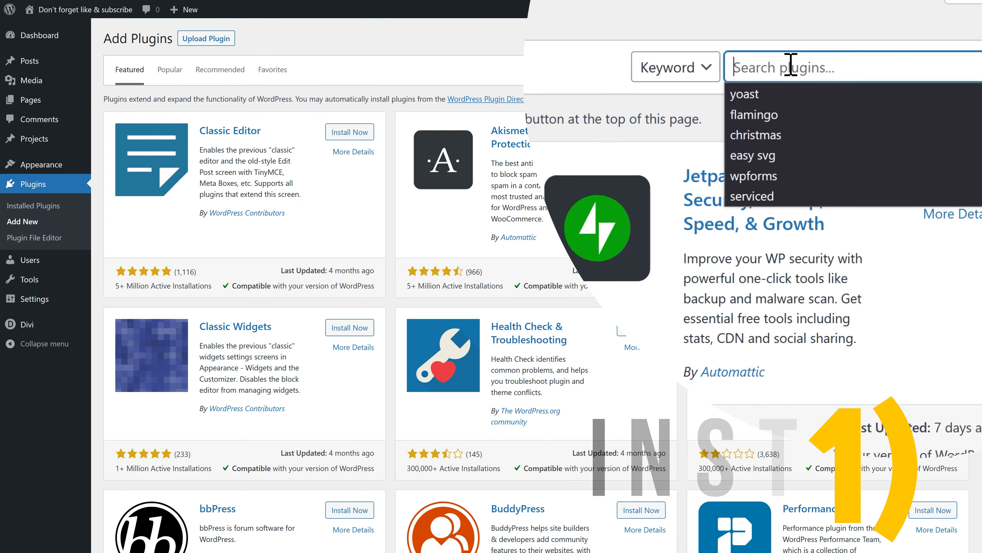
text(wordfence)
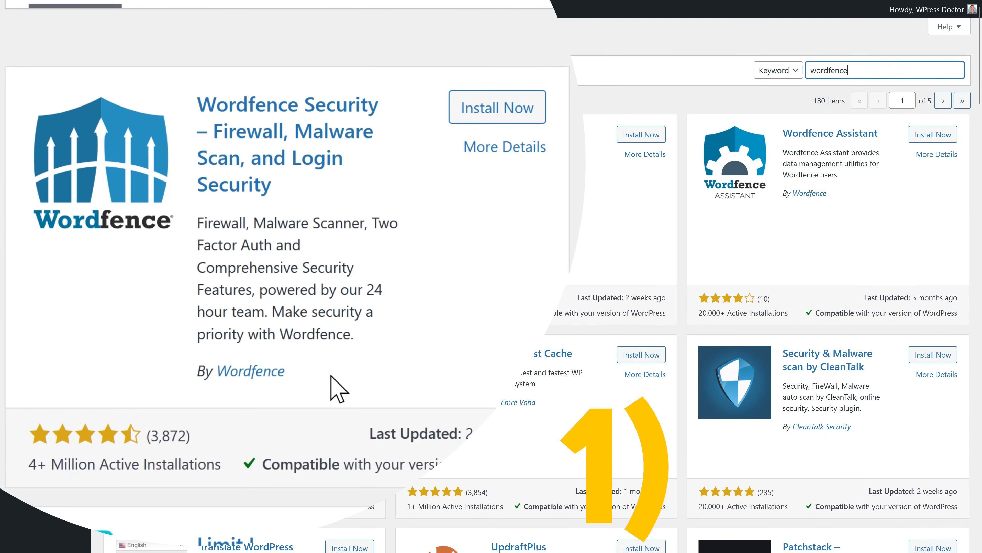
click(497, 107)
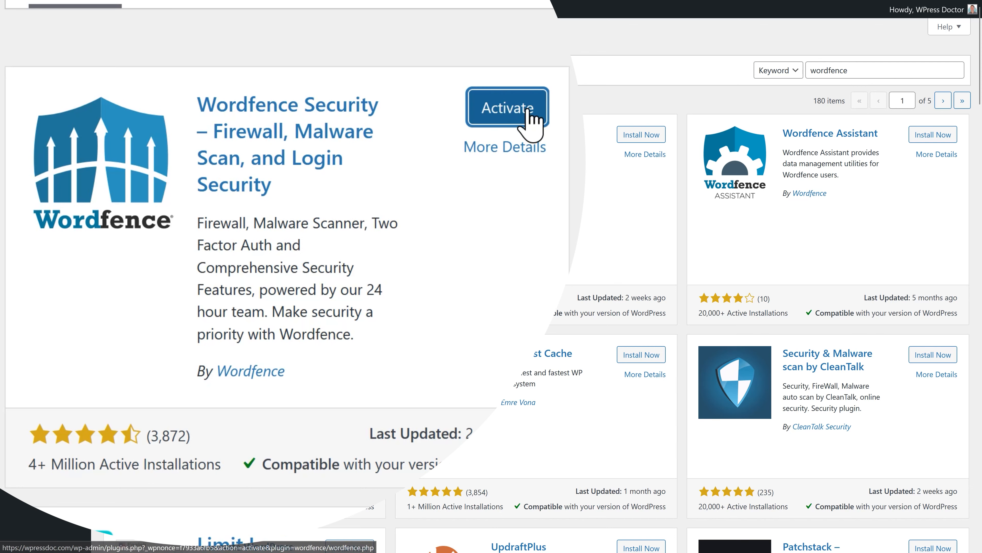
click(506, 108)
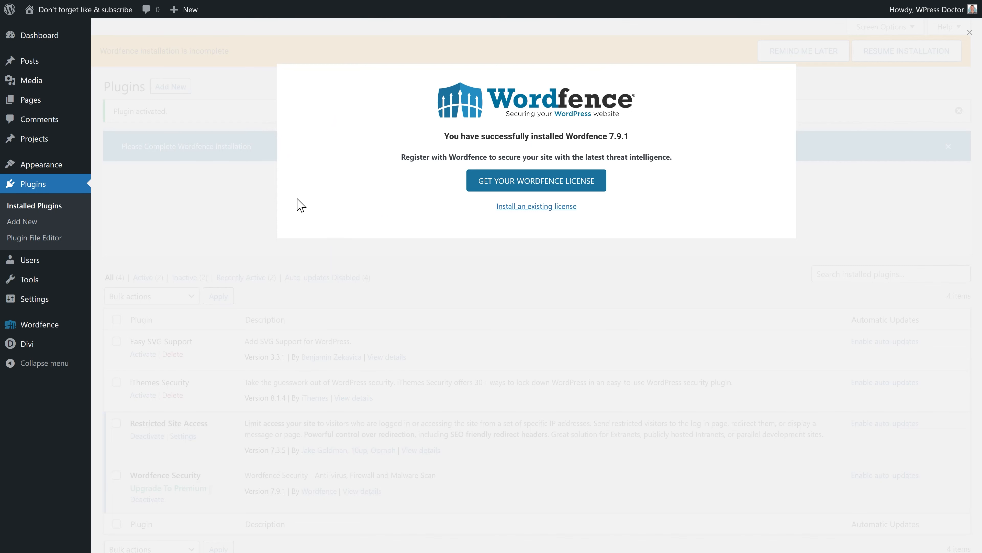
mouse_move(574, 194)
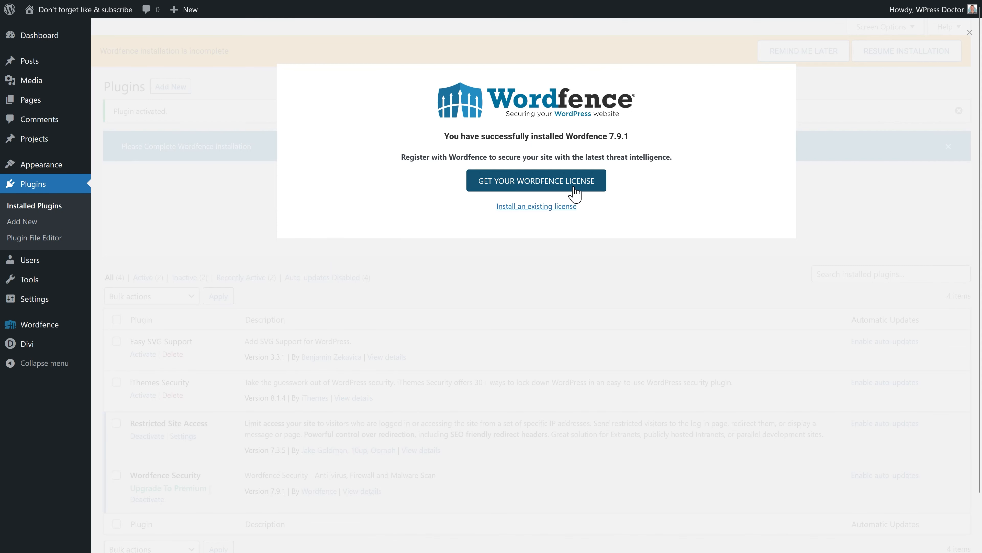
click(537, 180)
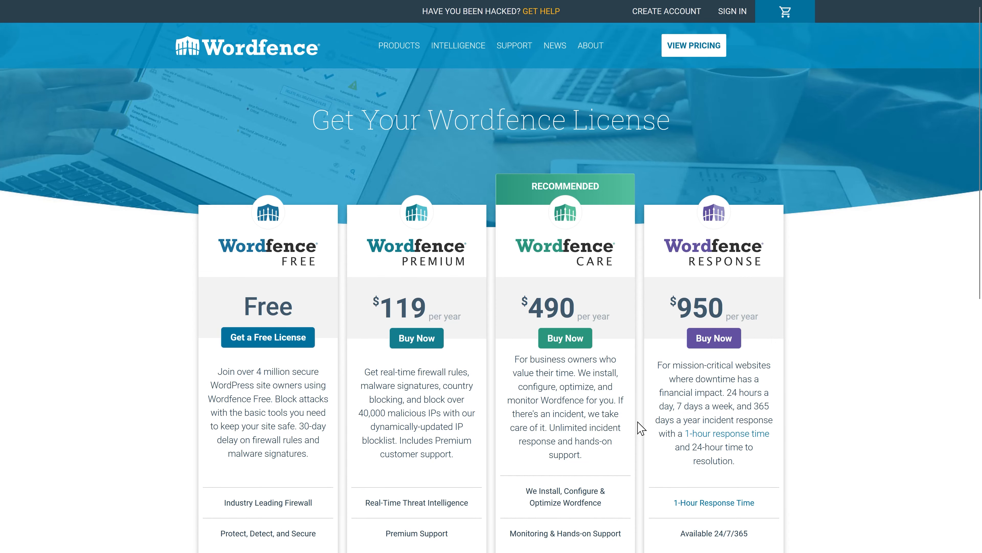
mouse_move(268, 337)
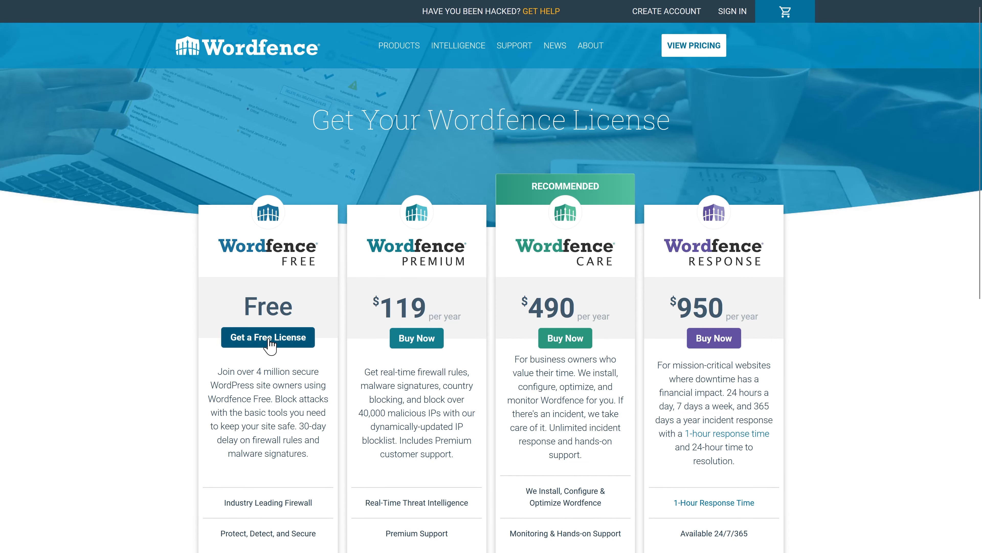
- Register a free license with 30-day wait, the saved email, no email alerts, and terms accepted
click(267, 337)
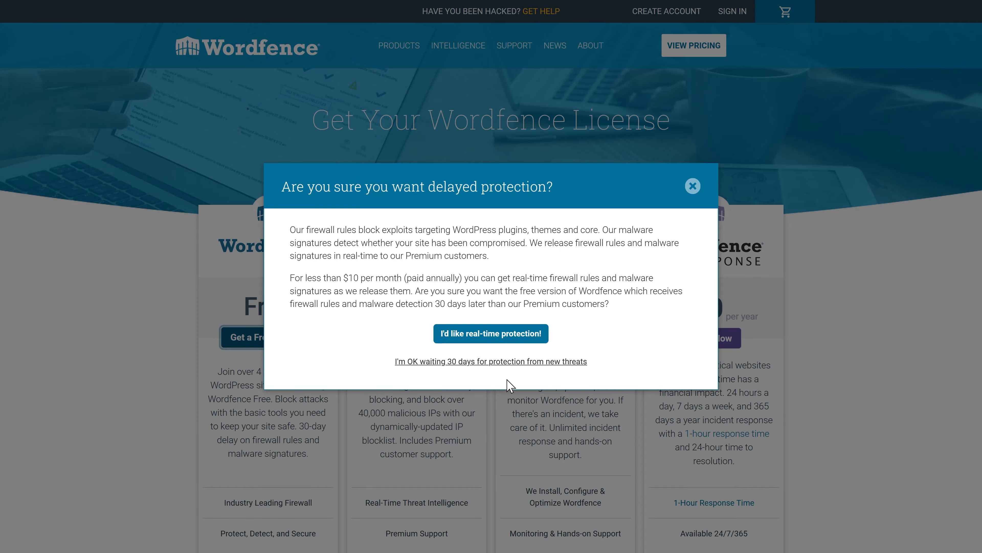
click(491, 360)
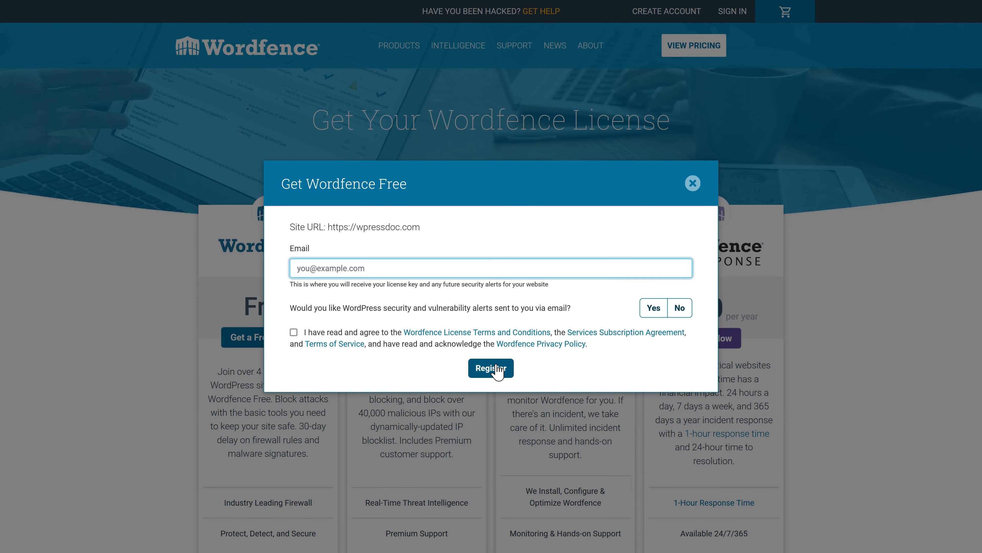
text(th)
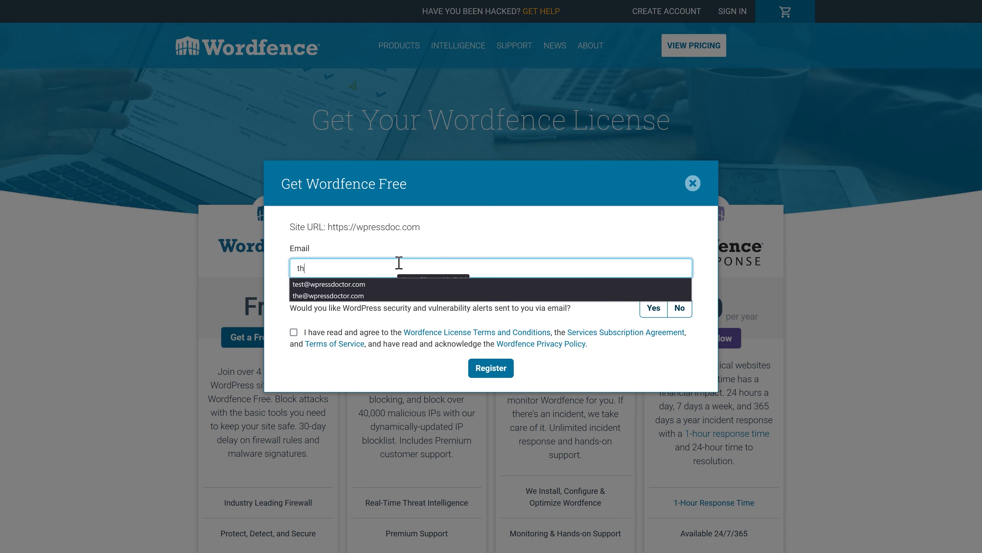
click(328, 295)
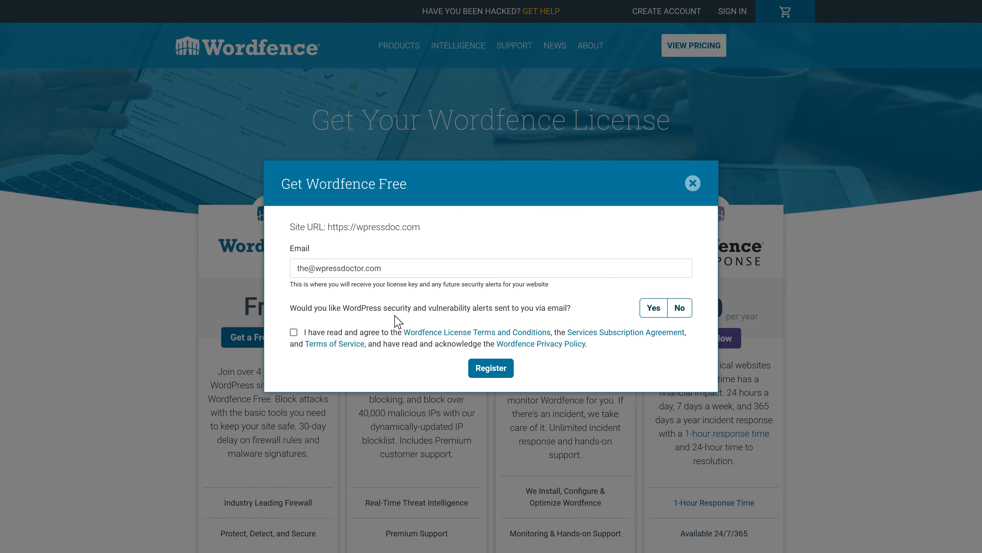
click(293, 332)
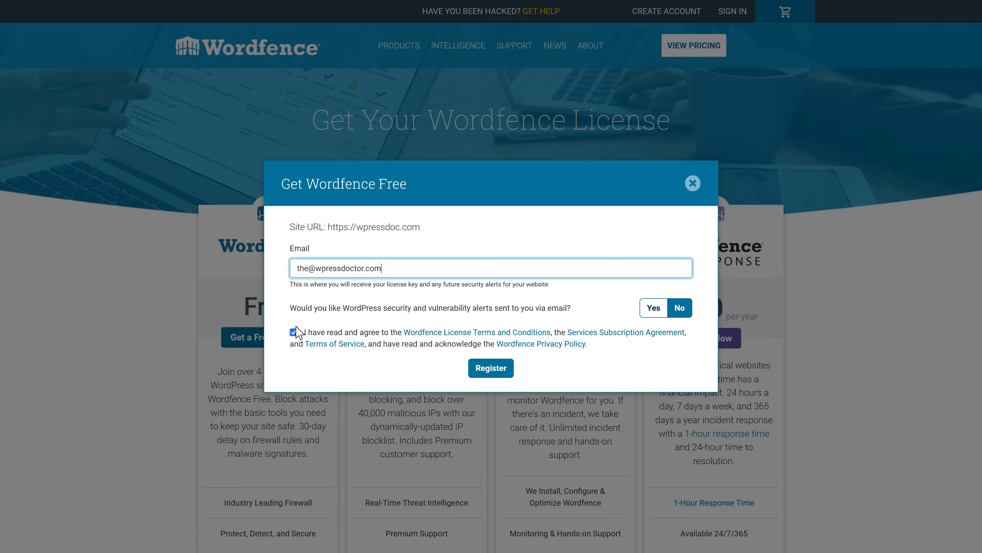
click(491, 368)
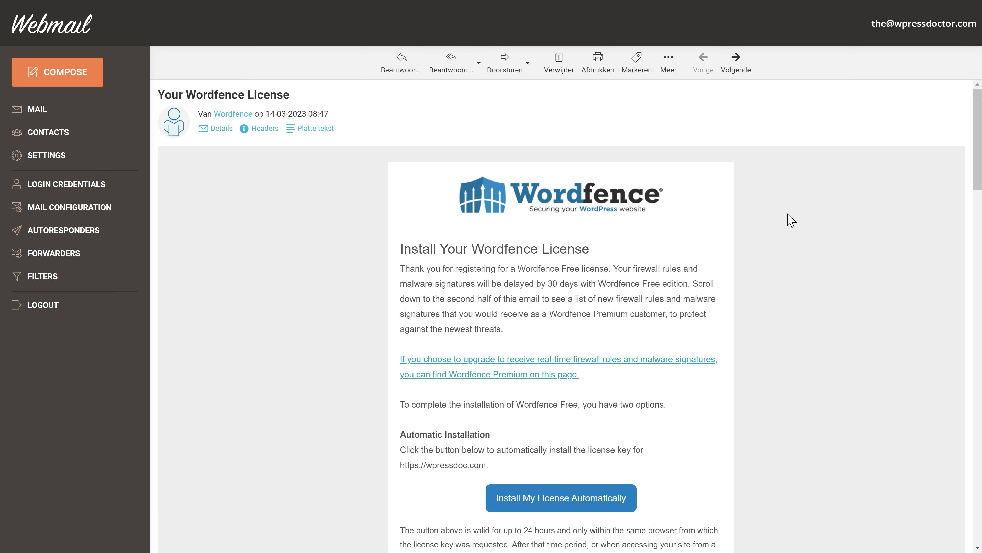
mouse_move(780, 276)
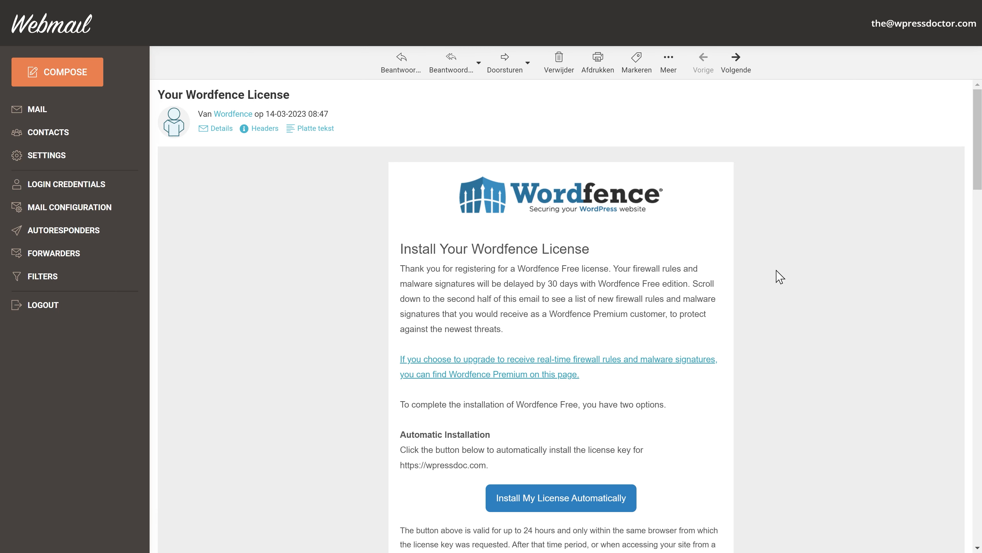
- From the Wordfence license email, choose to install the license automatically on the site
scroll(down, 3)
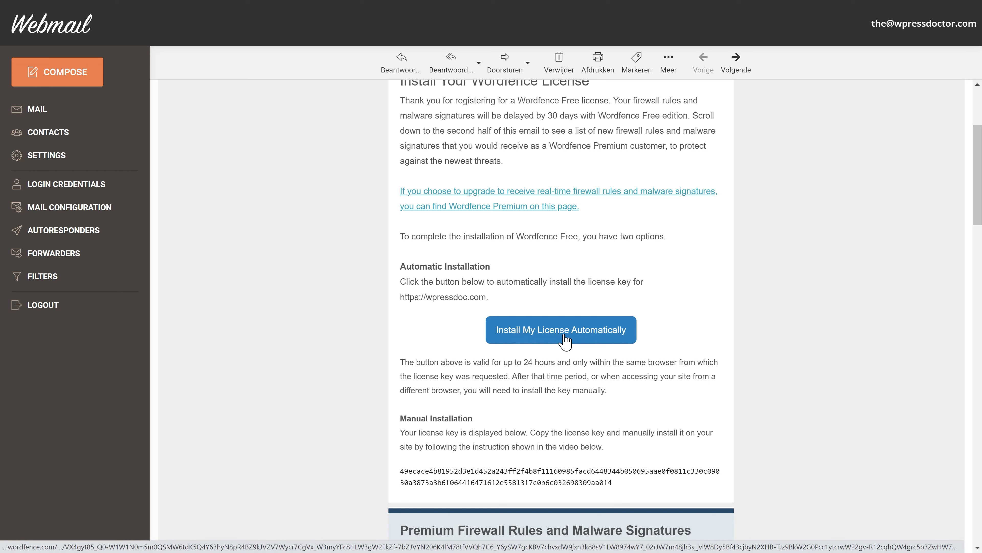
click(560, 329)
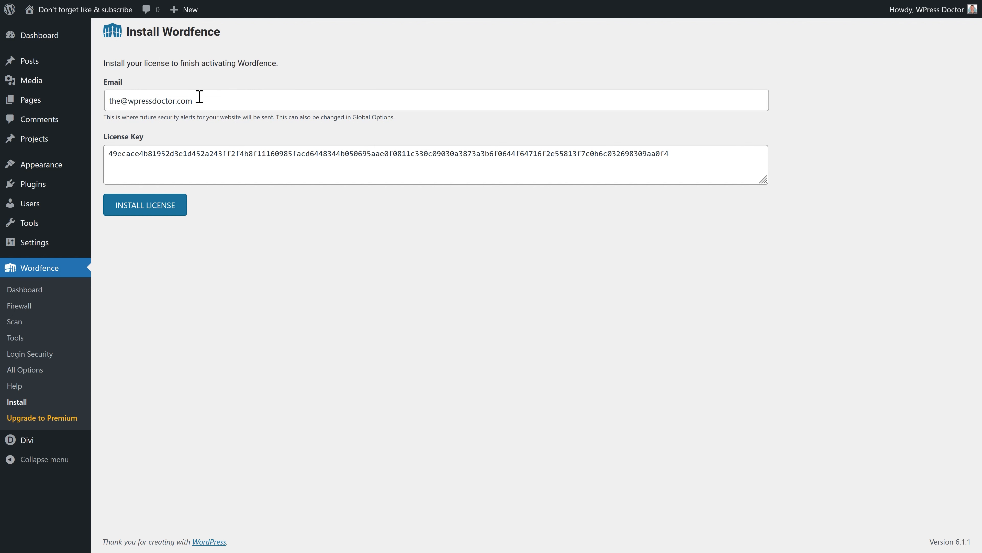
mouse_move(211, 262)
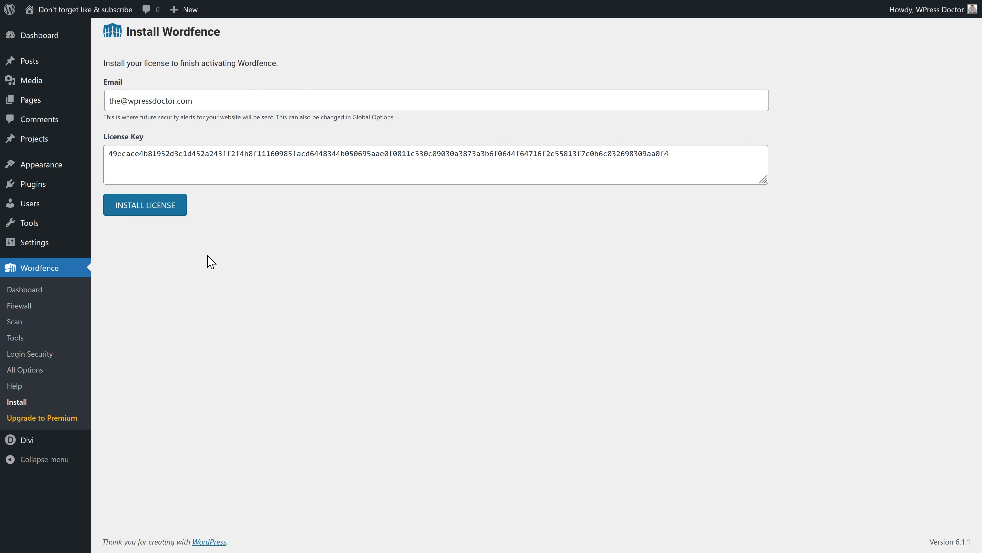
mouse_move(145, 213)
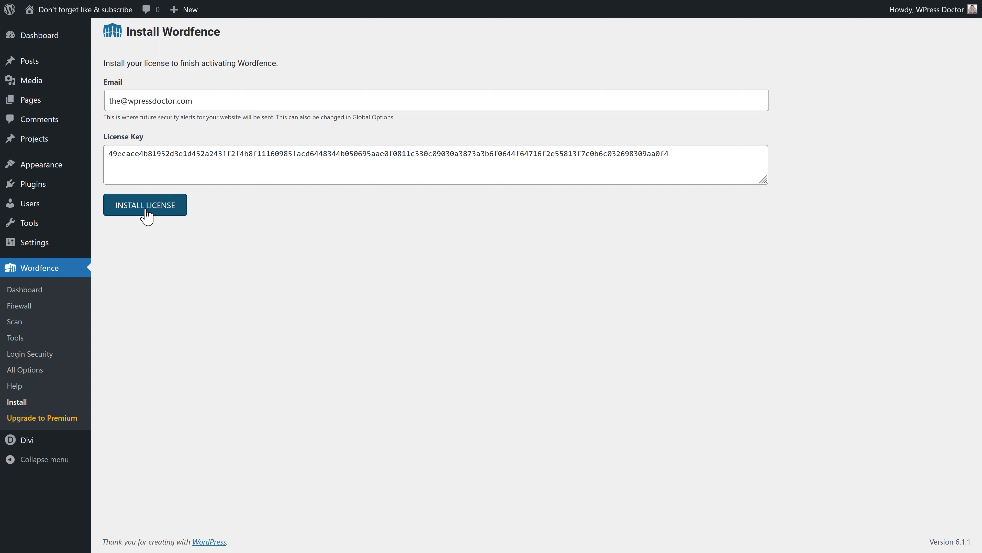
- Install the free license, continue to the dashboard, and dismiss the tour and firewall reminder
click(145, 204)
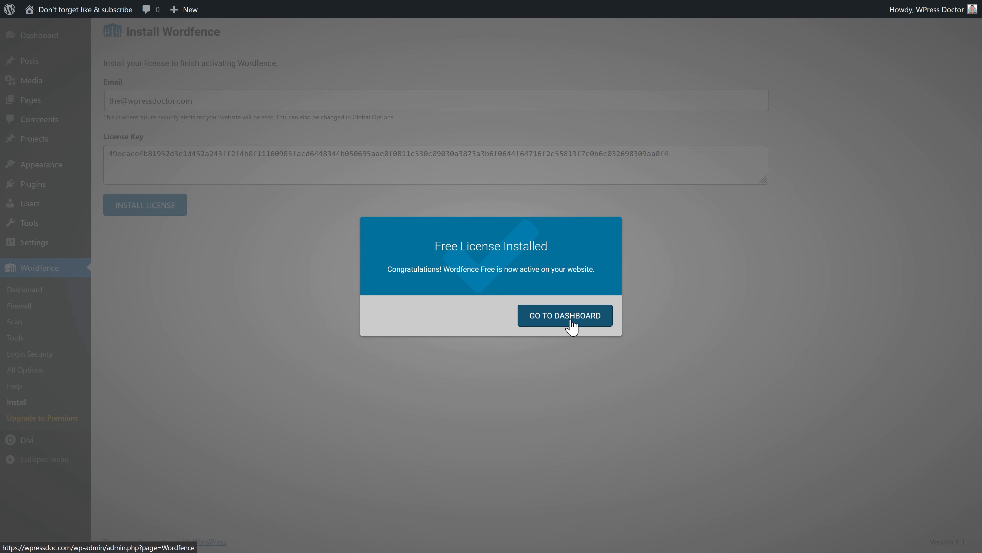
click(564, 315)
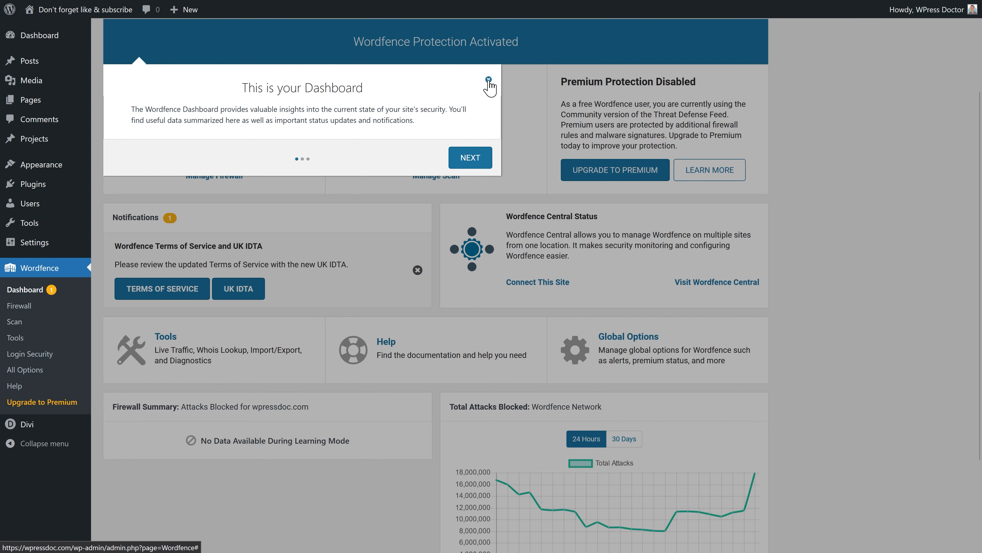
click(491, 83)
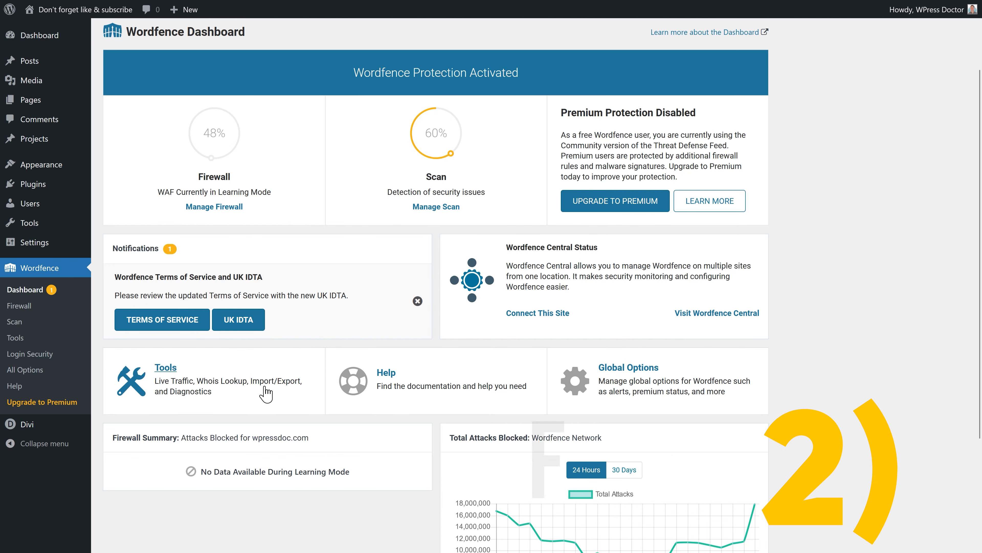
mouse_move(293, 388)
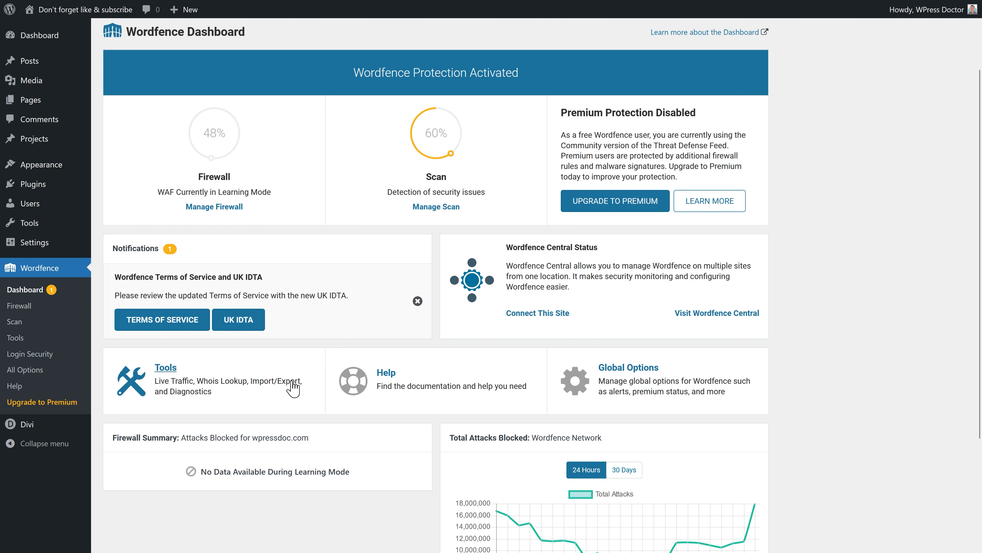
mouse_move(859, 243)
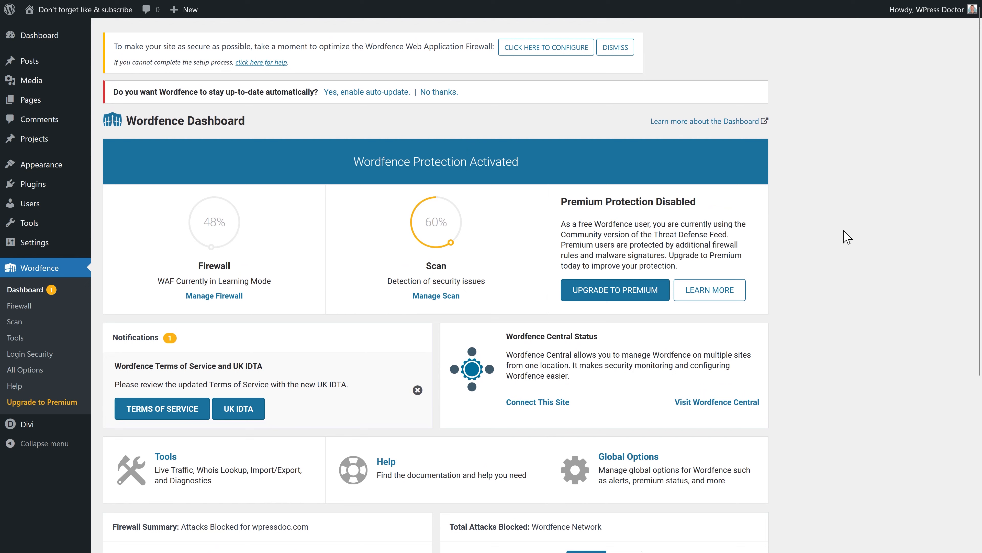
mouse_move(615, 47)
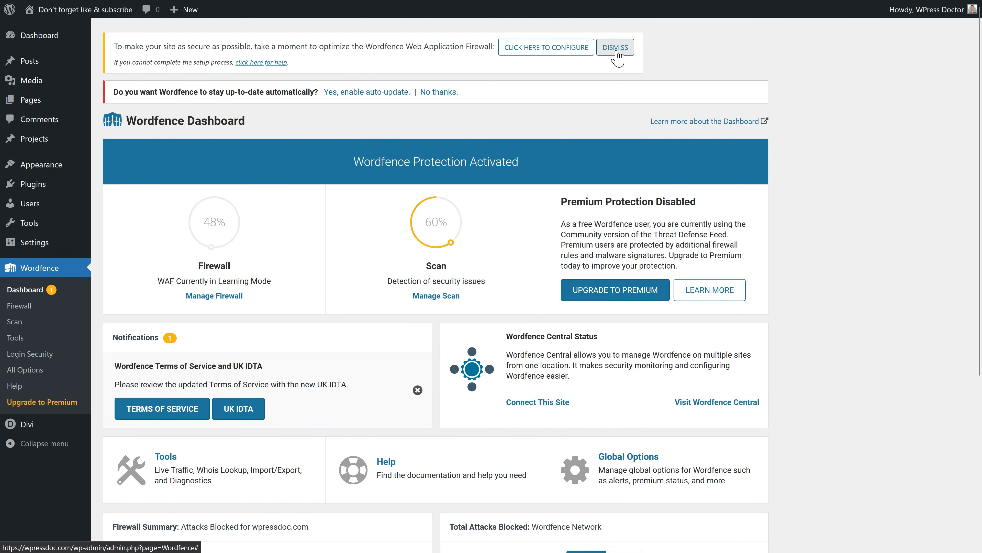
click(614, 47)
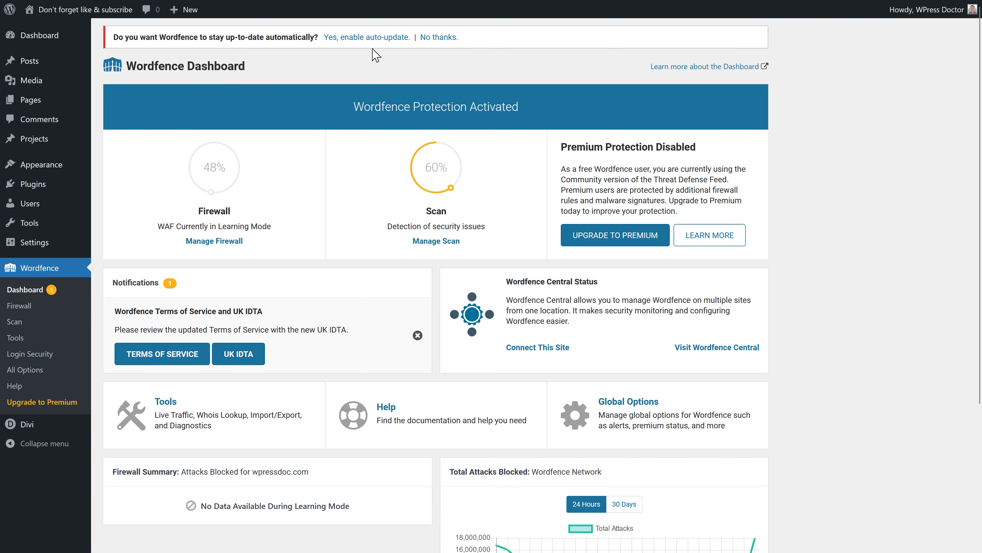
click(439, 38)
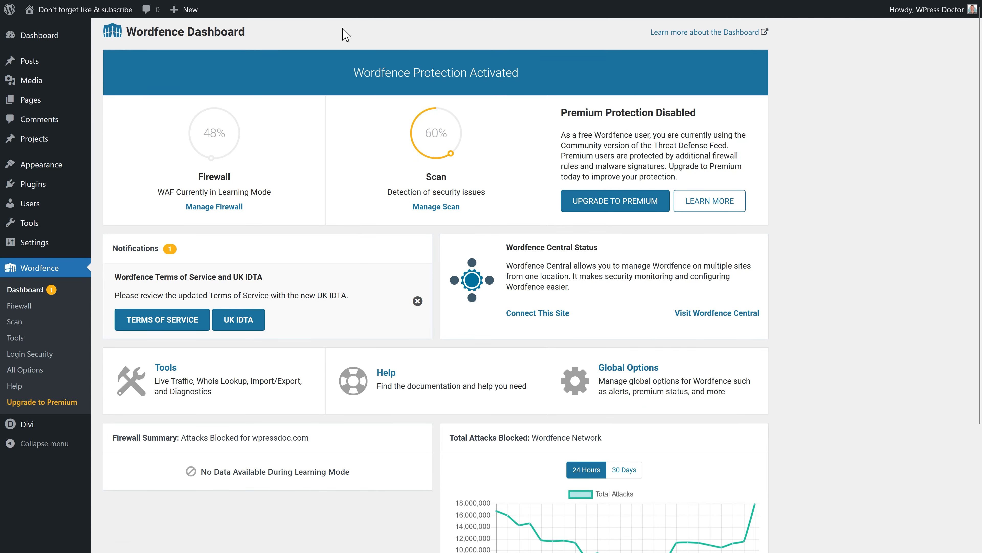
mouse_move(15, 338)
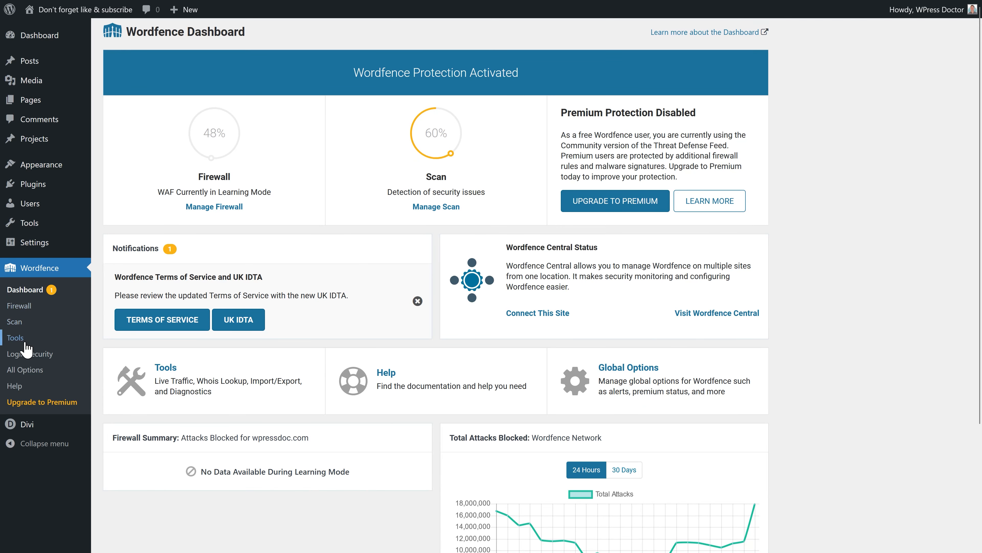
mouse_move(47, 295)
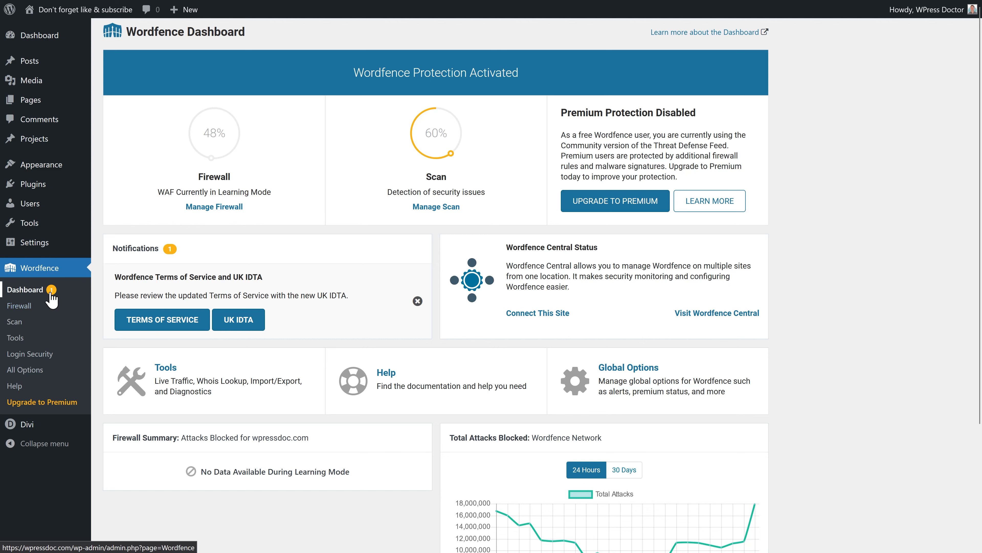
- Open the Firewall page, close its tour, check the Blocking tab shows no blocks, and return
click(19, 306)
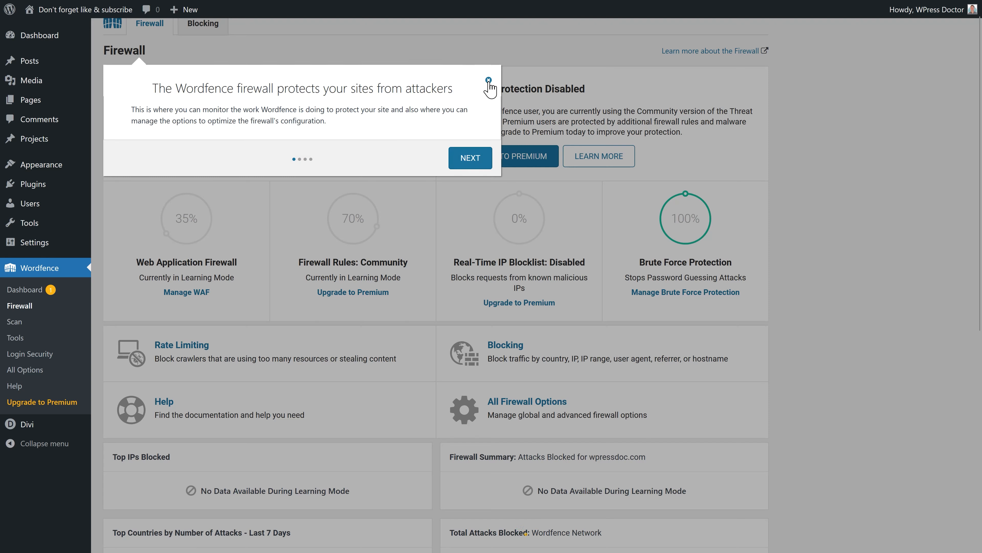
click(489, 80)
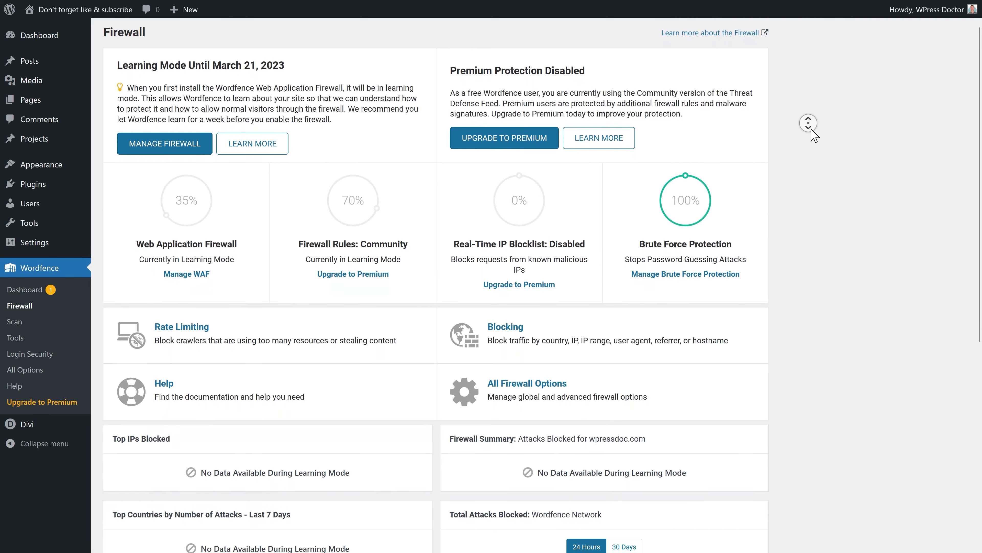
scroll(down, 3)
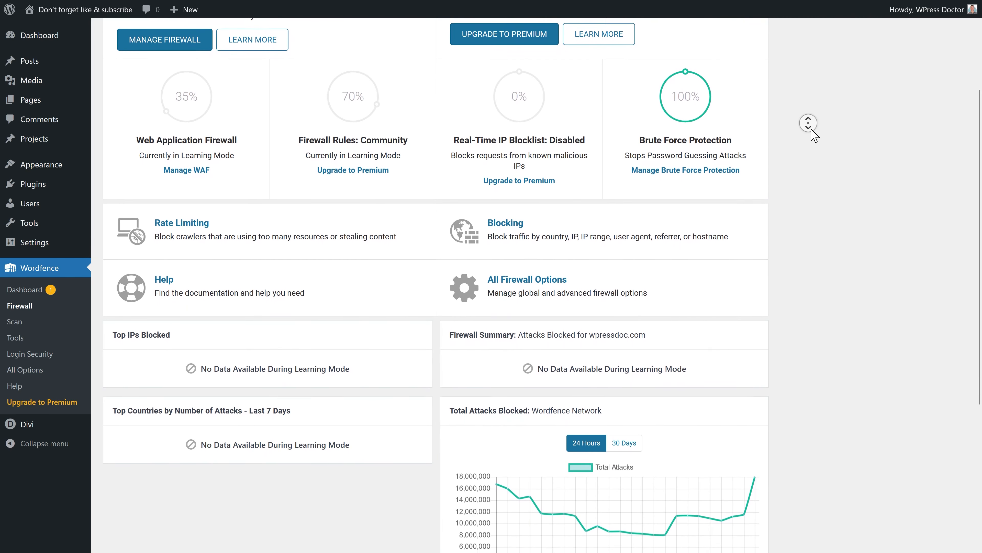
scroll(up, 3)
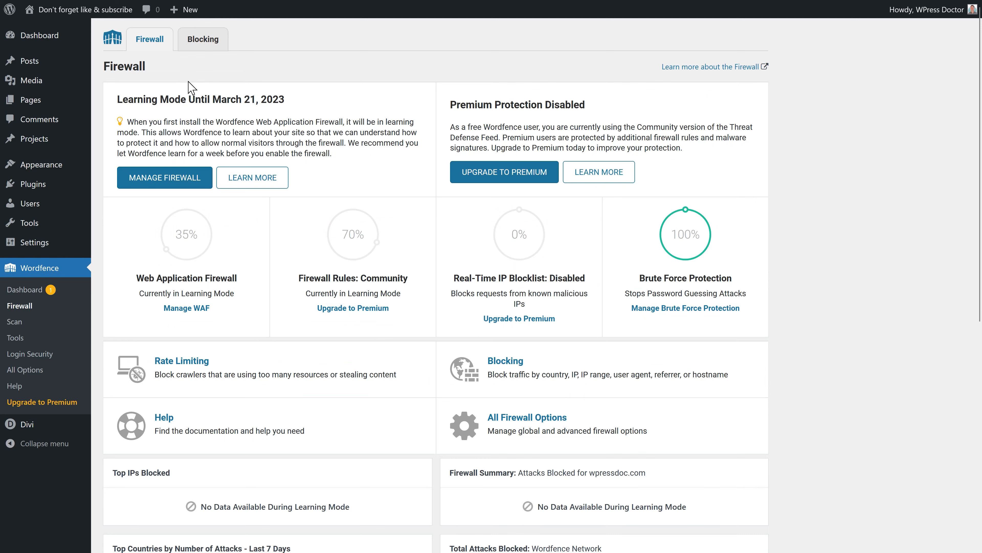
click(202, 39)
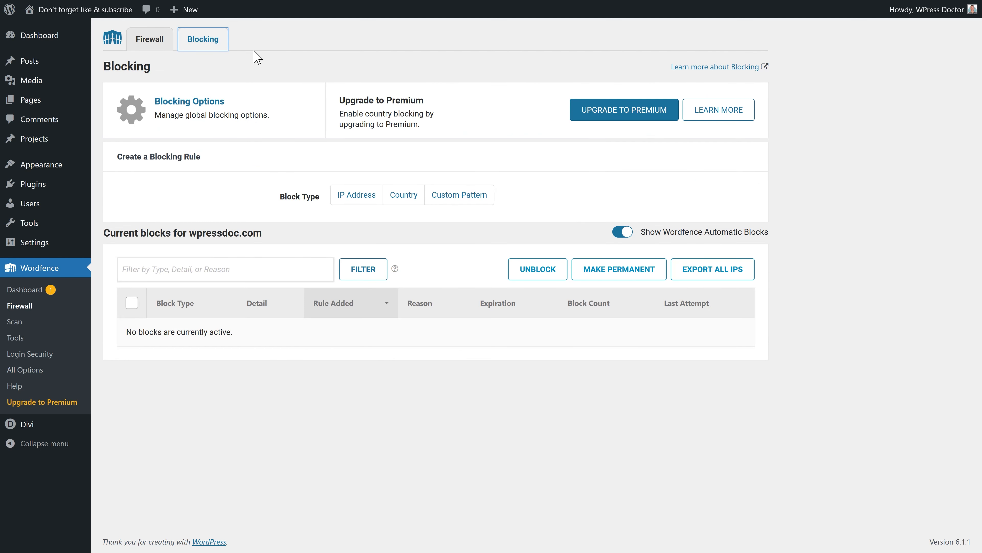
mouse_move(215, 346)
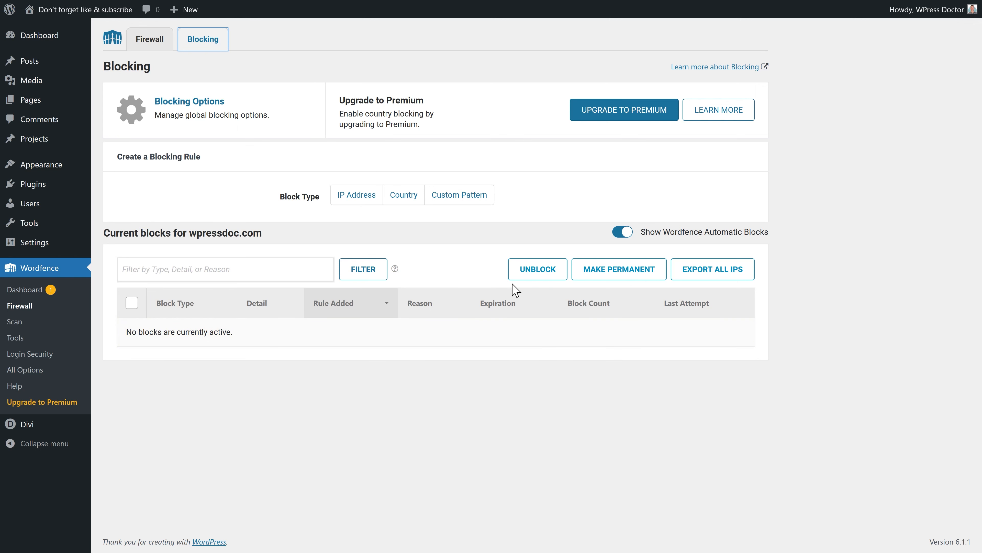
mouse_move(627, 276)
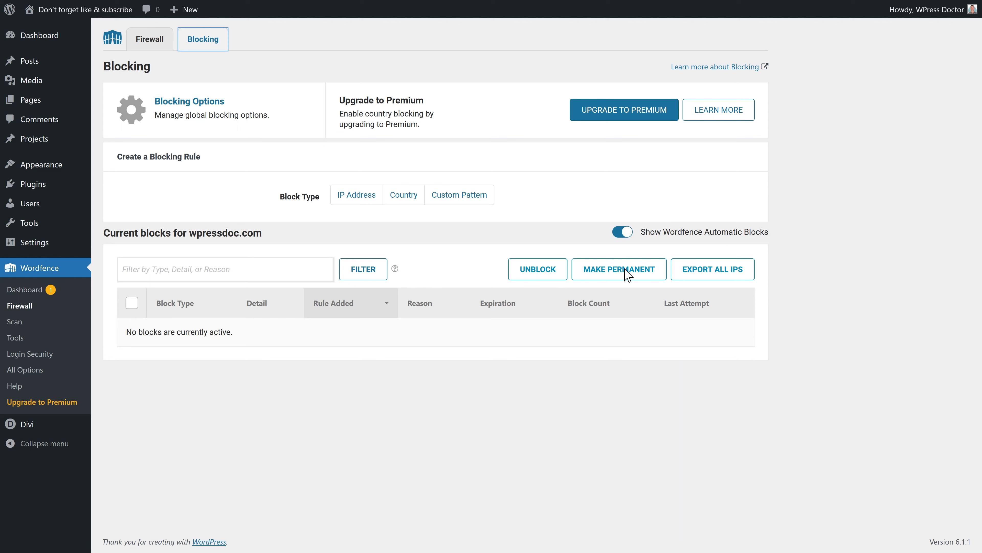
mouse_move(621, 279)
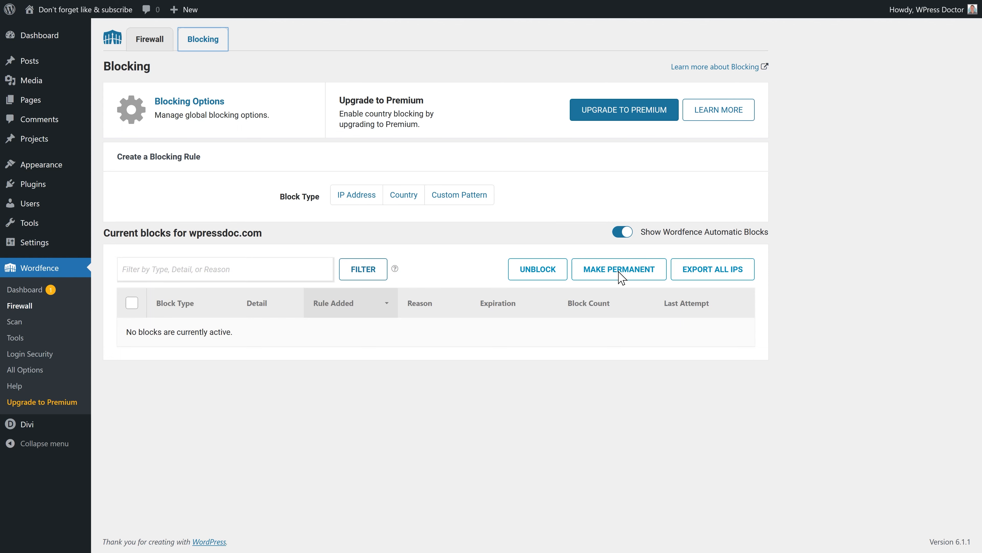
click(149, 39)
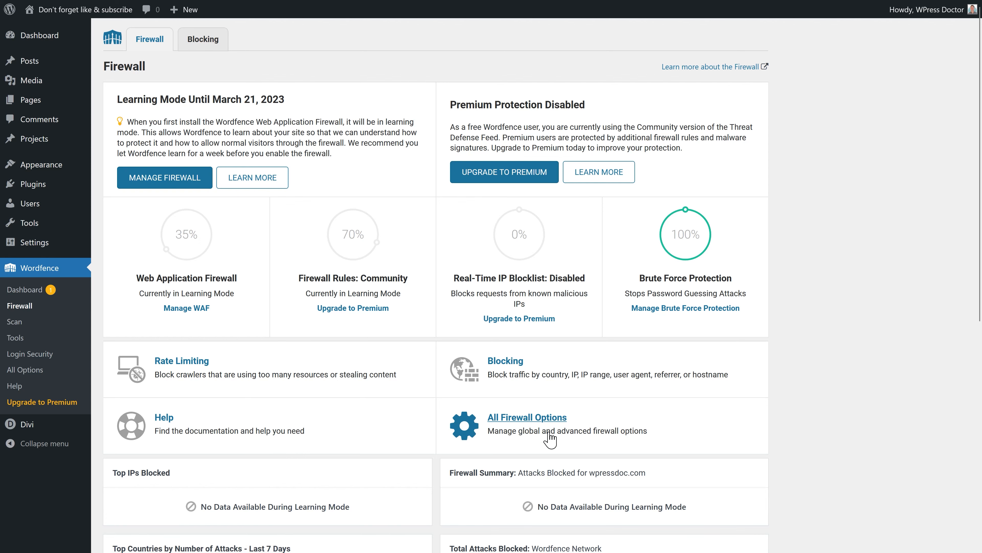
- Open All Firewall Options and start the Optimize the Wordfence Firewall process
click(527, 416)
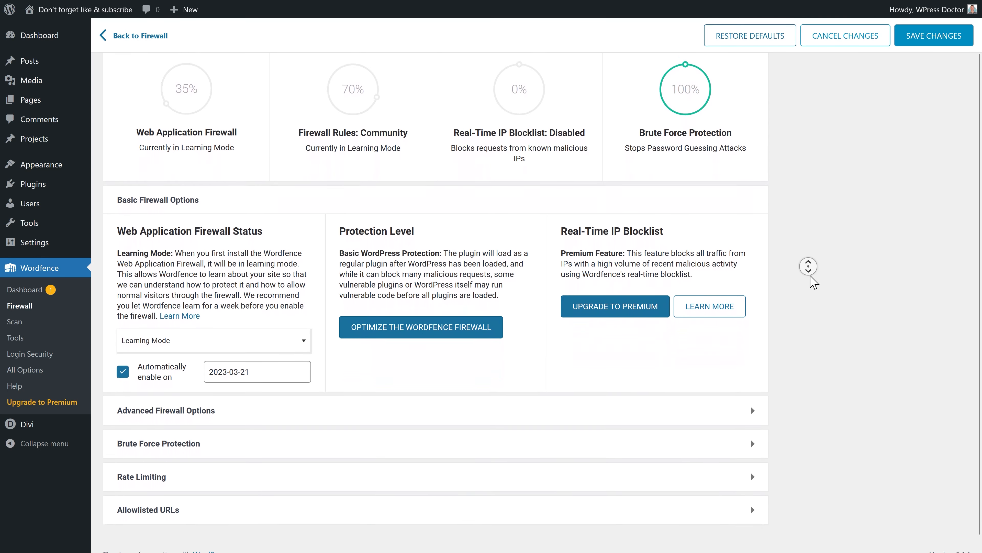
scroll(down, 3)
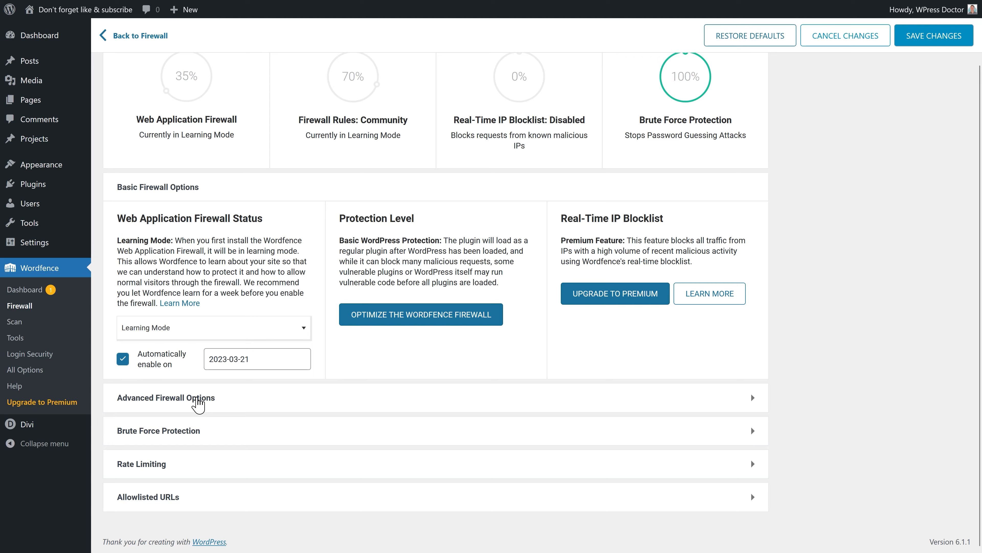
scroll(up, 3)
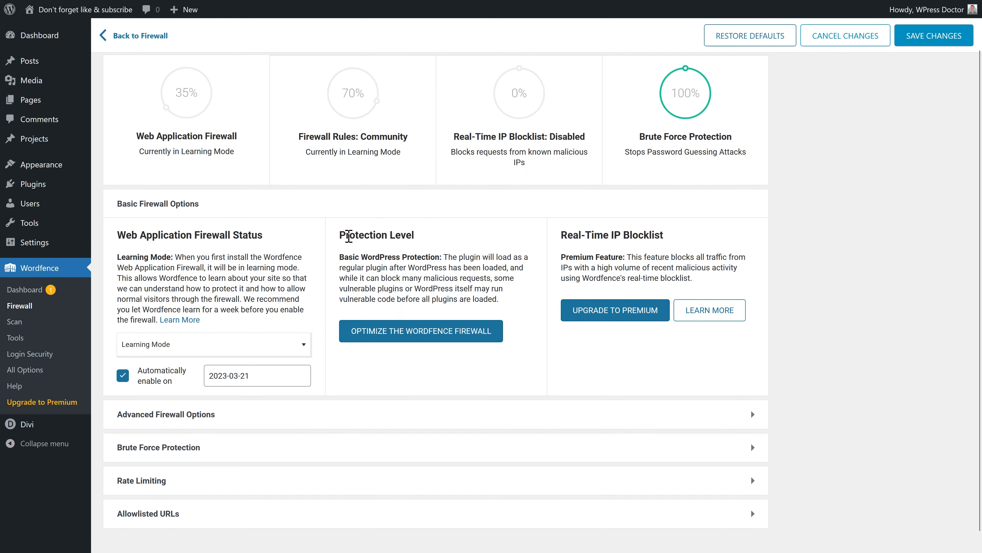
mouse_move(455, 259)
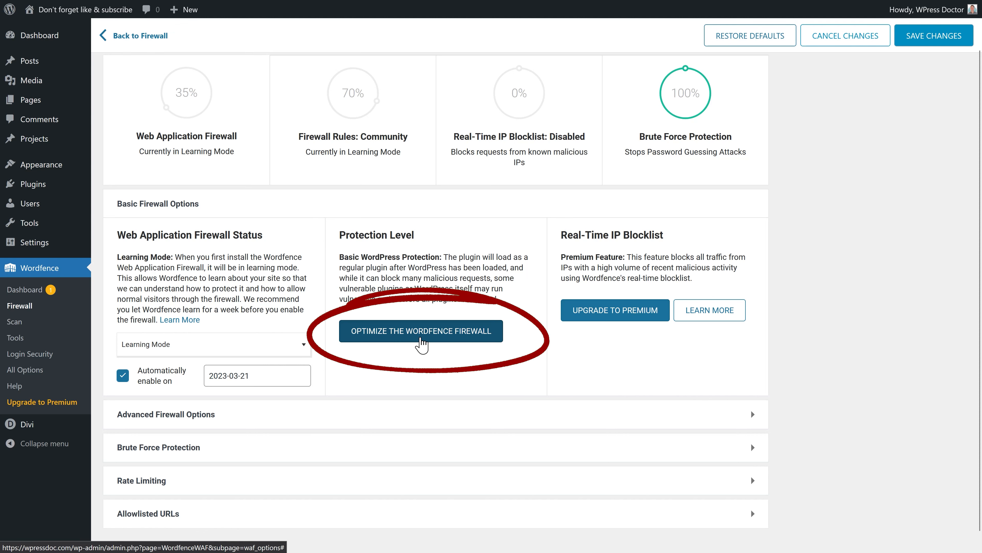
click(421, 331)
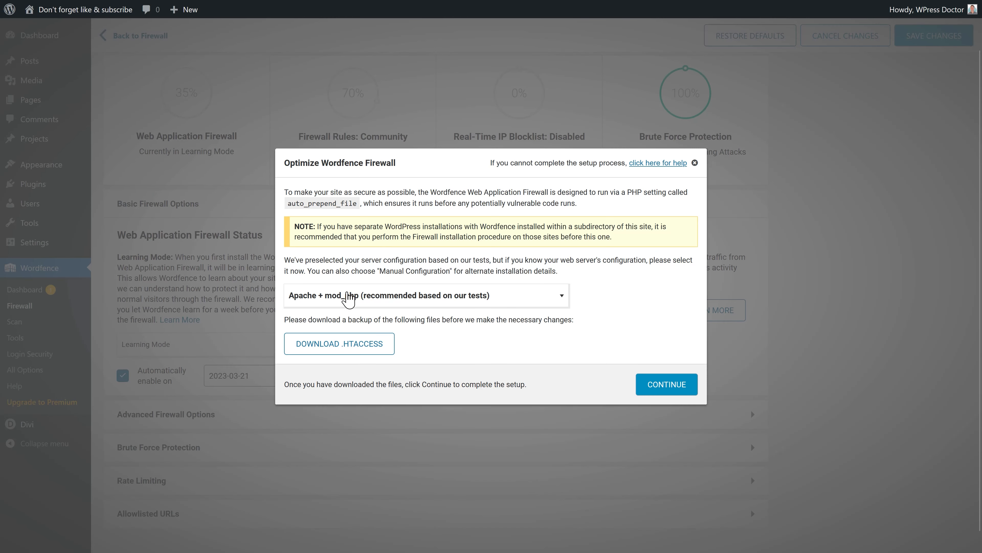
mouse_move(548, 313)
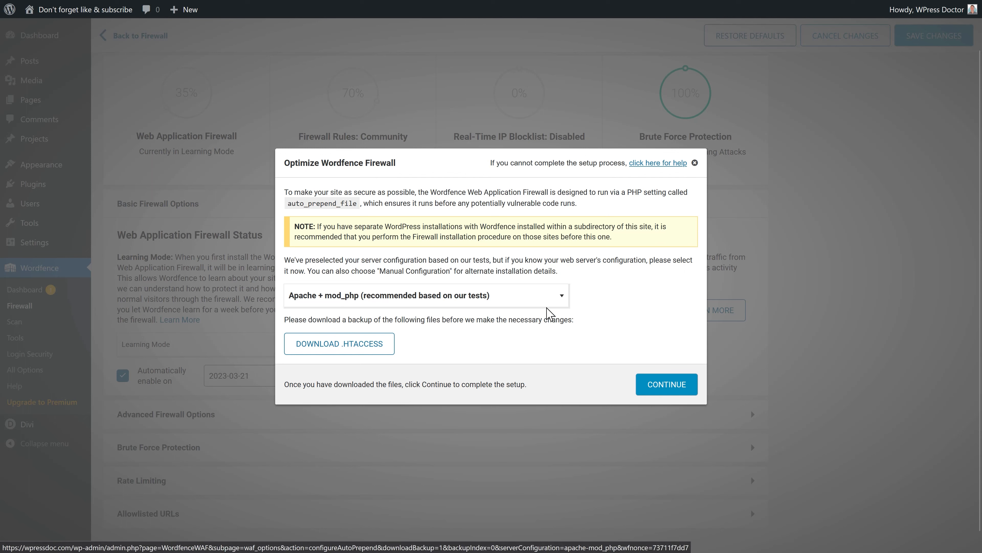
mouse_move(466, 301)
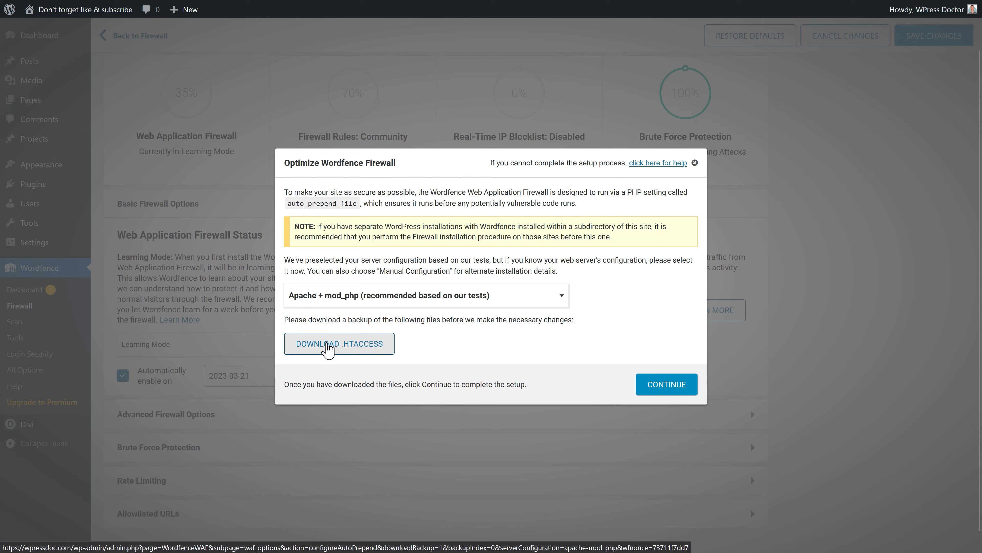
- Download the .htaccess backup, continue the optimization, and close the success dialog
click(339, 344)
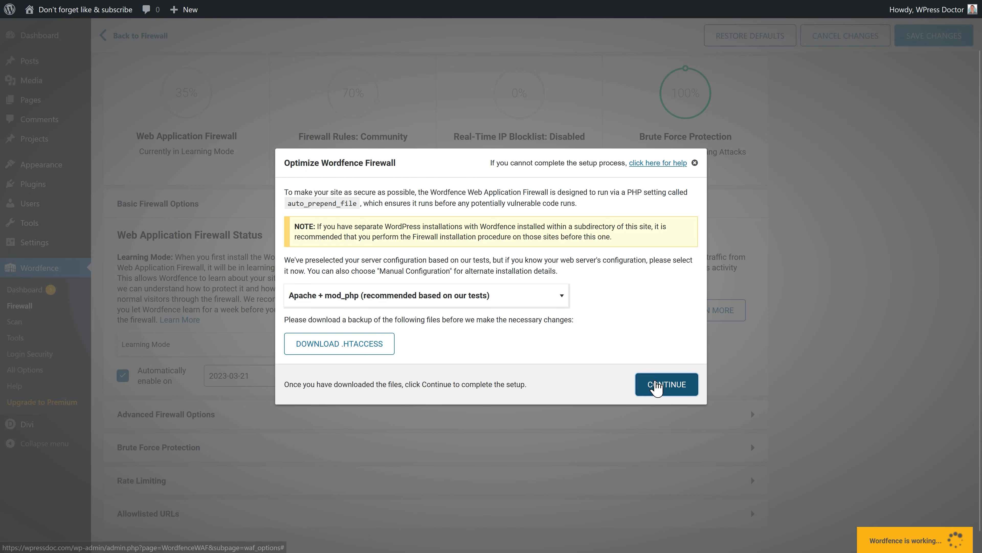
click(666, 384)
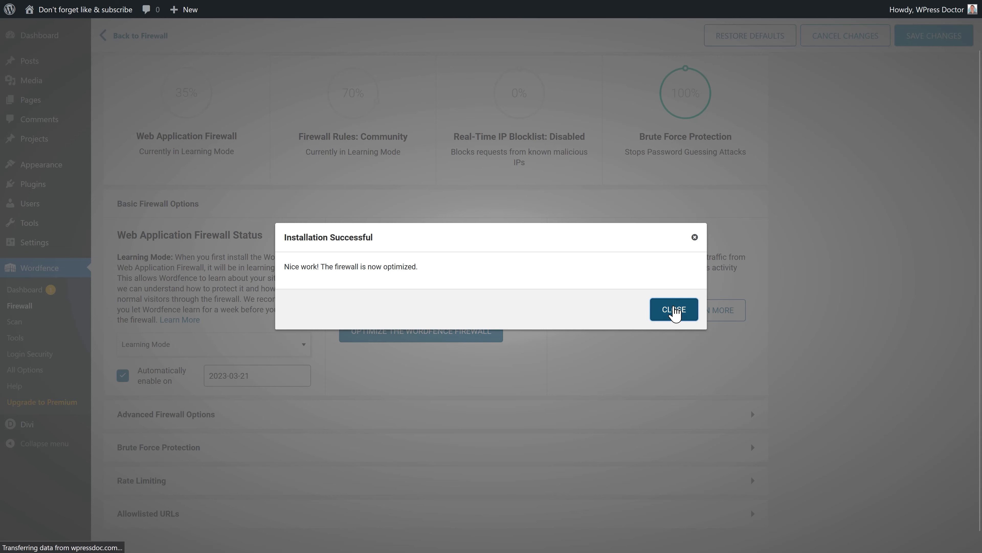
click(673, 309)
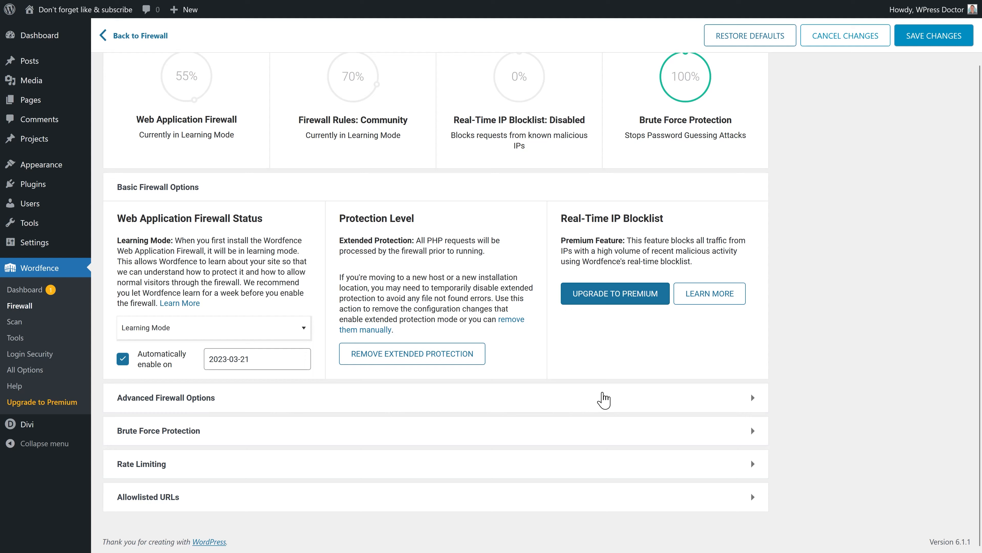
mouse_move(190, 405)
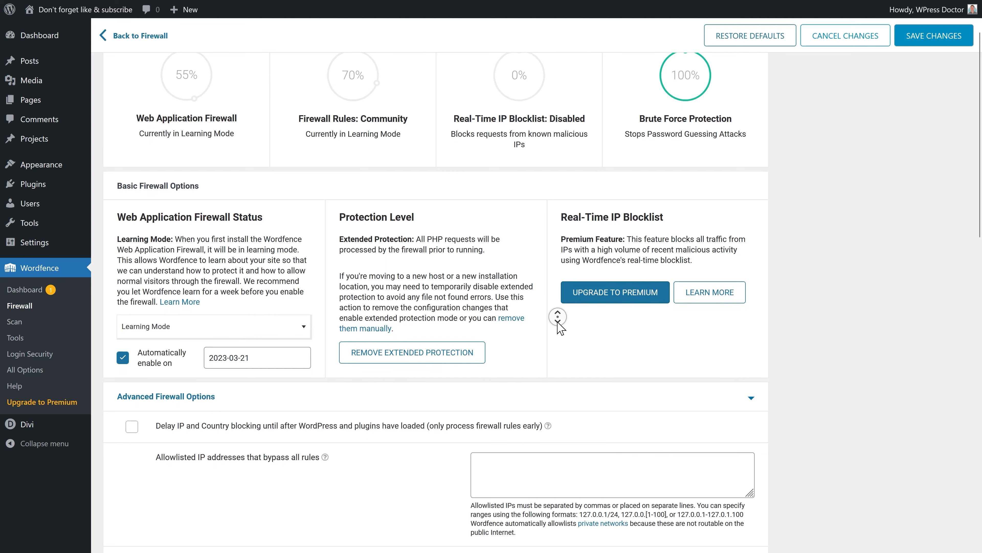
- Read the help on the Delay IP and Country blocking option under Advanced Firewall Options
scroll(down, 3)
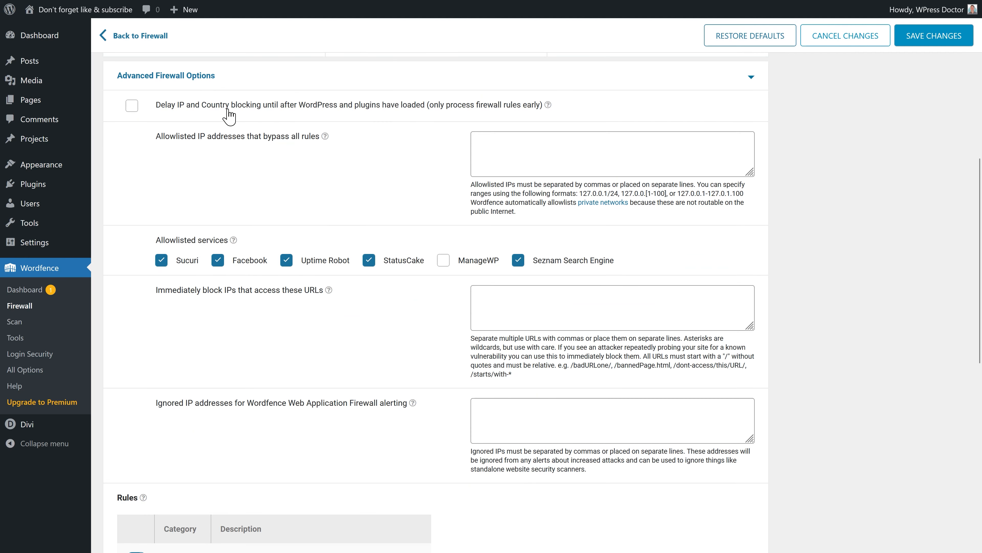
click(547, 104)
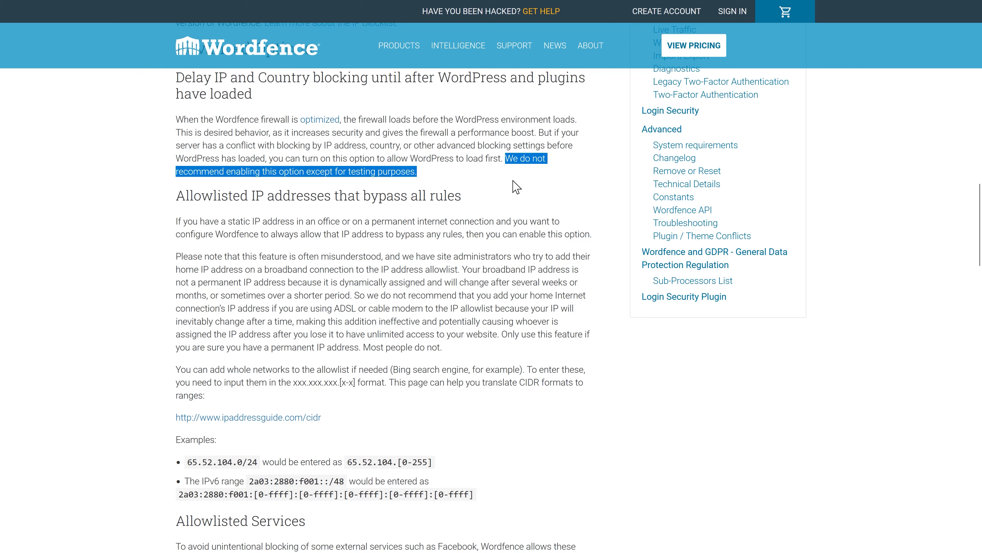
mouse_move(423, 177)
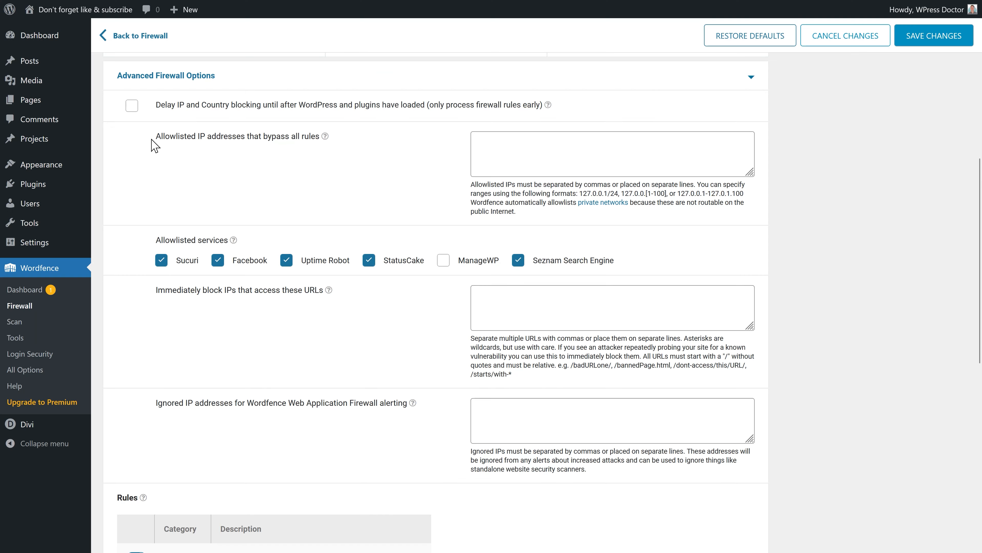
triple_click(238, 136)
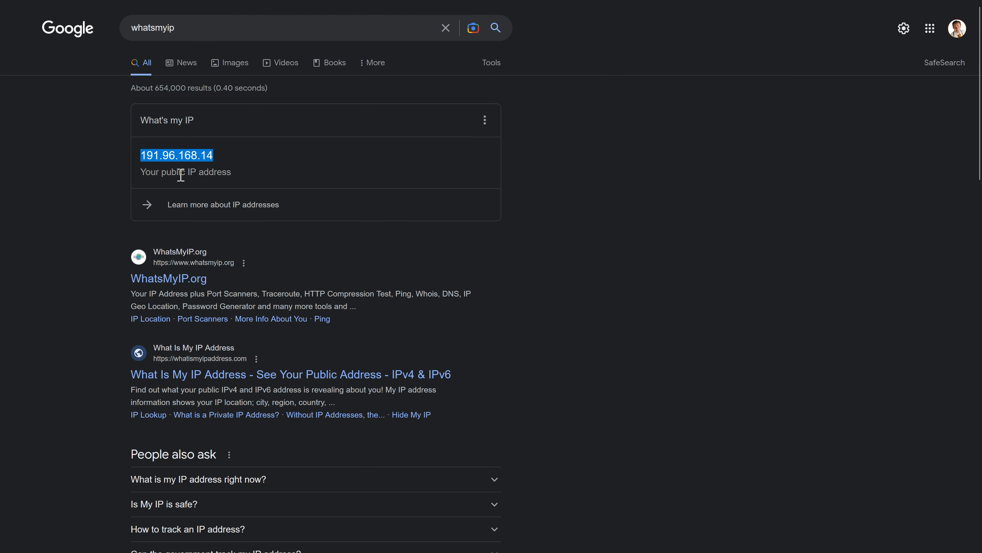
mouse_move(224, 173)
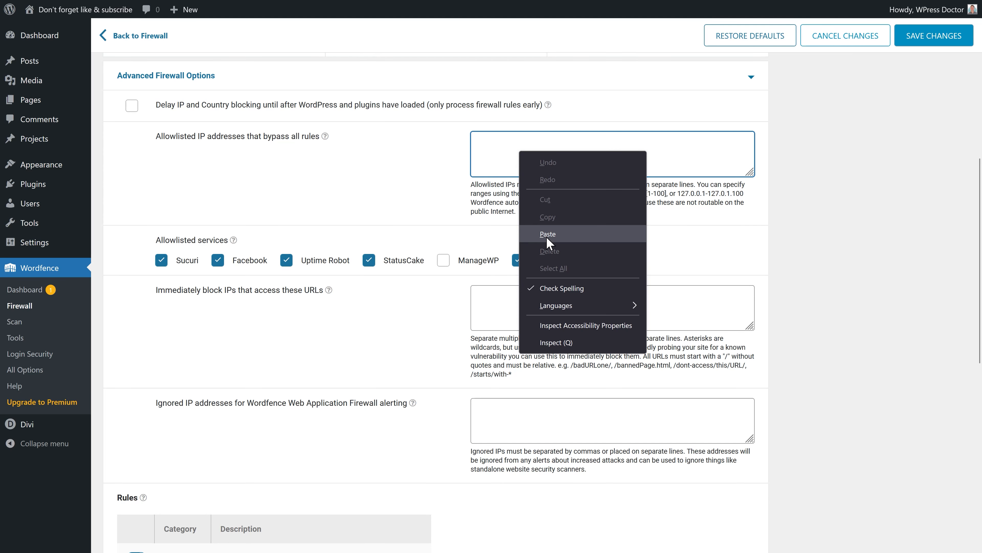
click(547, 234)
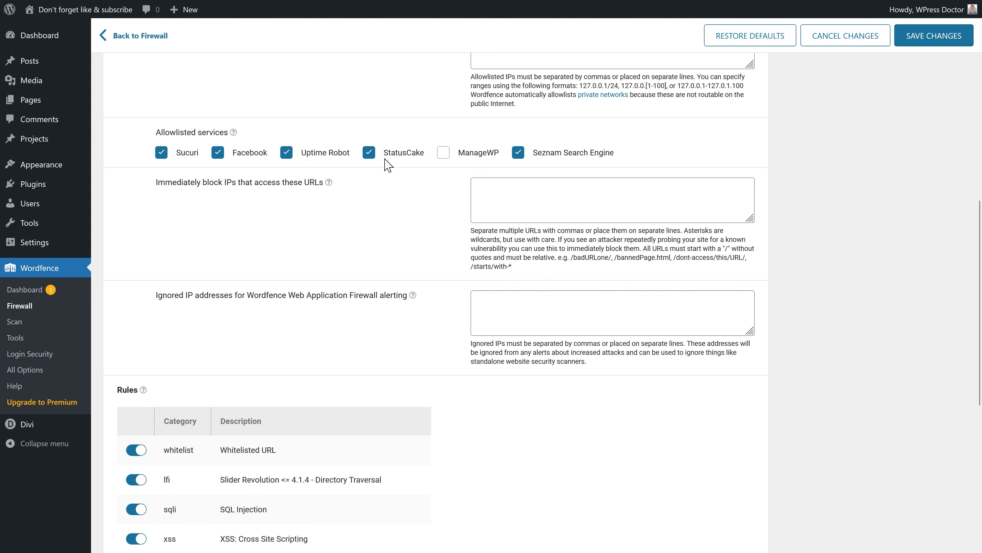
scroll(down, 3)
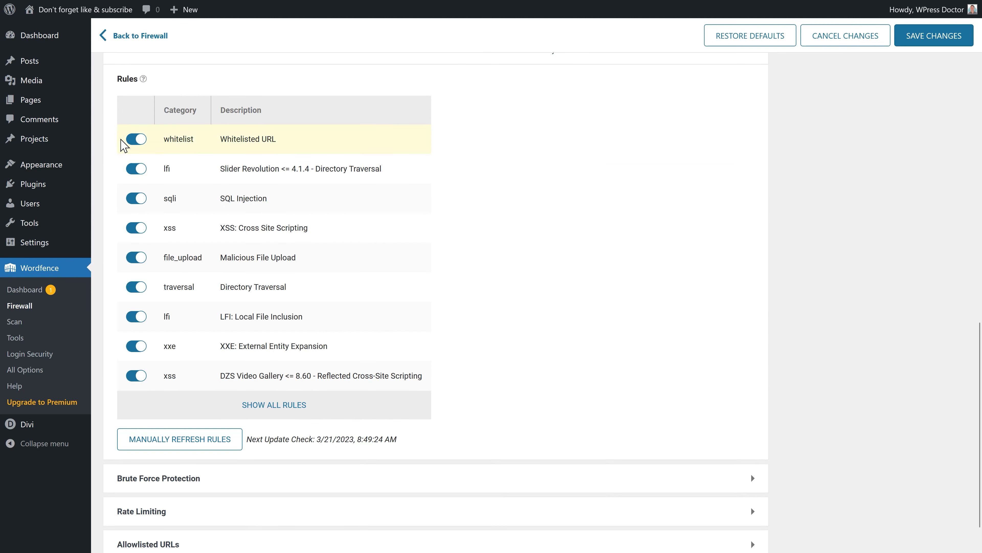
mouse_move(144, 375)
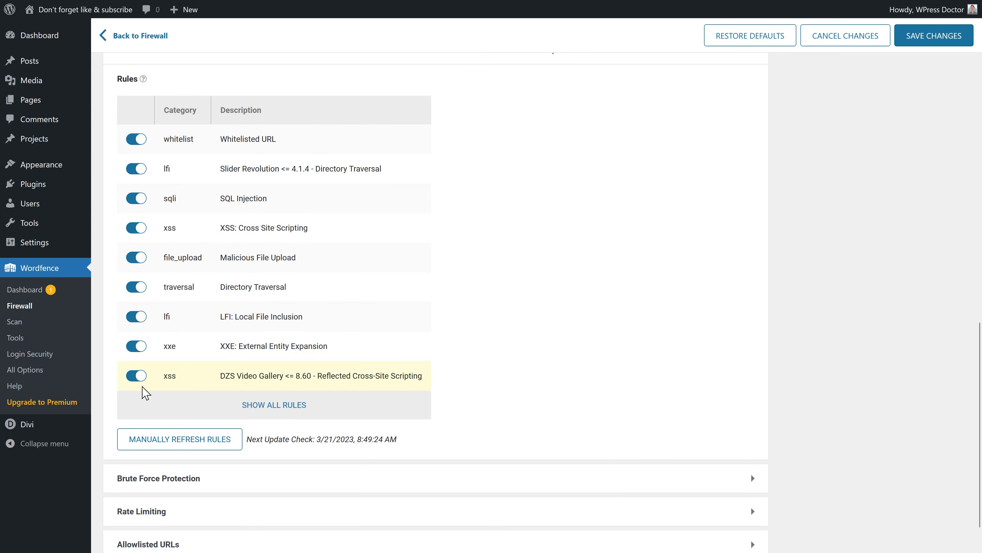
mouse_move(305, 198)
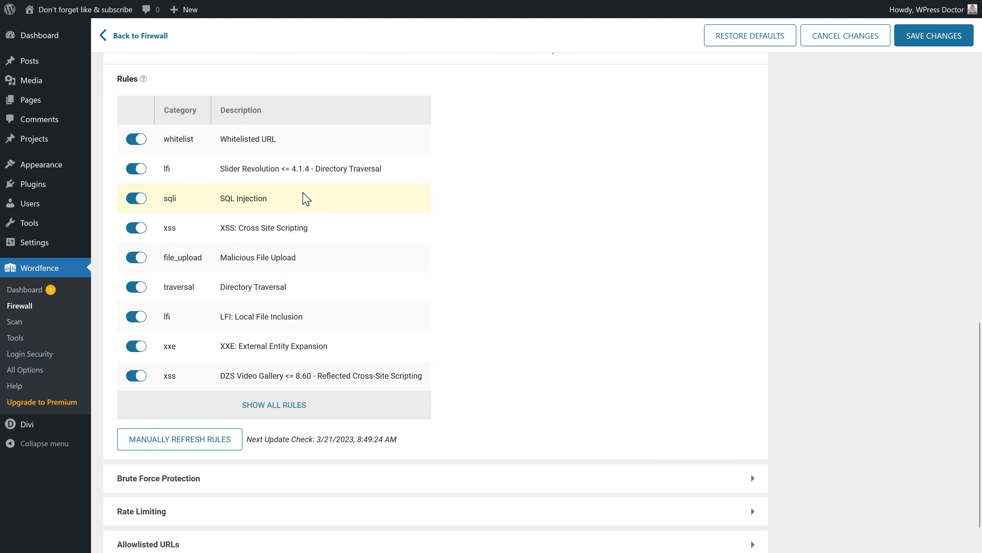
scroll(down, 3)
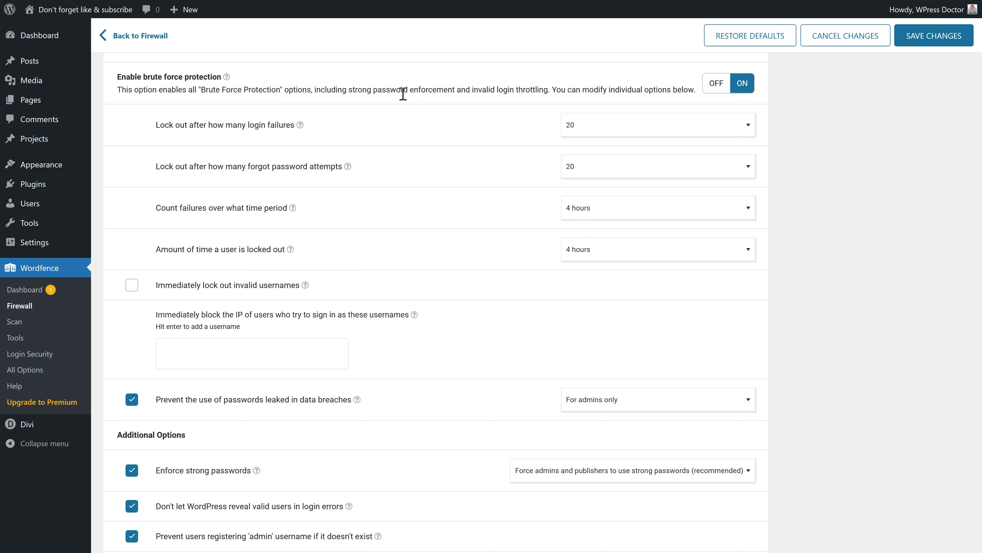
mouse_move(190, 109)
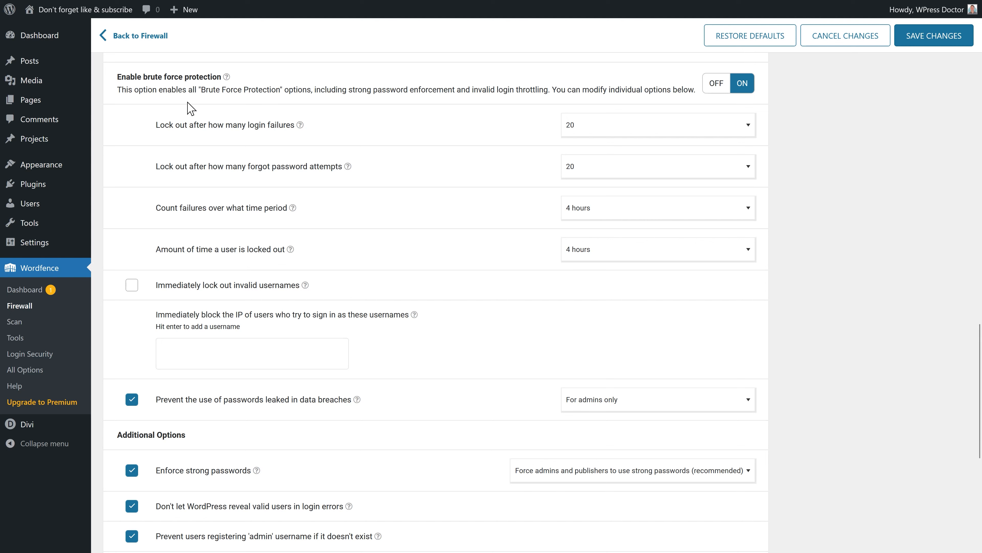
mouse_move(590, 138)
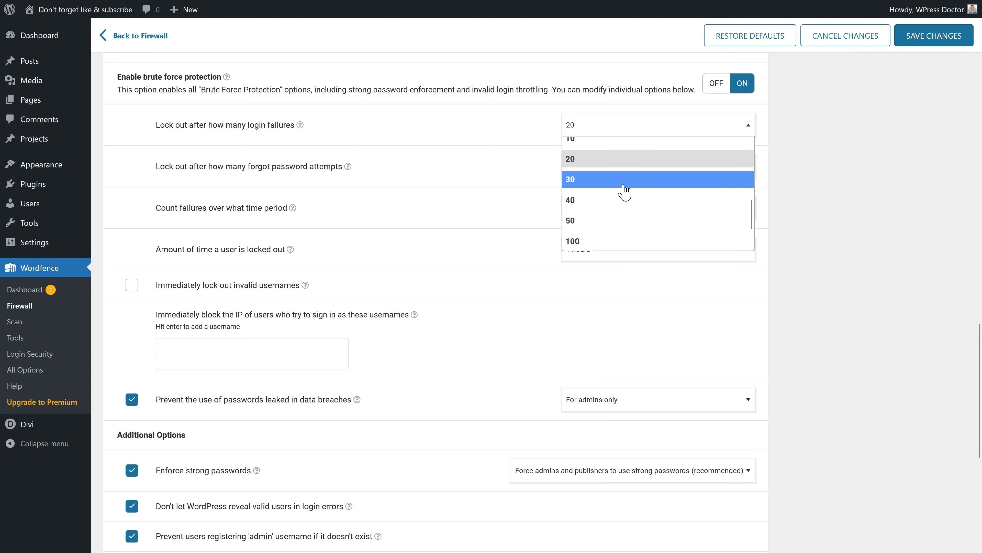
mouse_move(587, 159)
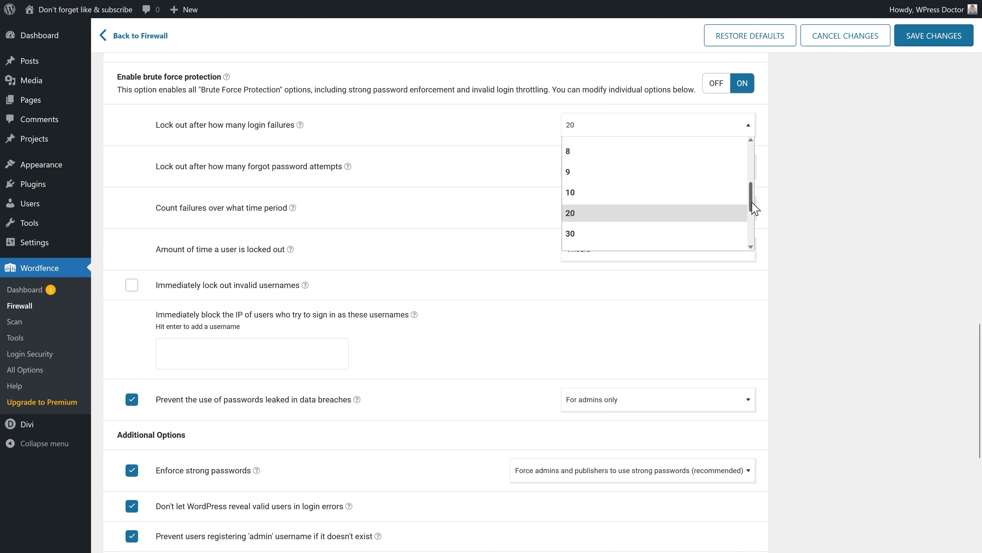
- Set the brute force login failure limit to 4 and move down to the remaining lockout settings
click(570, 151)
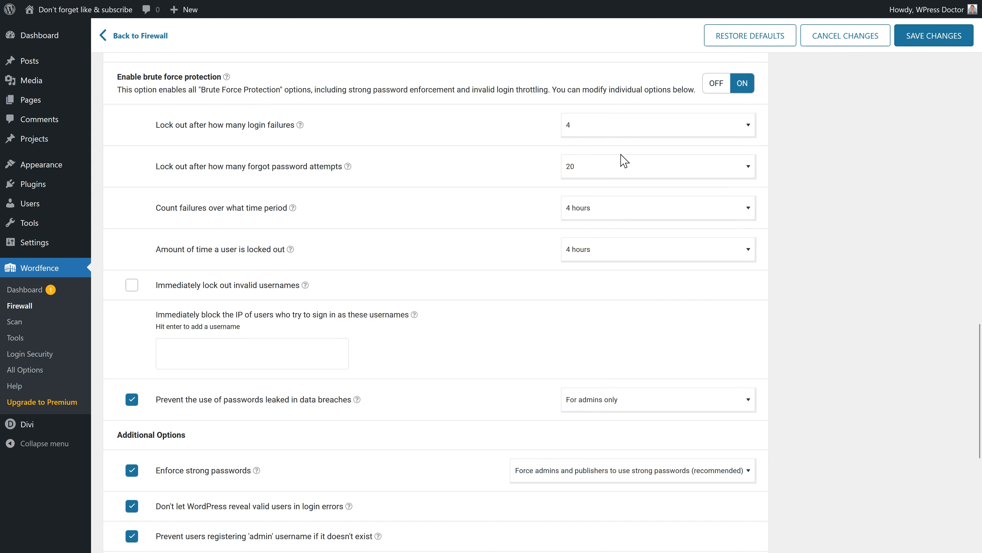
mouse_move(479, 138)
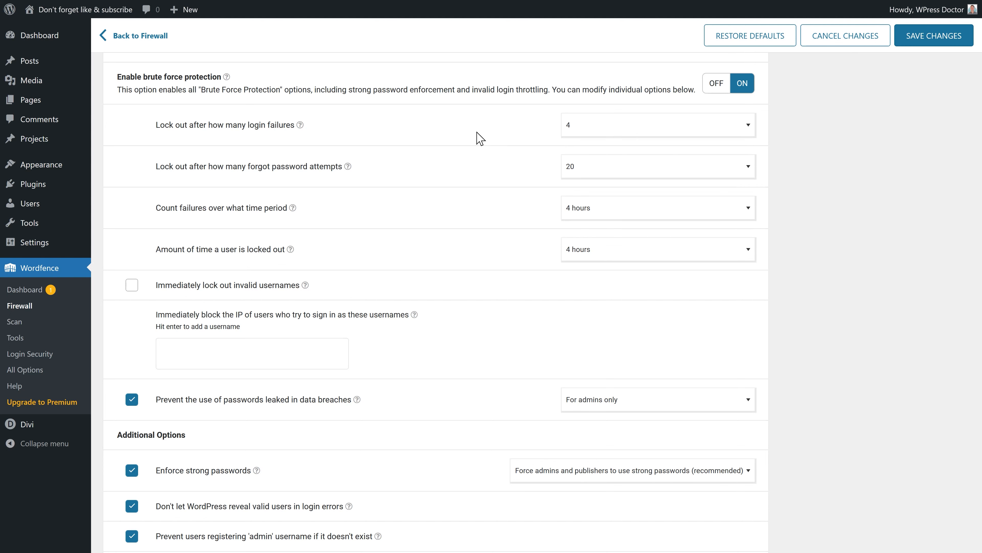
mouse_move(630, 181)
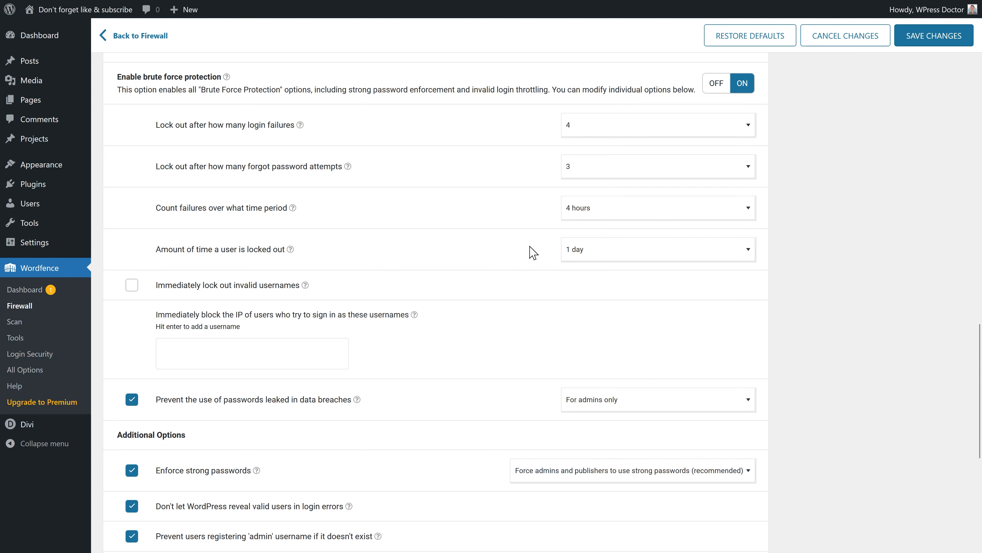
scroll(down, 3)
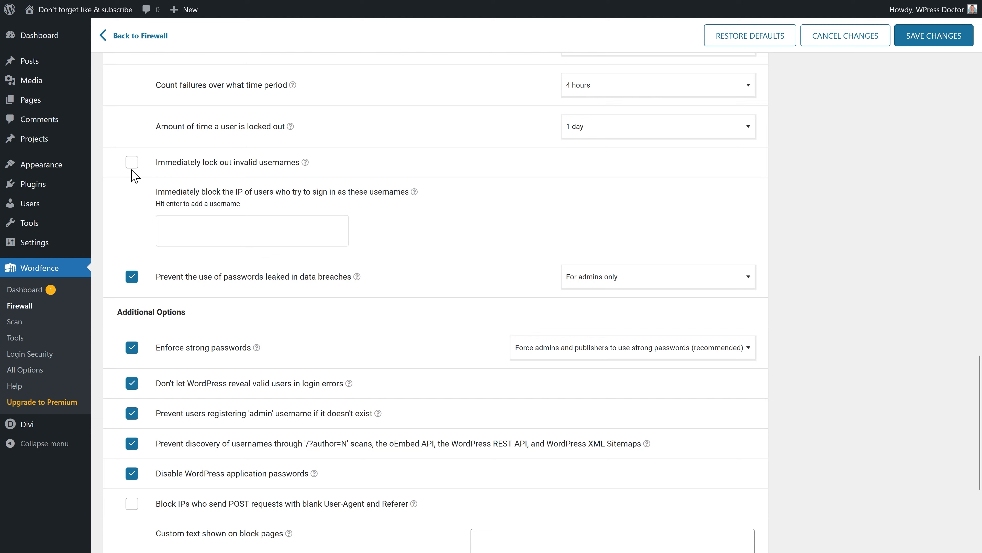
- Enable immediate lockout of invalid usernames, enter 'admin' as a blocked username, and open Users
click(132, 162)
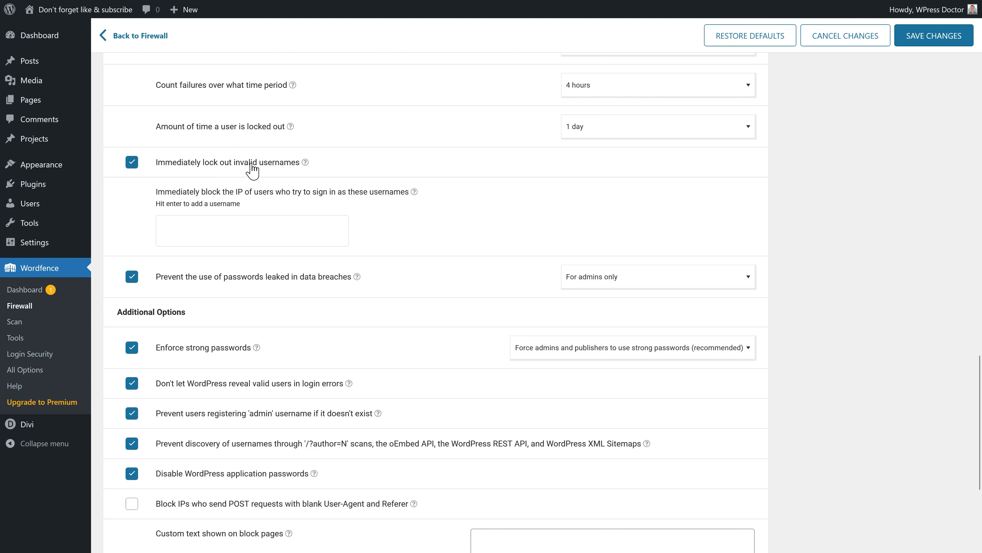
mouse_move(263, 171)
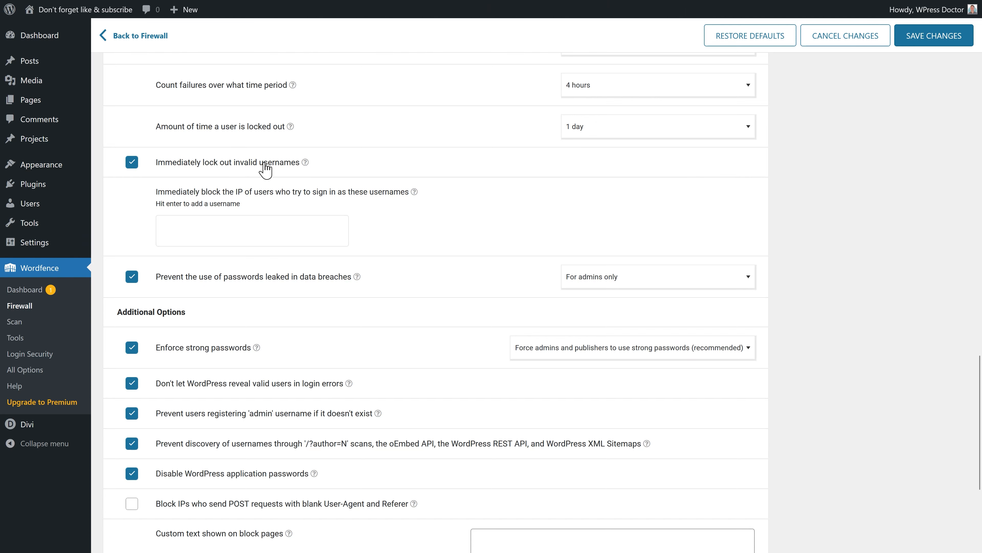
scroll(down, 3)
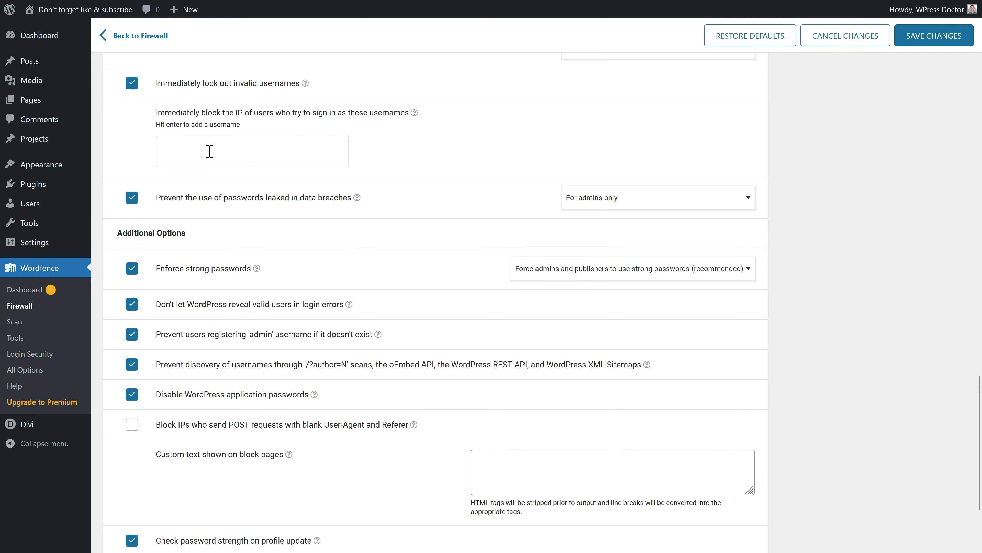
text(admin)
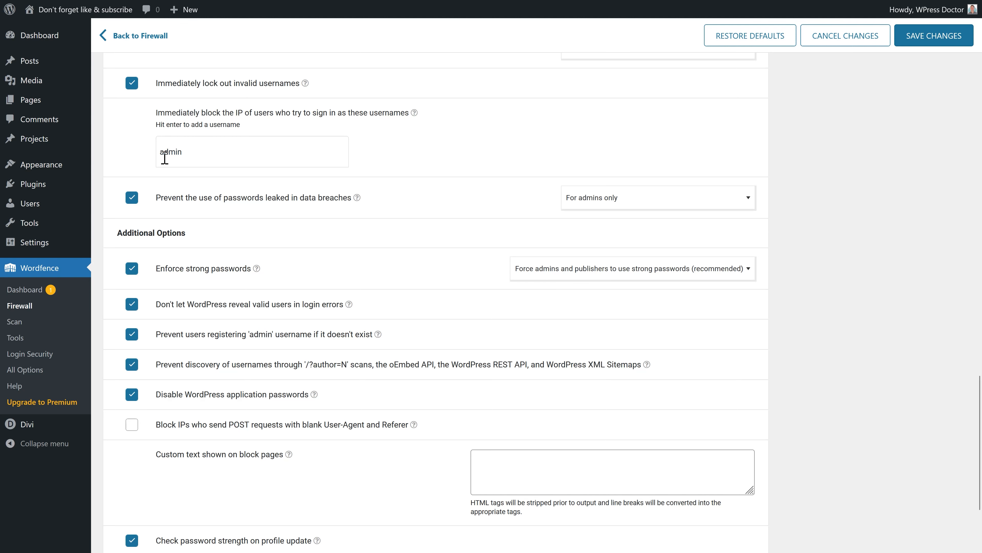
click(28, 203)
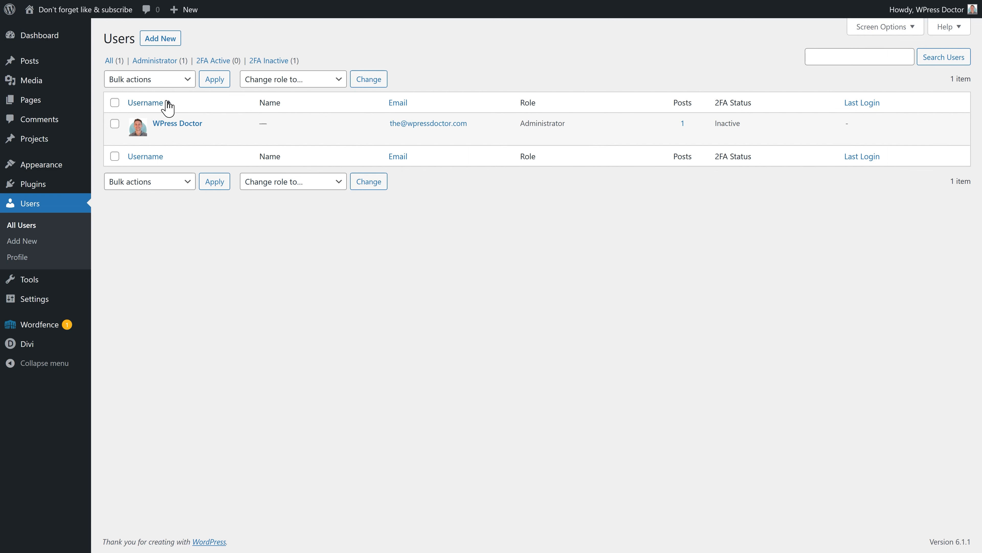
mouse_move(216, 265)
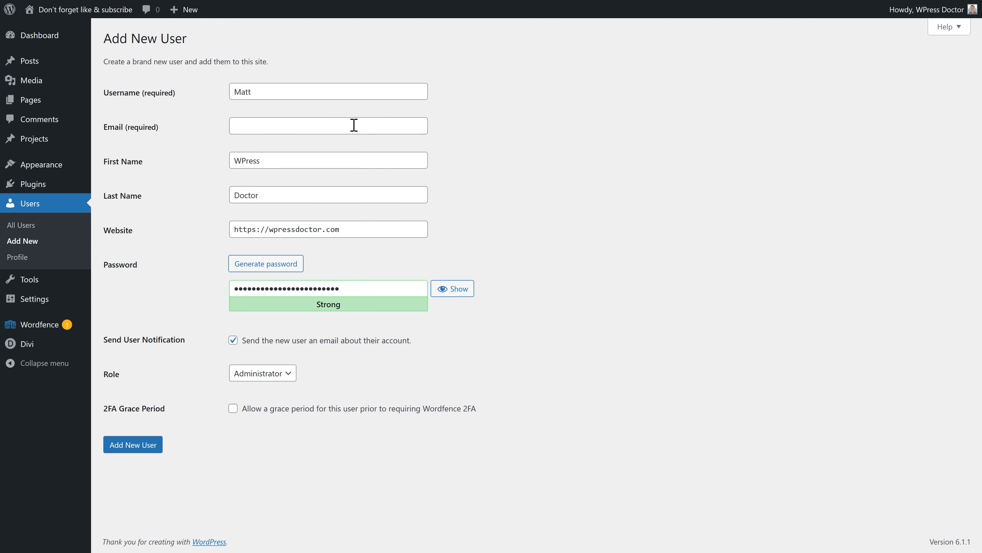
mouse_move(273, 246)
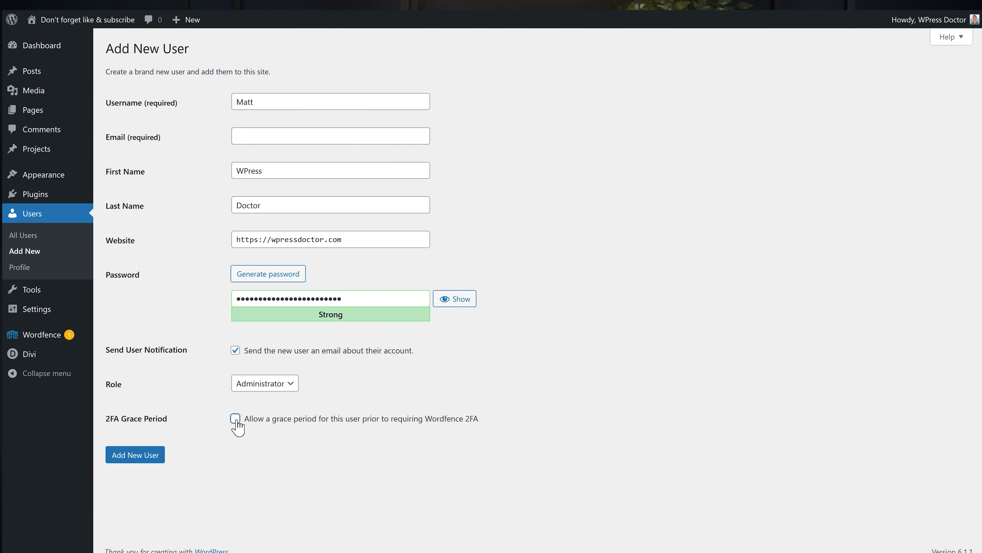
- Add 'admin' as a username whose sign-in attempts get the IP blocked
click(234, 418)
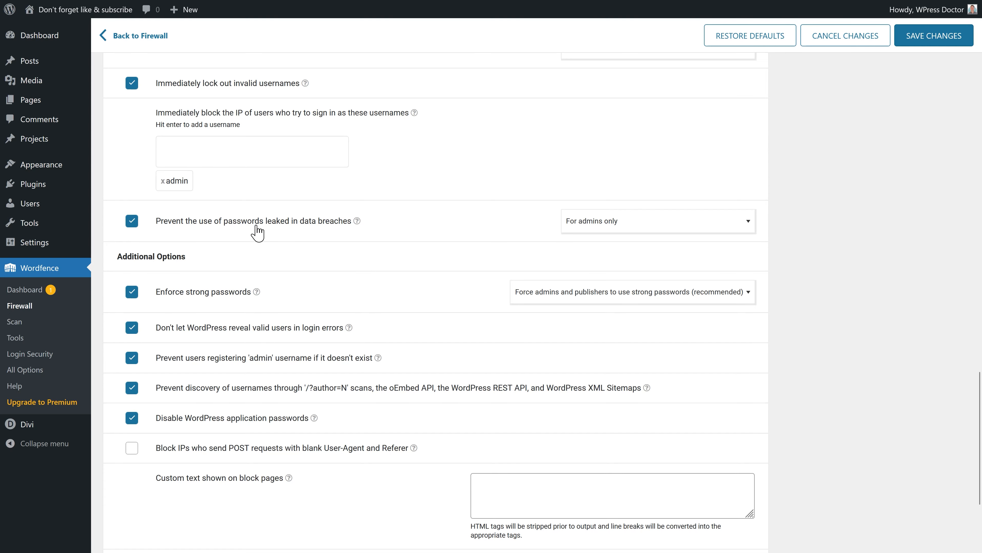
- Choose who the leaked-password check covers and block blank User-Agent POST requests
click(658, 221)
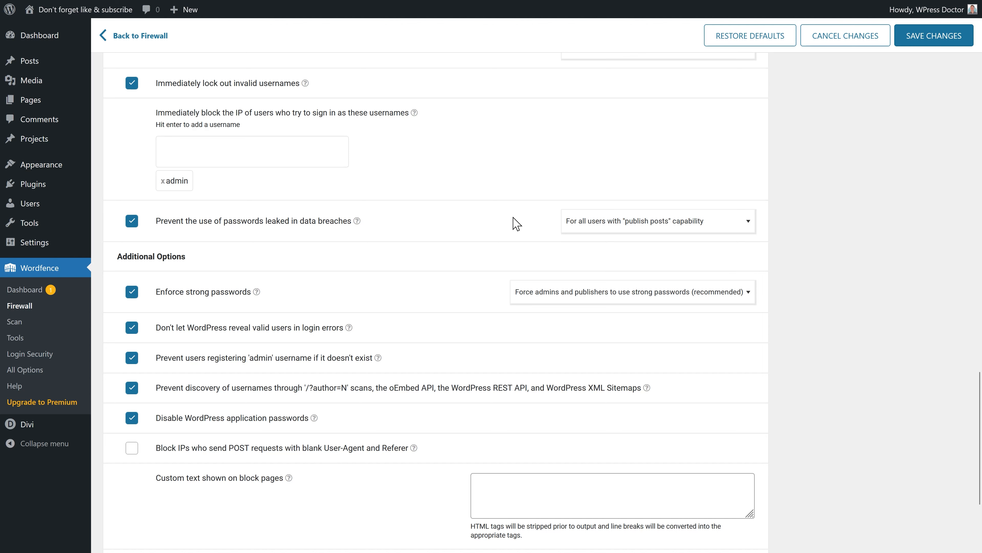
mouse_move(528, 221)
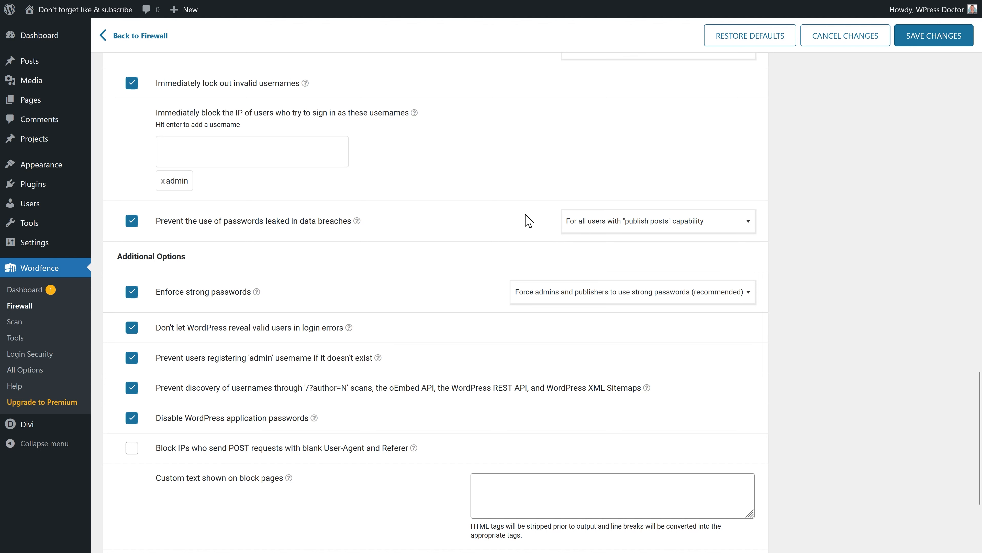
scroll(down, 3)
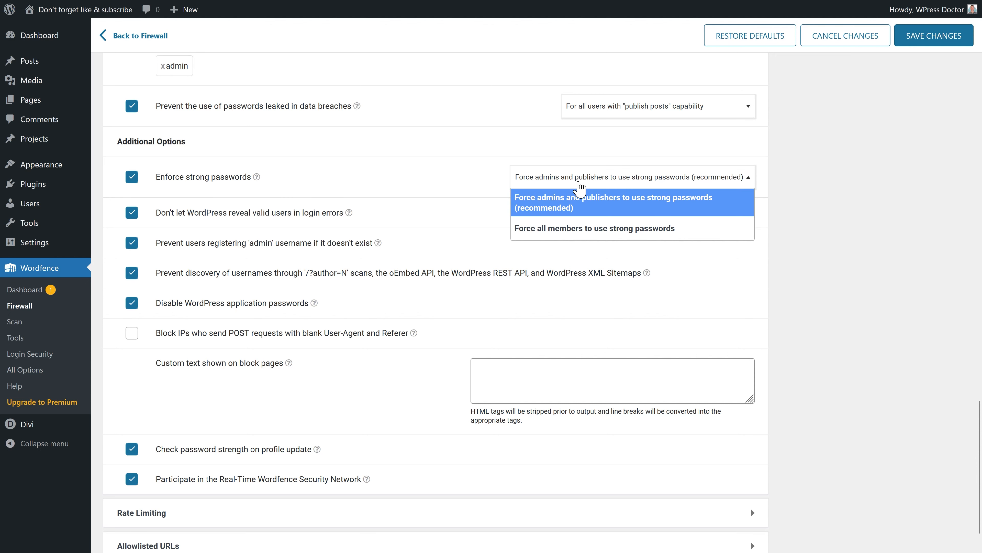
mouse_move(605, 228)
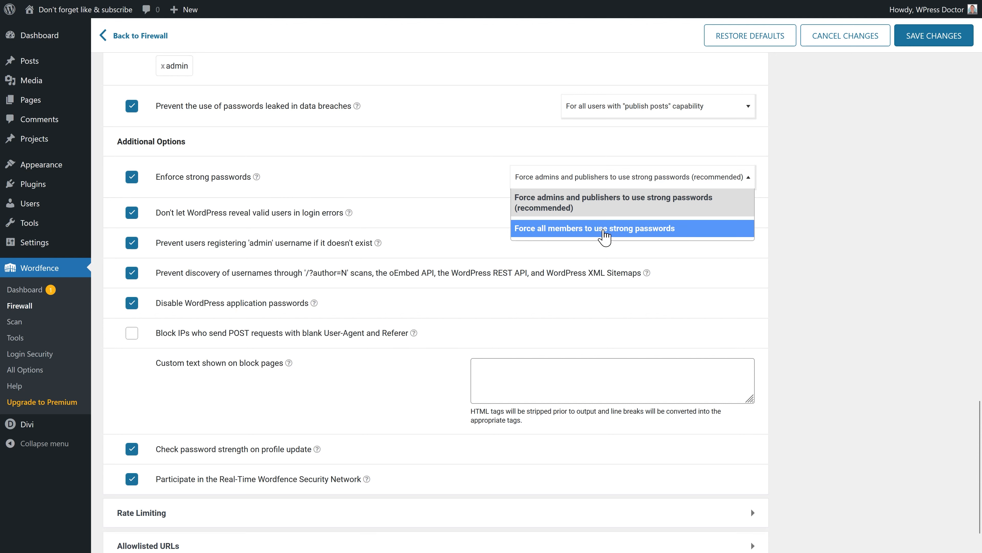
mouse_move(579, 203)
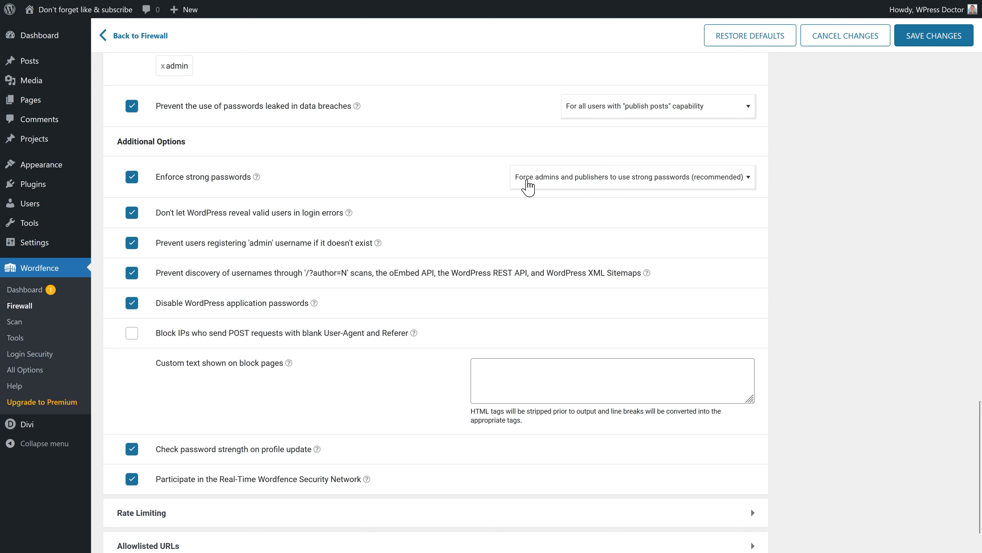
scroll(down, 3)
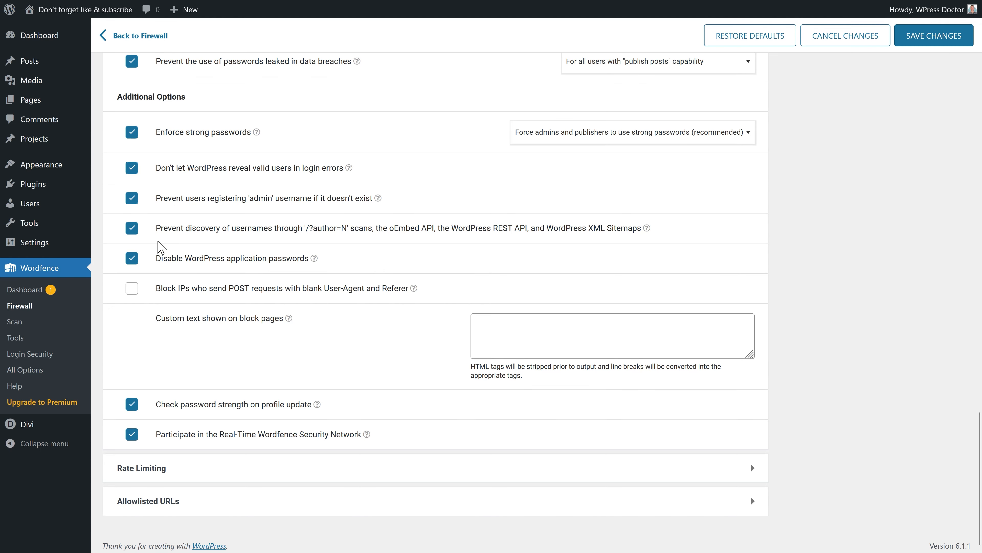
mouse_move(289, 262)
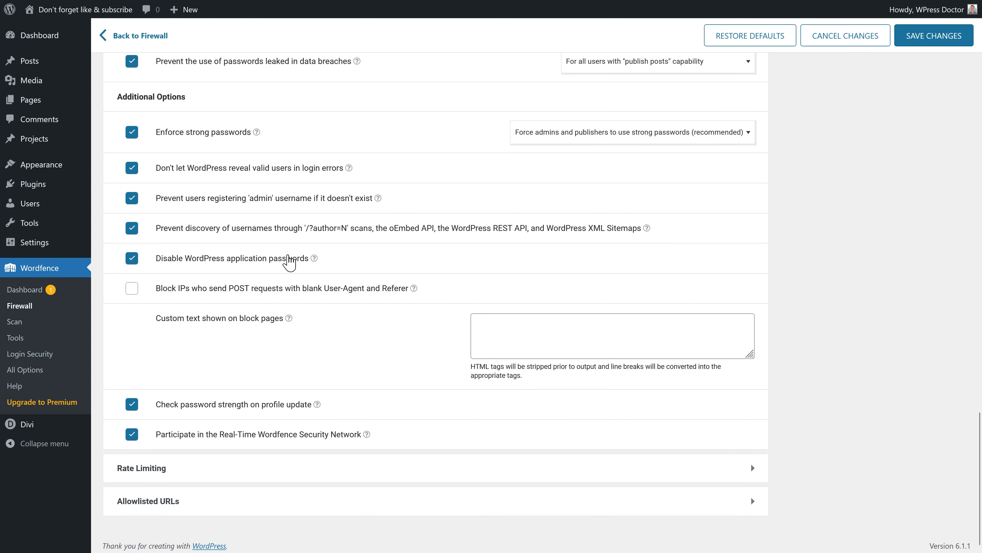
click(131, 288)
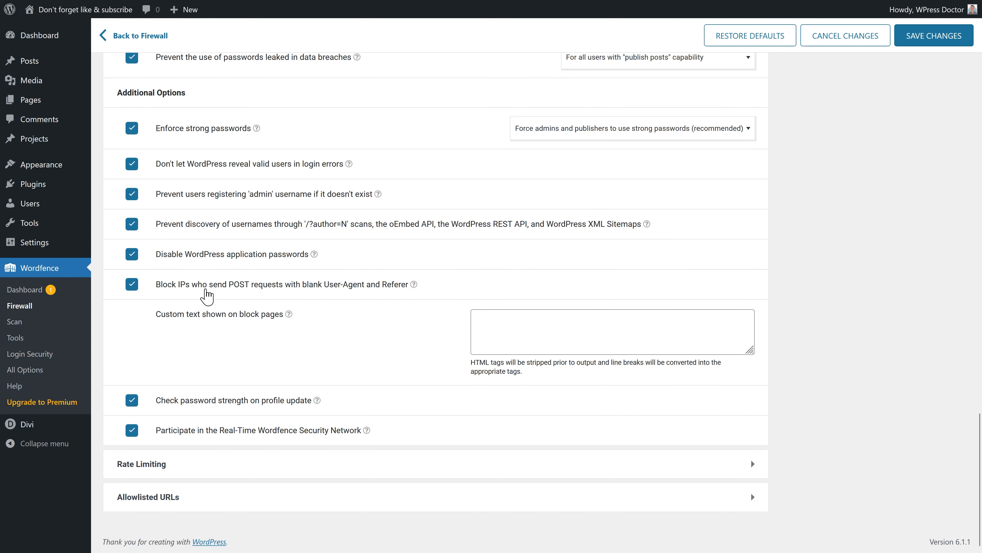
mouse_move(213, 295)
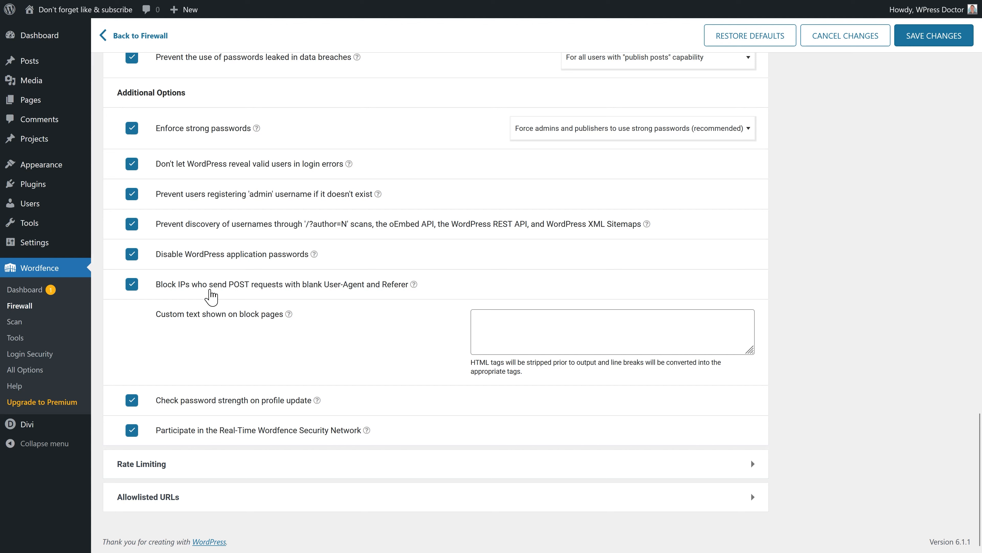
mouse_move(179, 295)
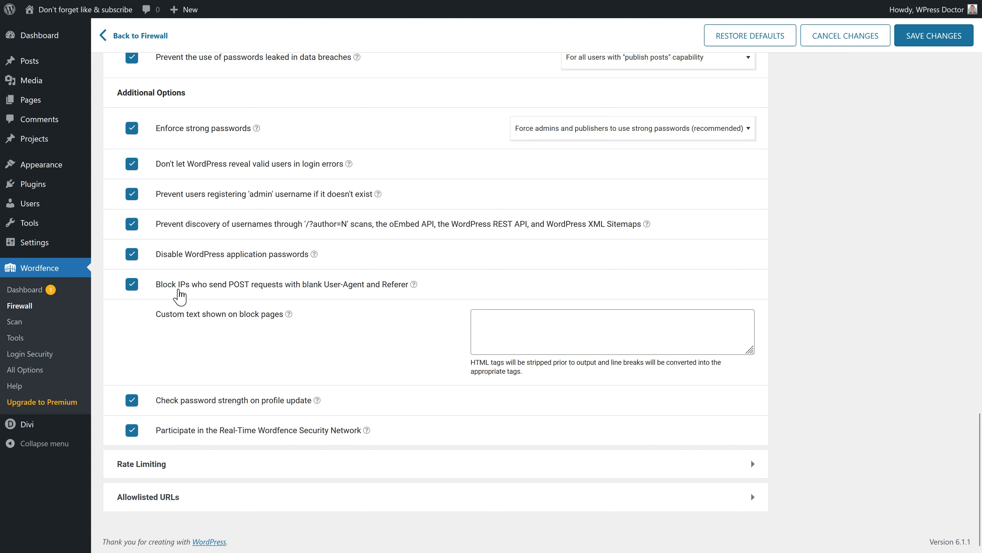
mouse_move(252, 332)
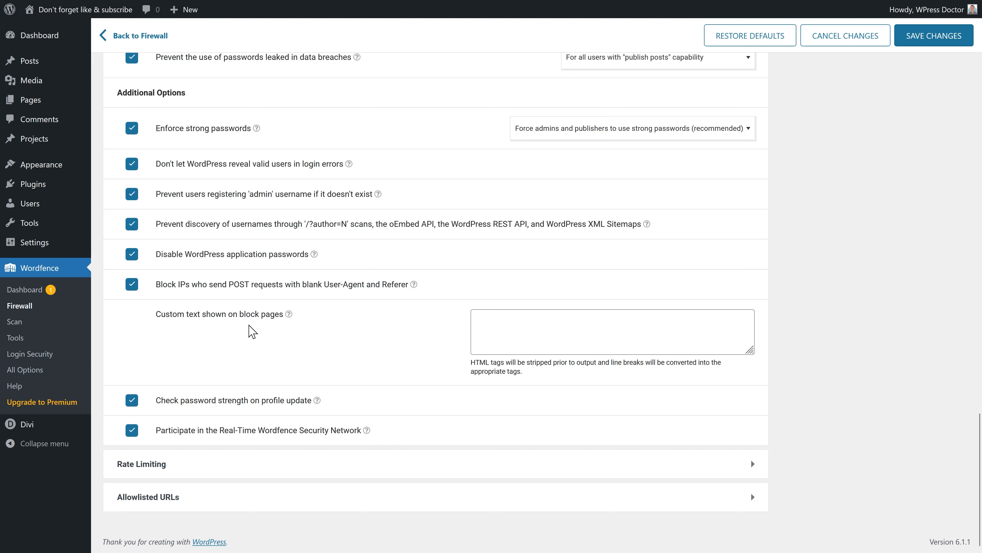
- Set the custom block-page text to 'You a bad man!'
text(You a bad man!)
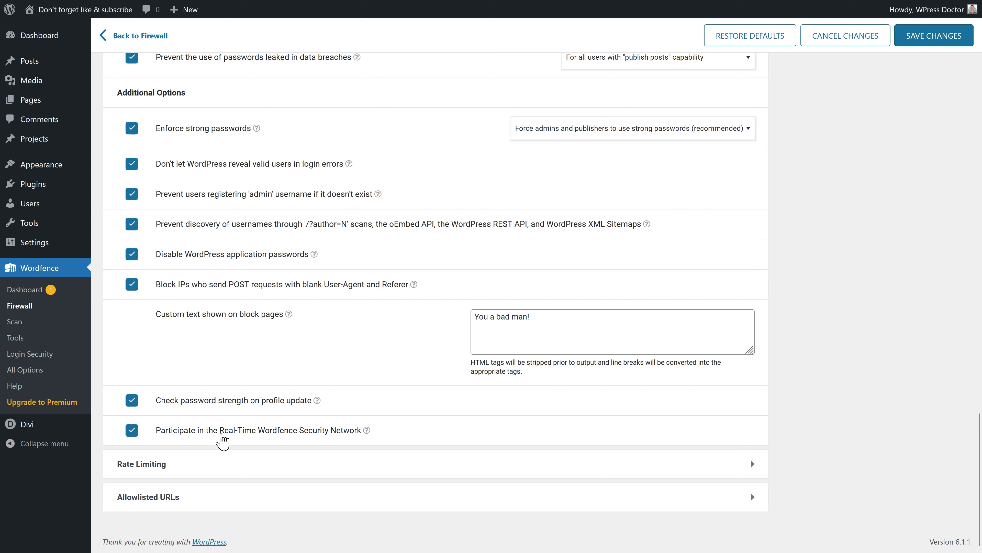
mouse_move(316, 439)
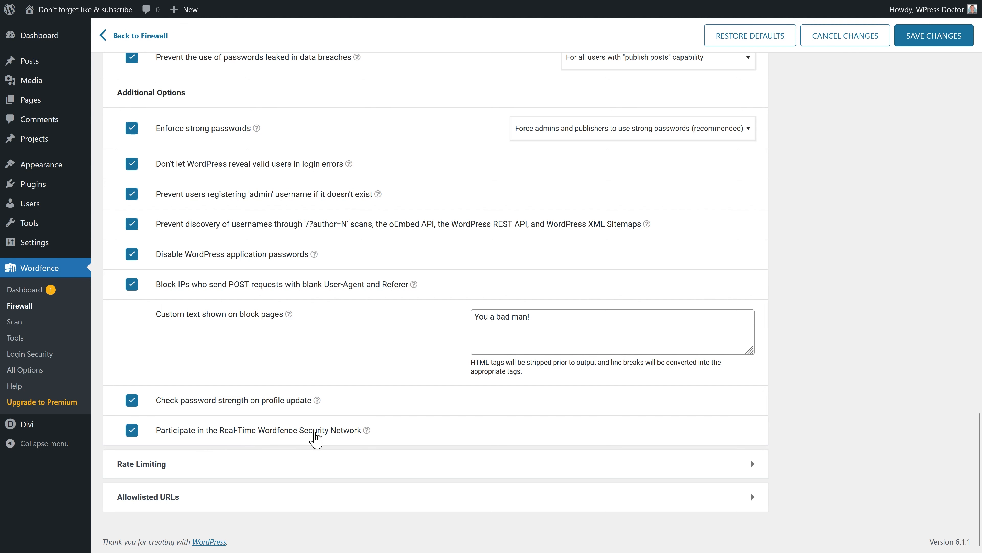
click(752, 464)
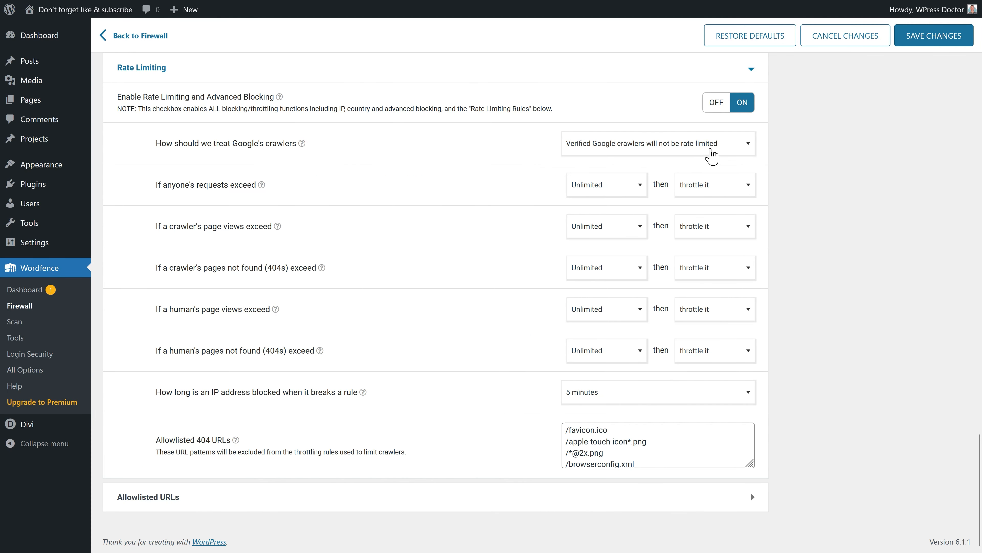
mouse_move(411, 453)
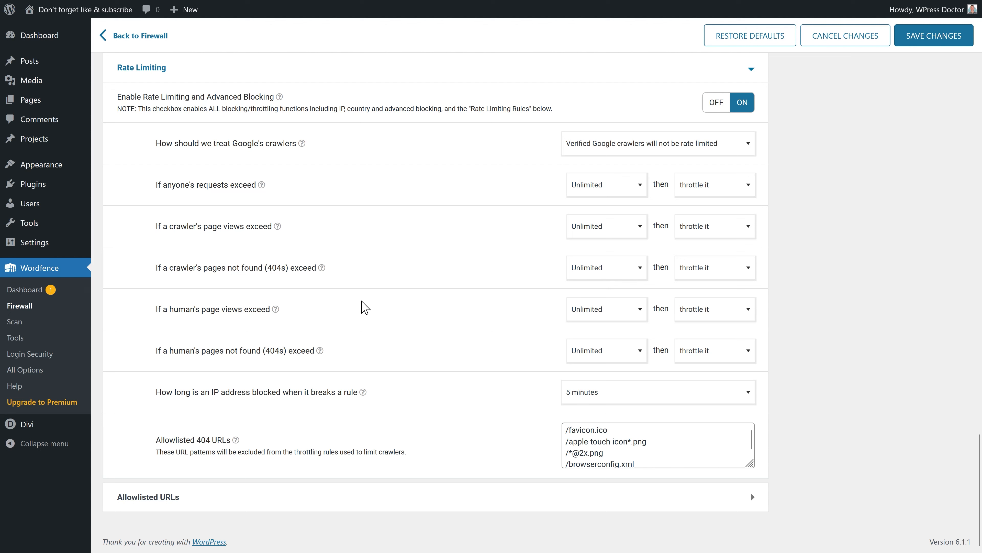
mouse_move(776, 472)
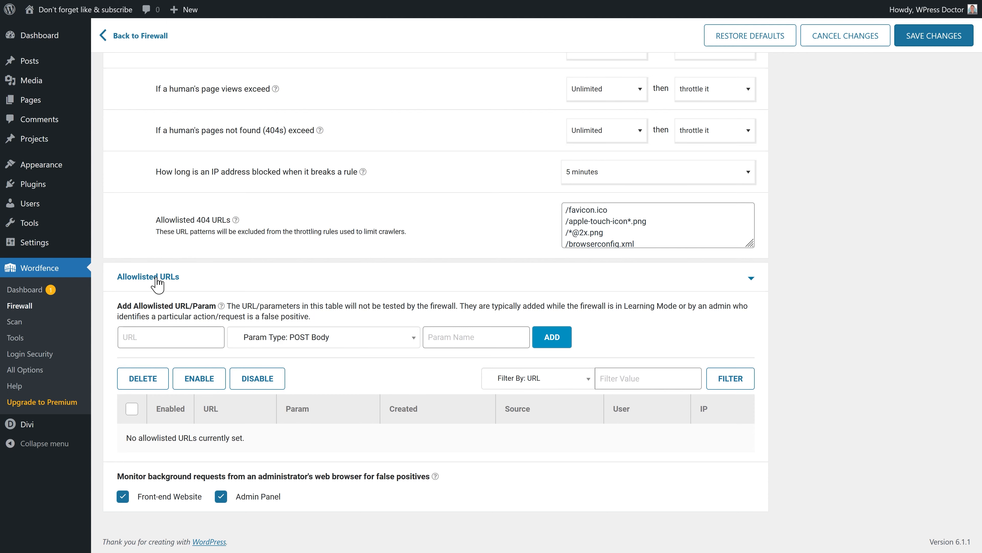
- Review the Rate Limiting panel and the empty Allowlisted URLs section
scroll(up, 3)
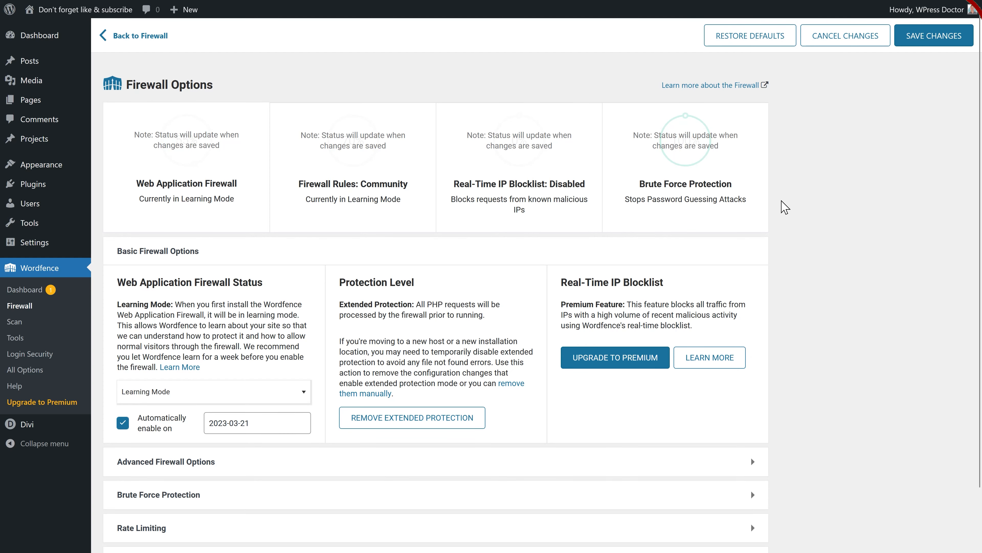
mouse_move(934, 35)
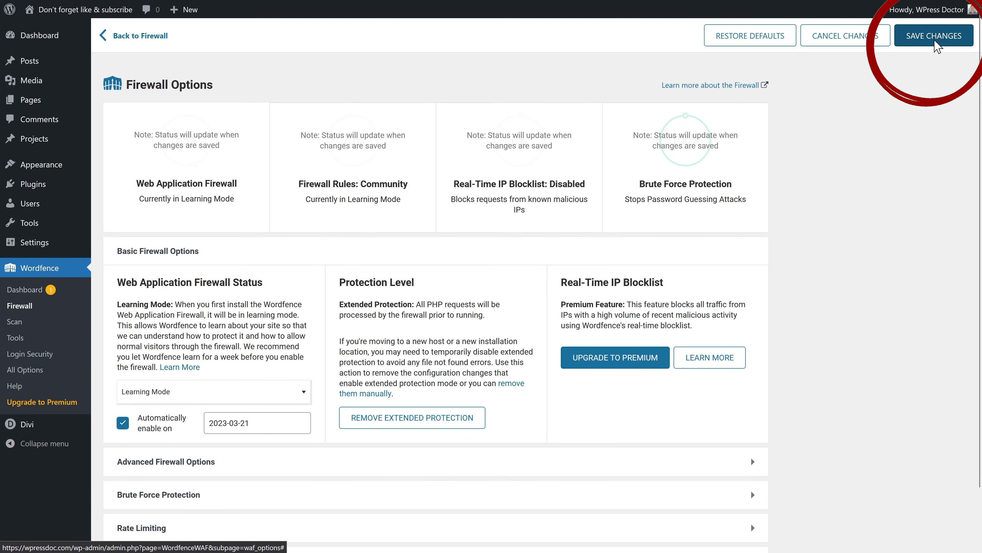
- Save the firewall option changes and return to the Firewall overview
click(933, 35)
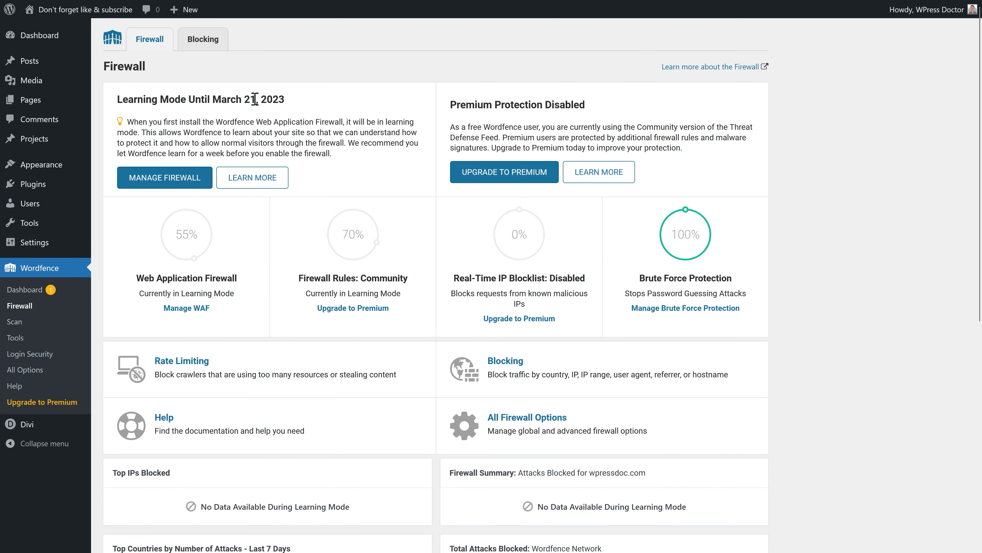
mouse_move(186, 234)
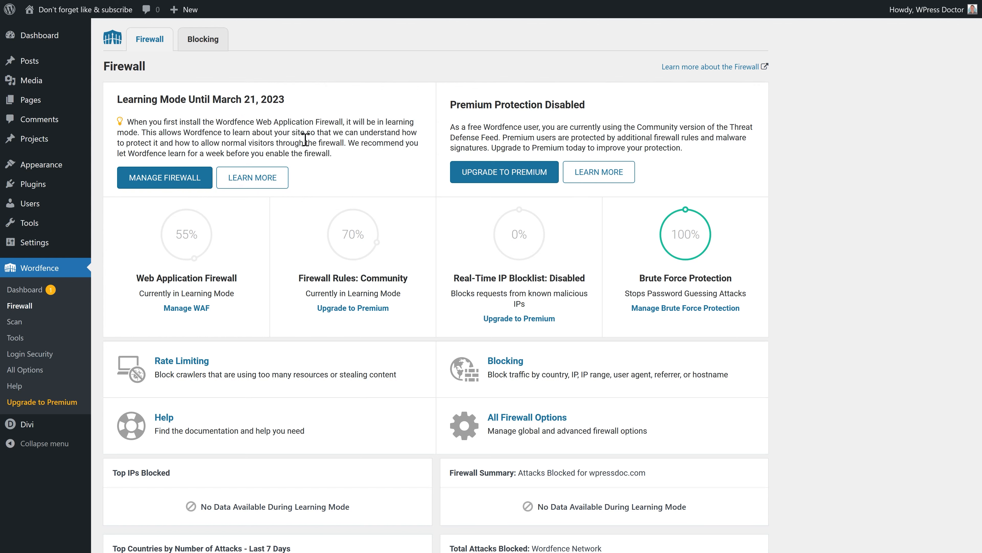
mouse_move(13, 321)
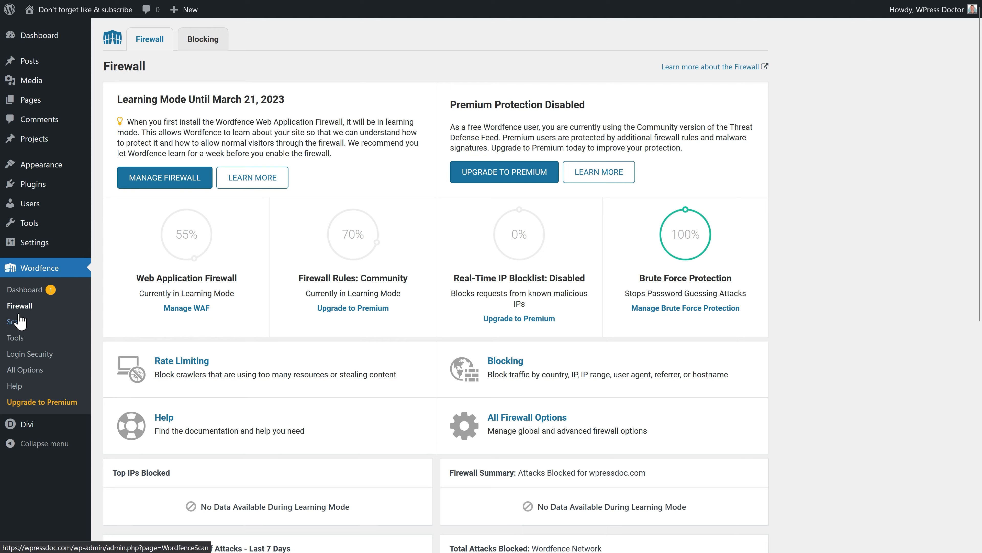
- Go to Wordfence Scan, dismiss the tour, and start a new site scan
click(14, 321)
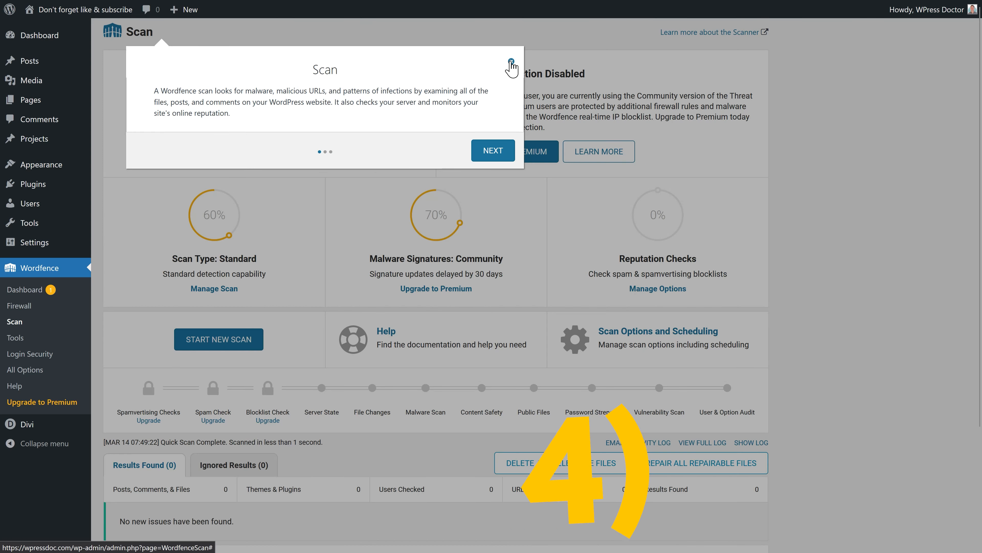
click(511, 62)
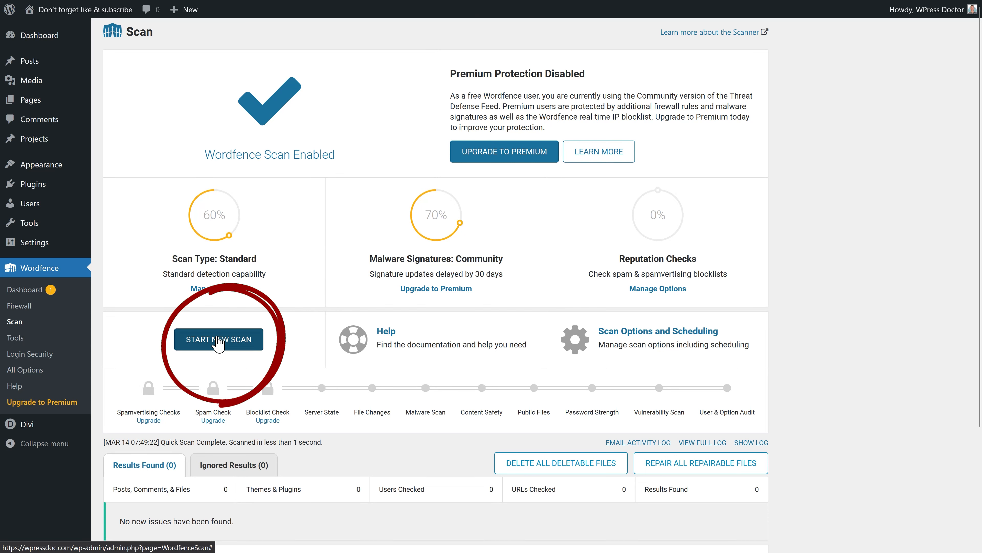
click(218, 339)
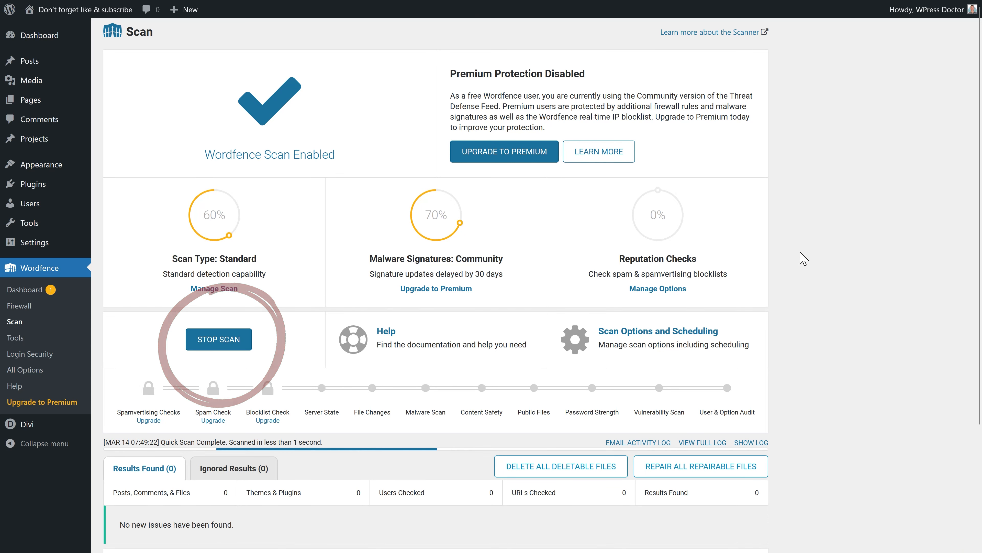
scroll(down, 3)
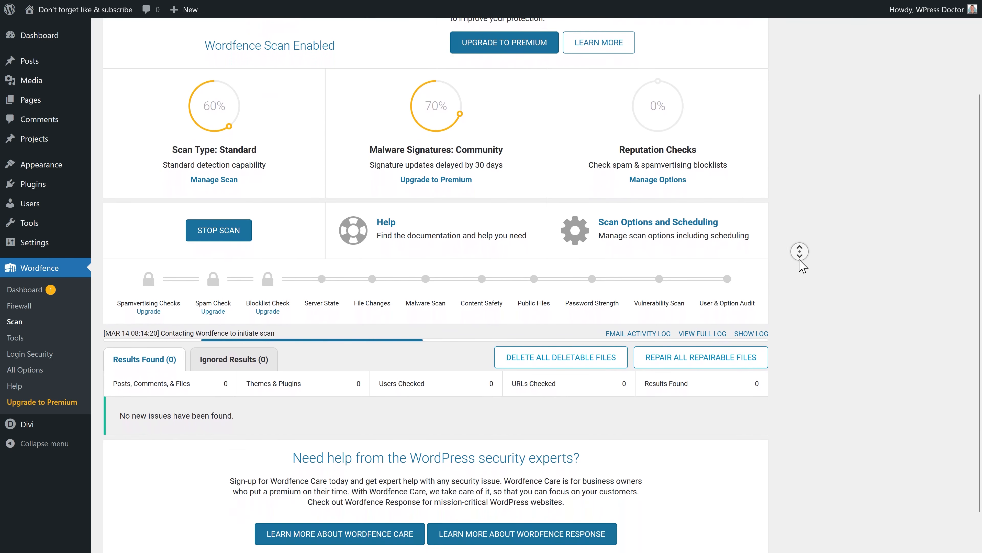
scroll(down, 3)
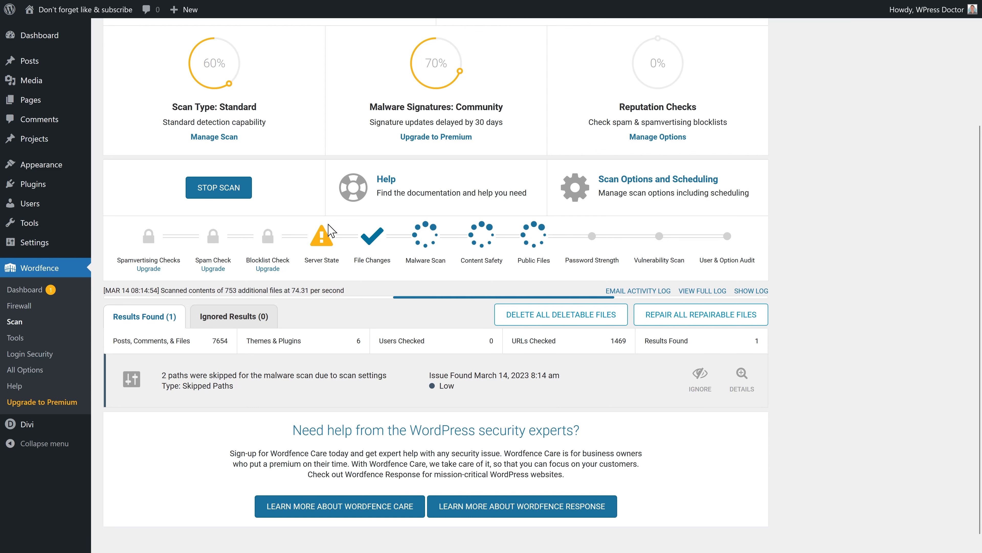
mouse_move(829, 300)
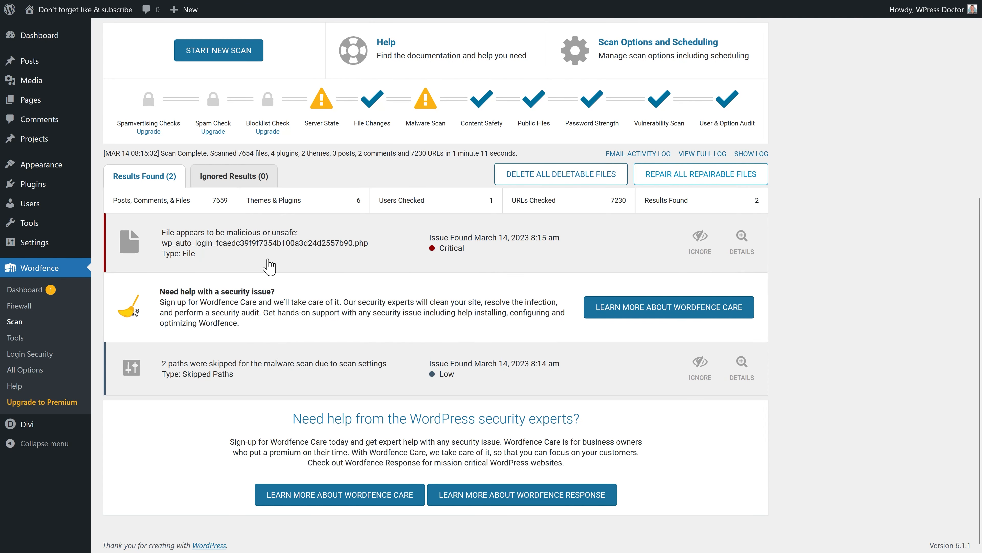
mouse_move(246, 255)
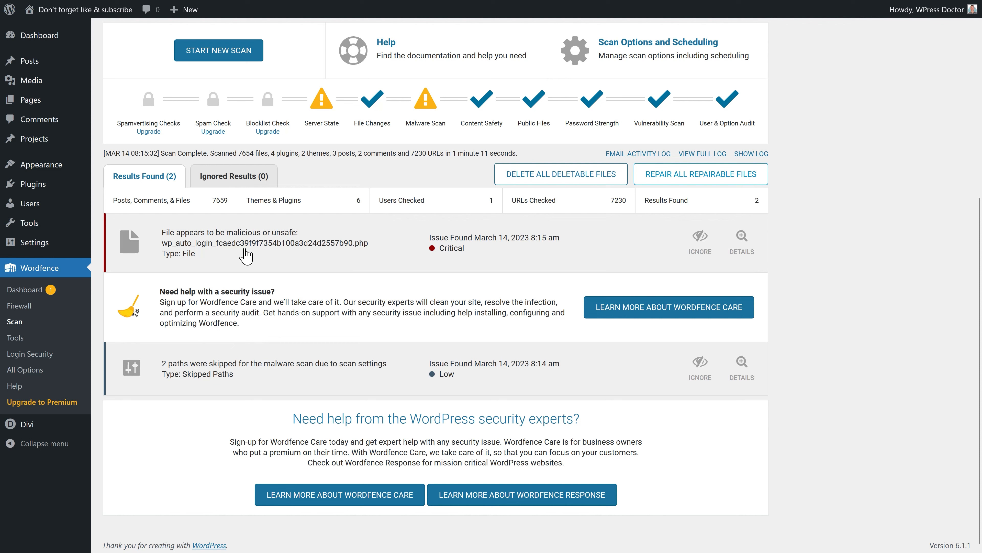
- Delete the critical auto-login PHP file flagged by the scan
click(741, 239)
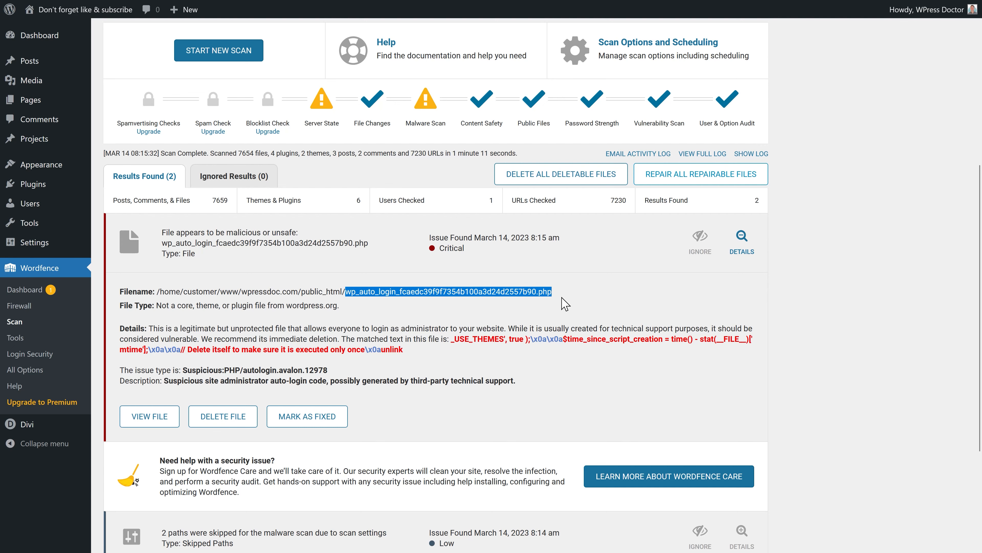
mouse_move(548, 304)
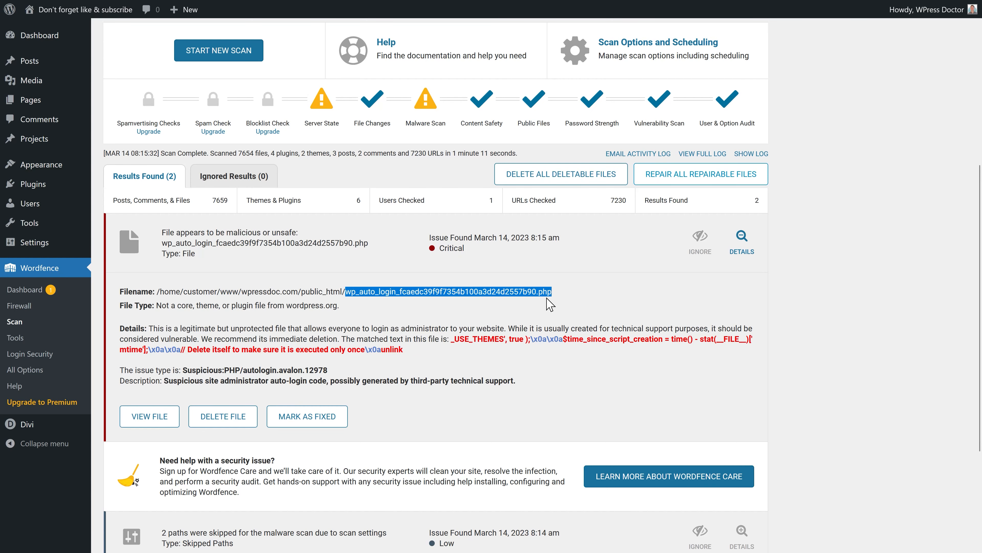
click(222, 416)
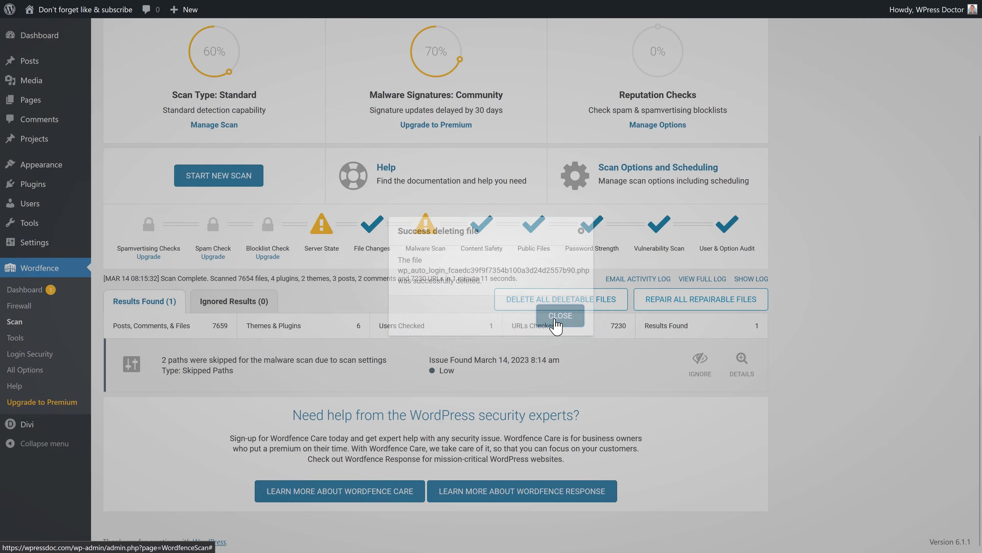
click(559, 315)
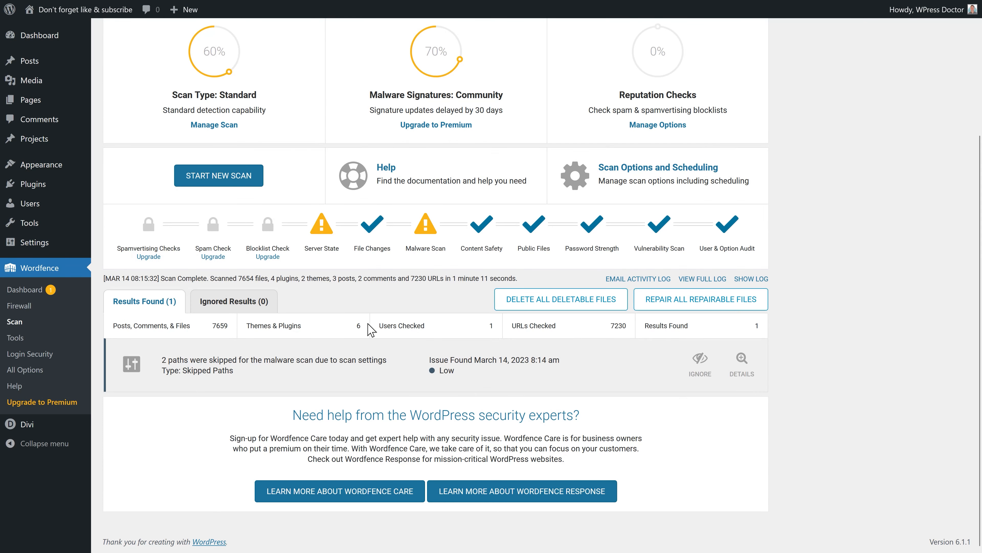
scroll(up, 3)
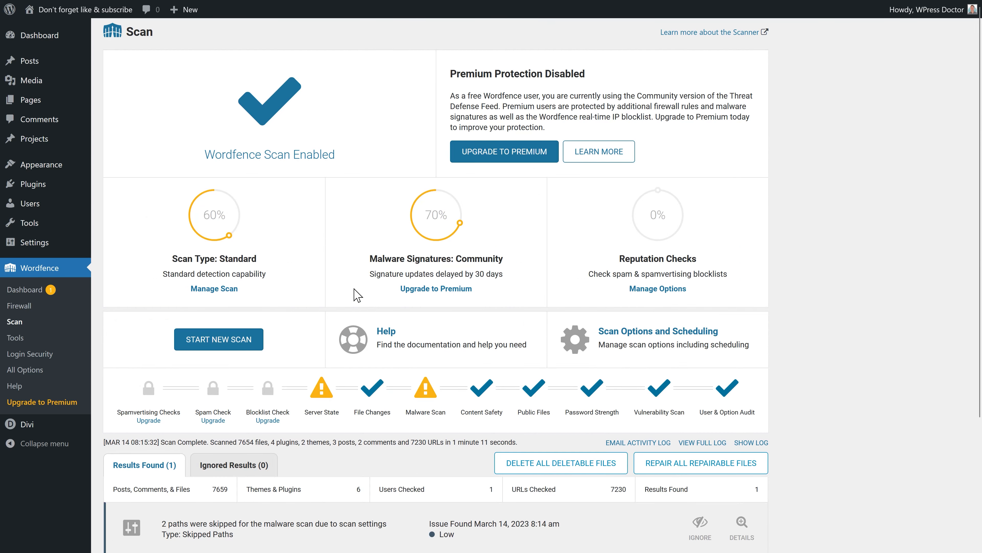
mouse_move(14, 337)
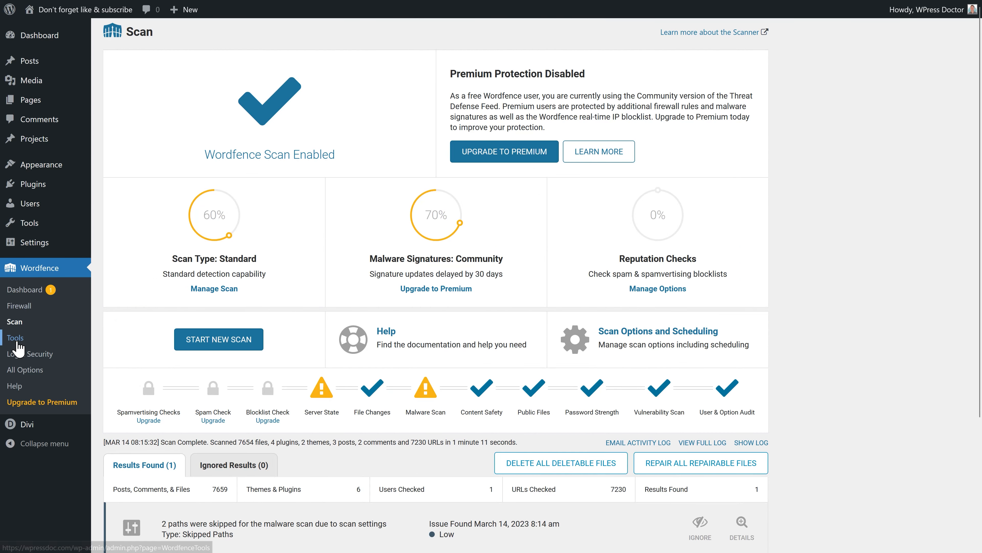
- Expand the latest admin login visit in Live Traffic, then go to Whois Lookup
click(14, 338)
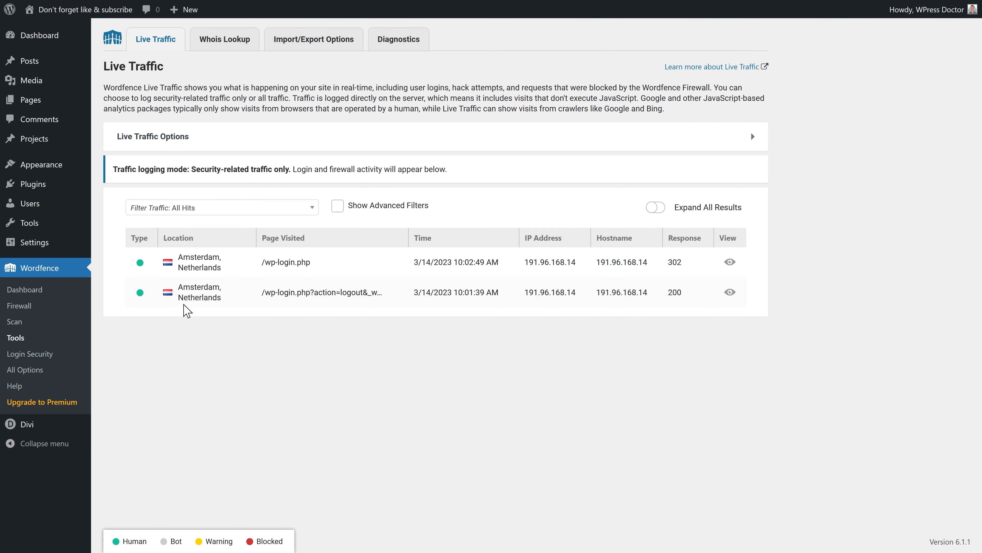
mouse_move(250, 289)
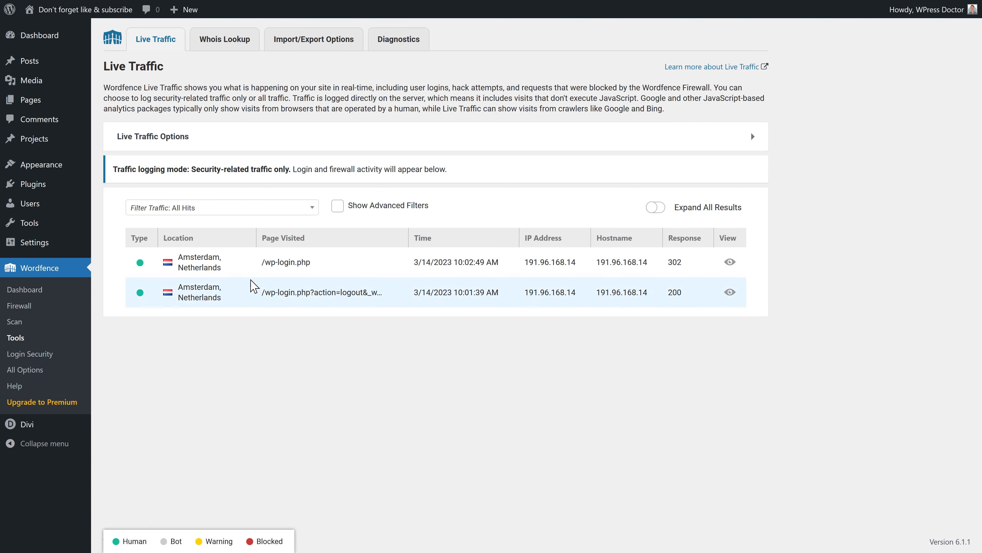
mouse_move(454, 293)
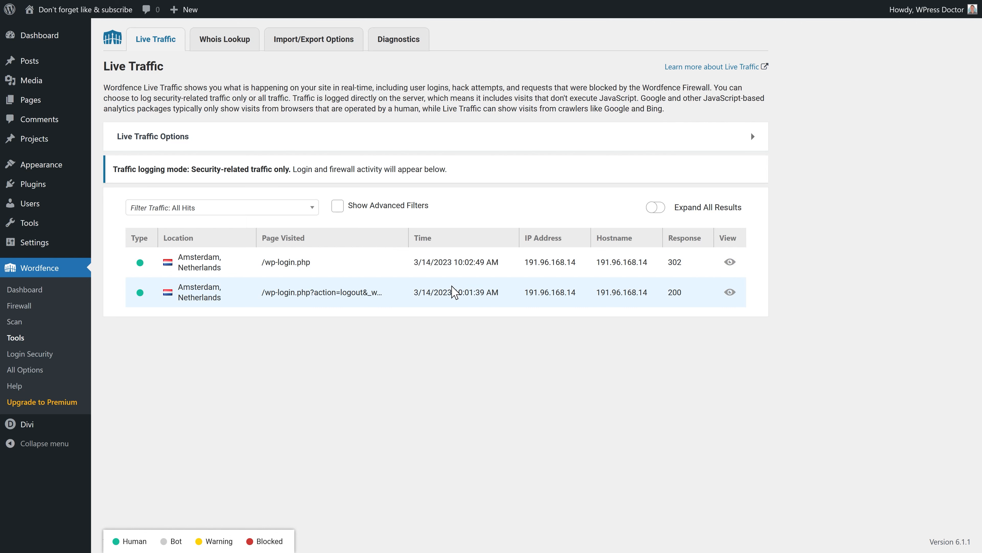
mouse_move(708, 282)
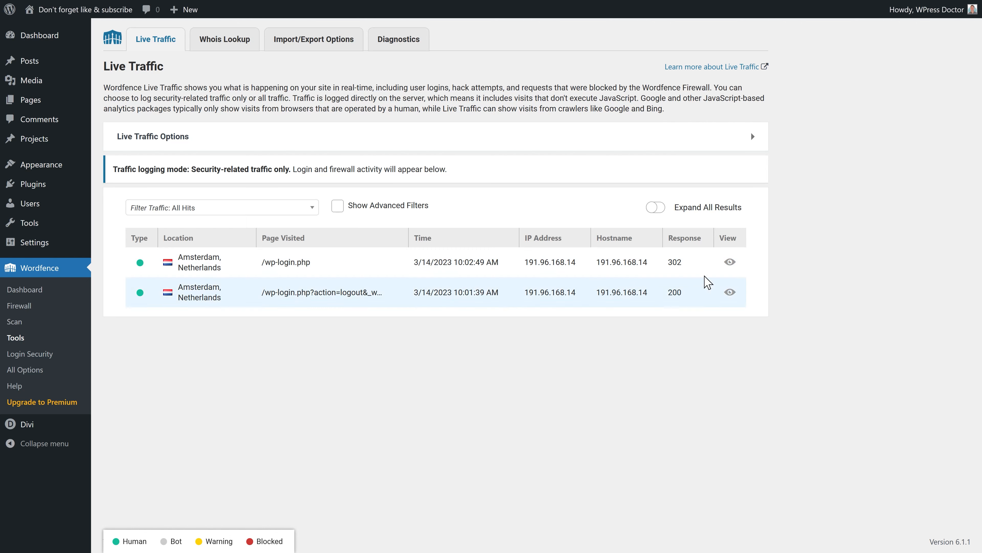
click(729, 261)
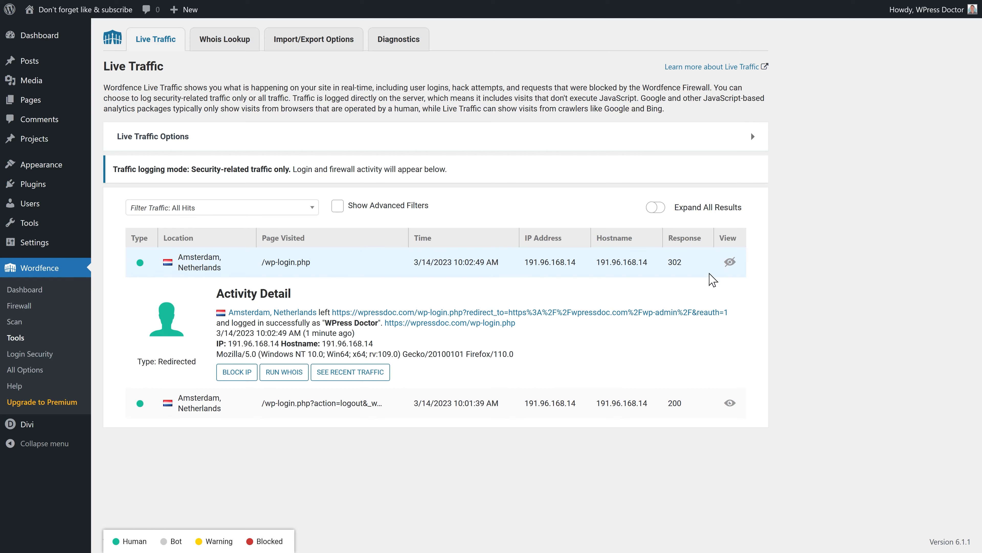
mouse_move(410, 403)
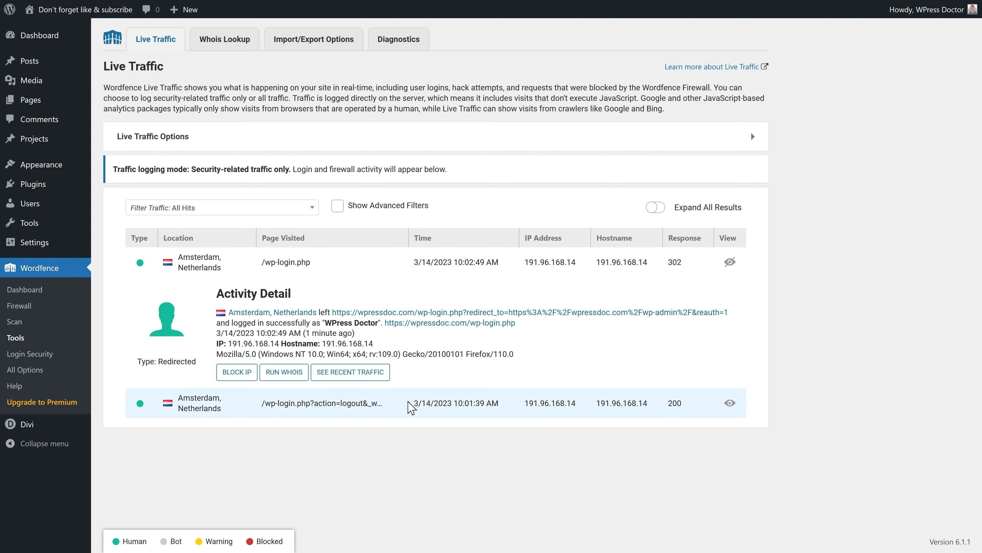
click(224, 39)
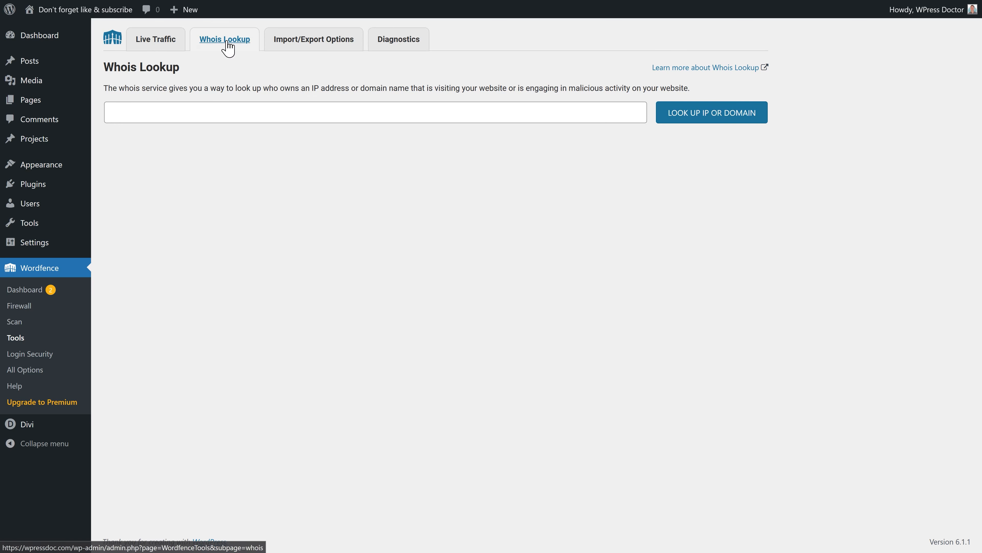
- Run a Whois lookup on 191.96.168.14 and review the IPXO network details
click(374, 112)
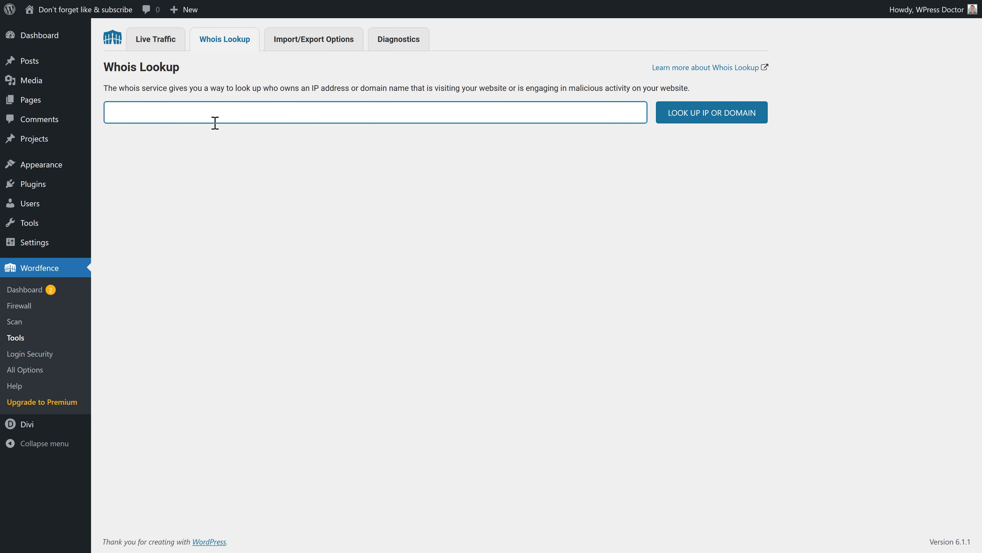
text(191.96.168.14)
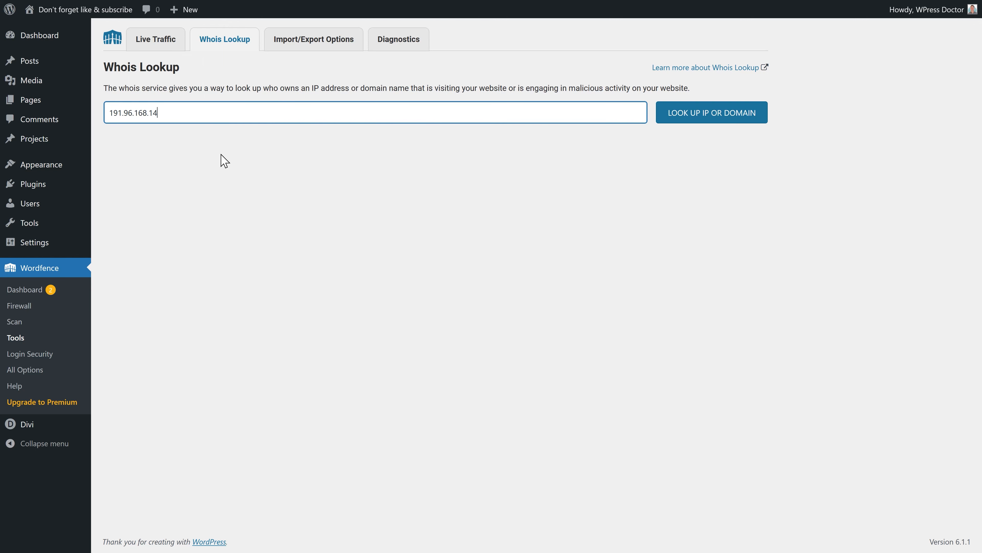
click(711, 112)
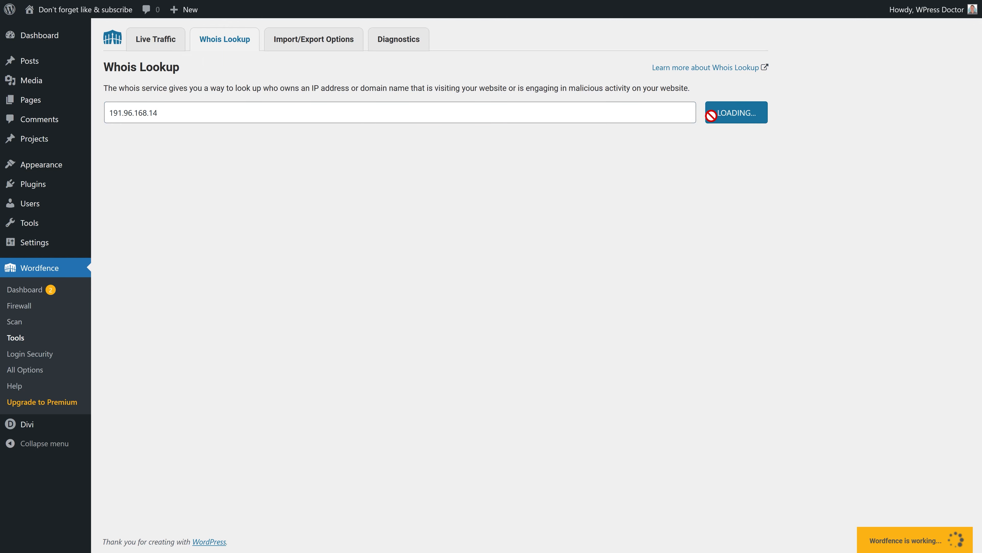
click(736, 112)
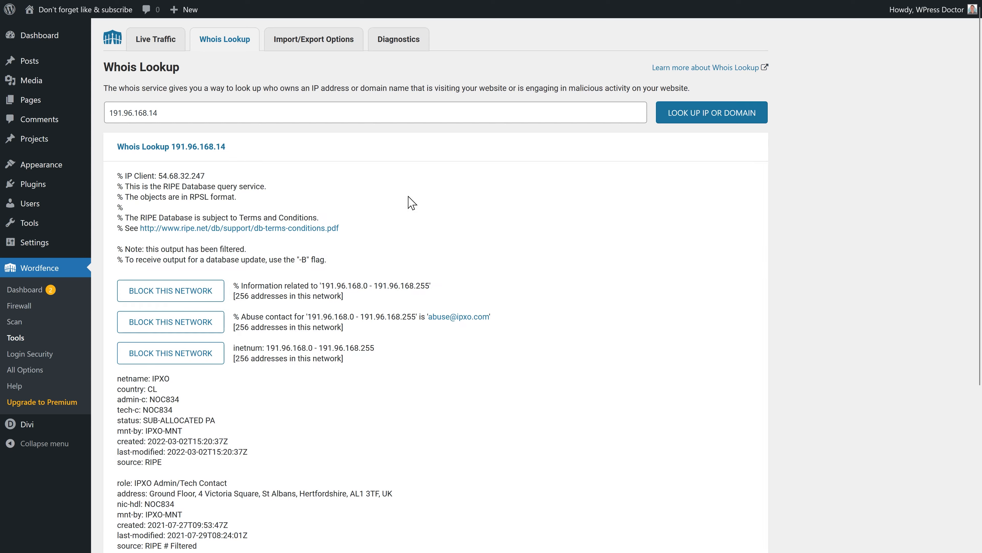
scroll(down, 3)
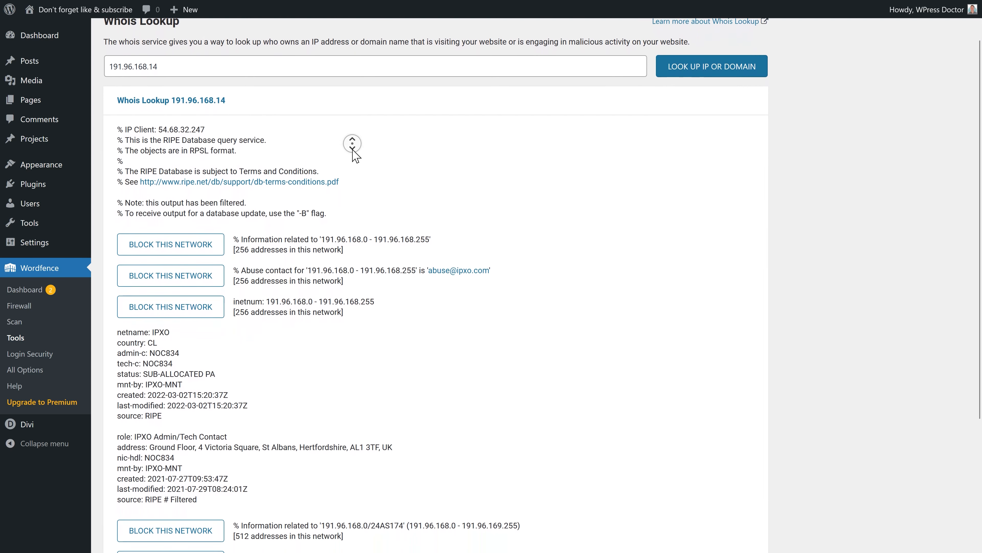
scroll(down, 3)
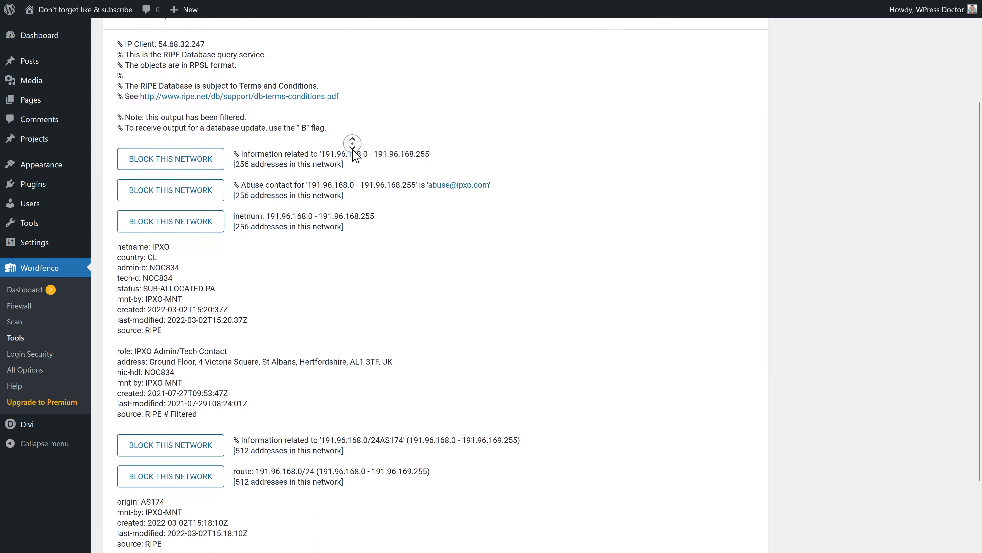
click(313, 39)
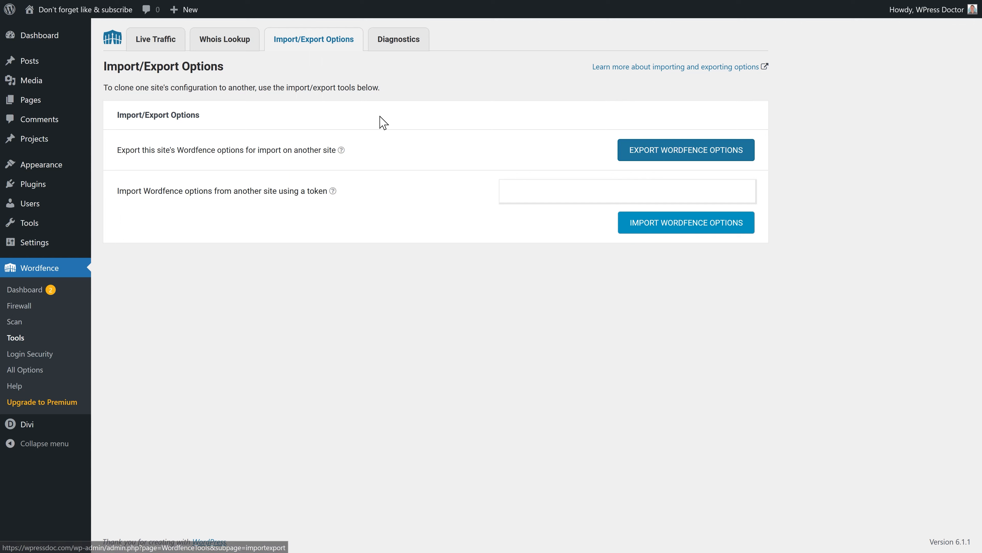
mouse_move(636, 245)
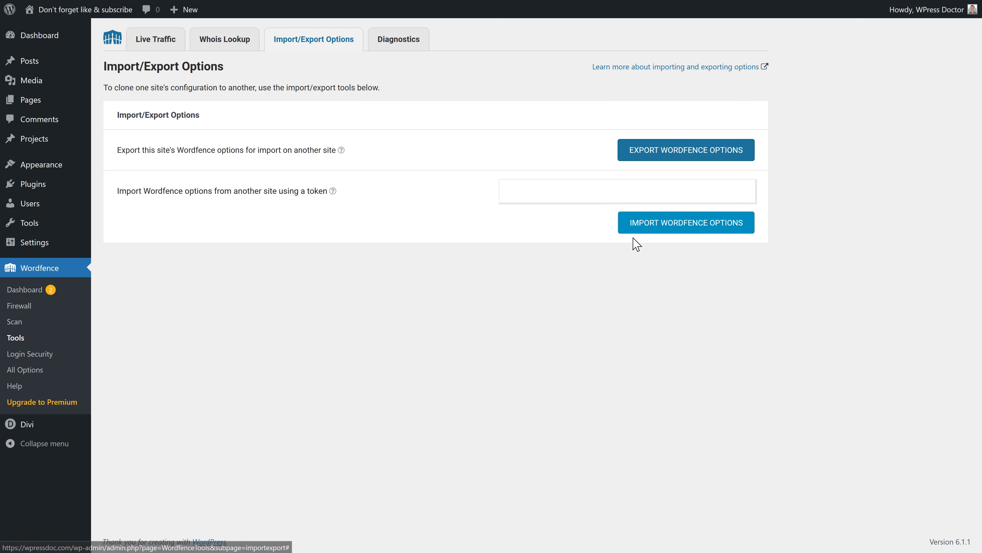
mouse_move(695, 238)
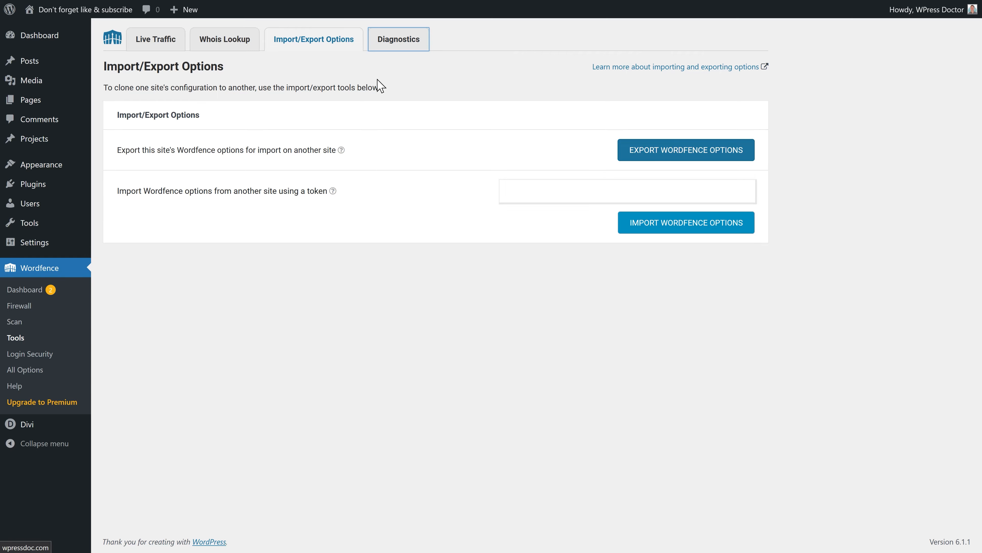
- Review the Diagnostics report's Firewall, PHP, Connectivity and Time checks
click(398, 39)
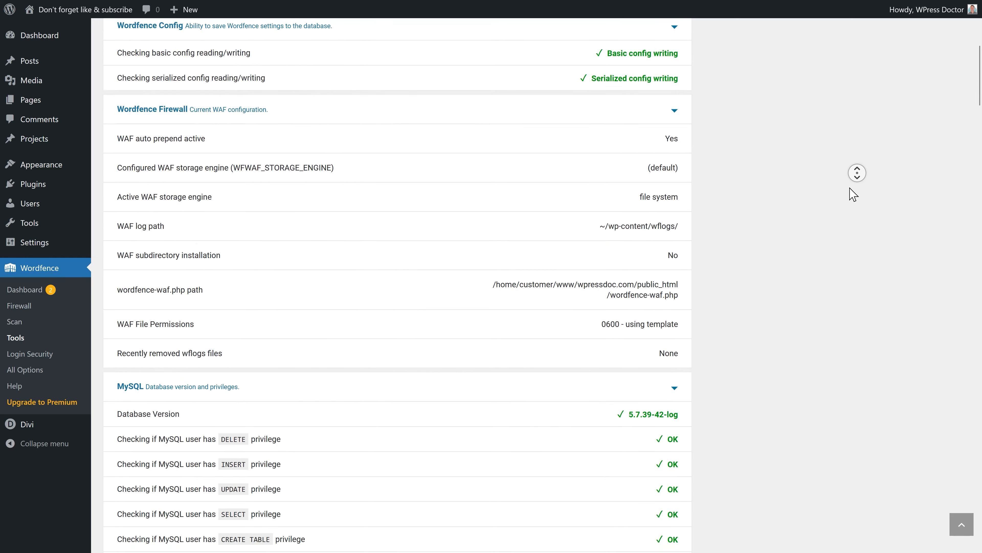
scroll(down, 3)
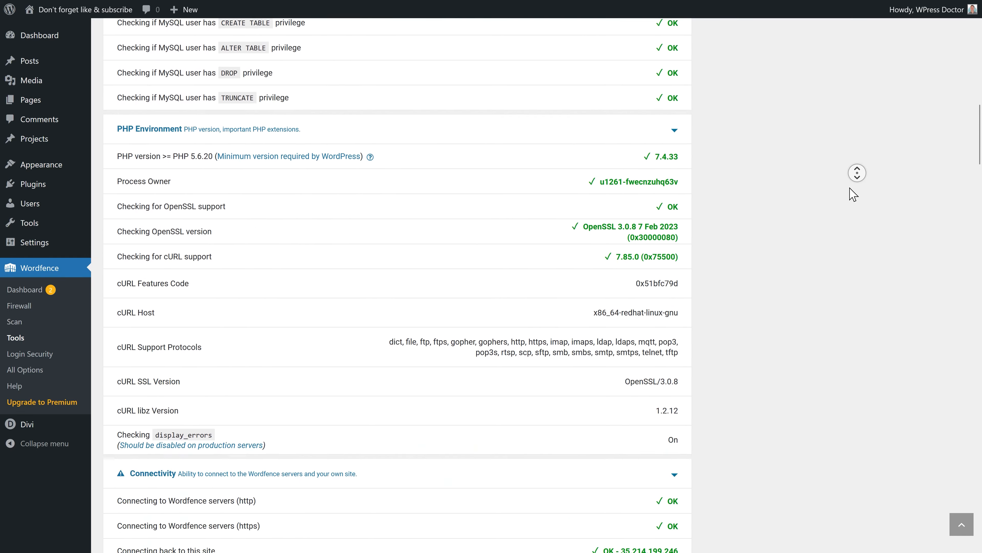
scroll(down, 3)
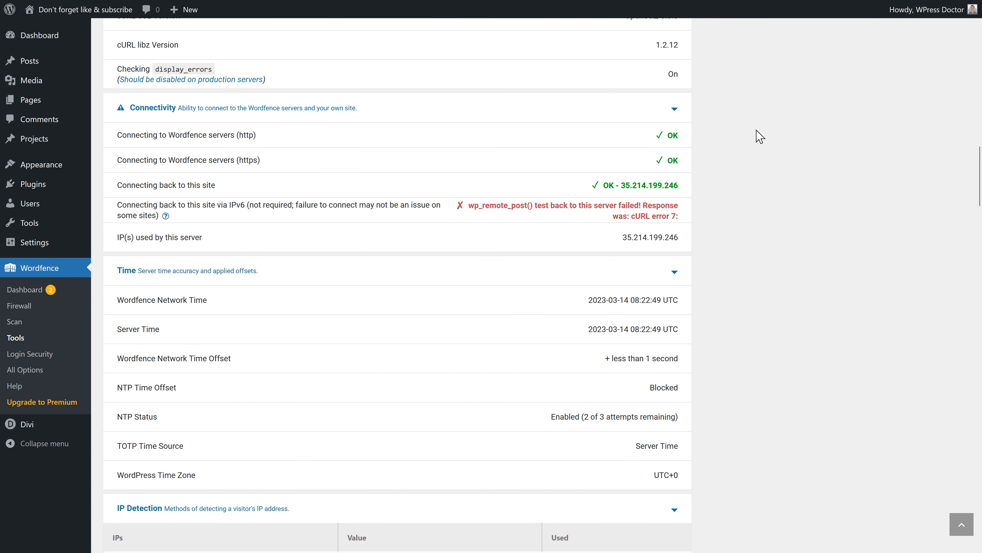
mouse_move(119, 116)
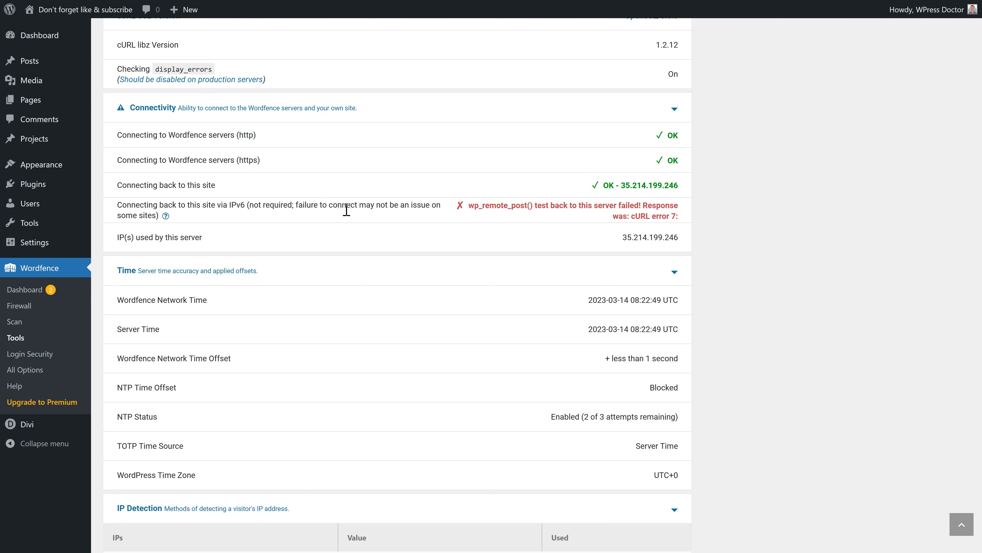
scroll(down, 3)
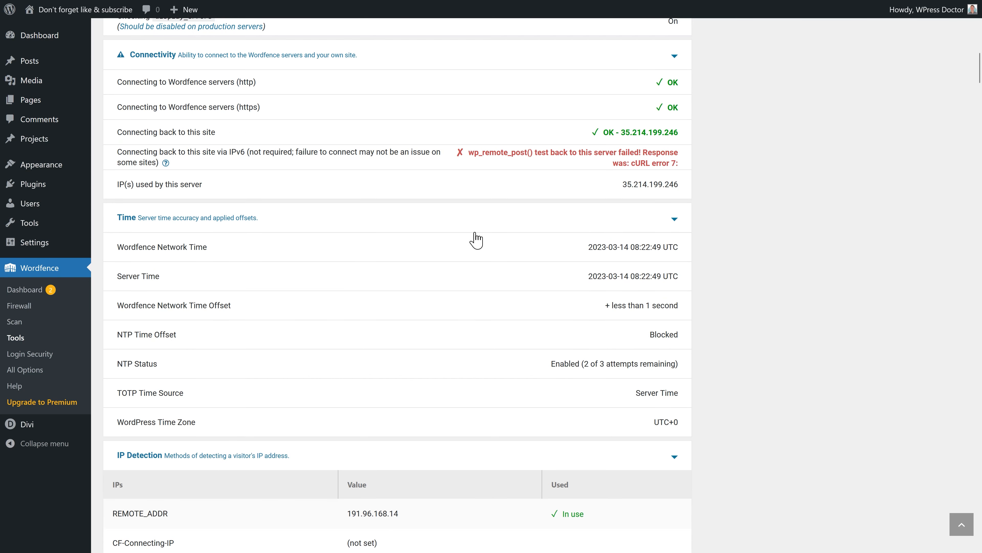
mouse_move(25, 370)
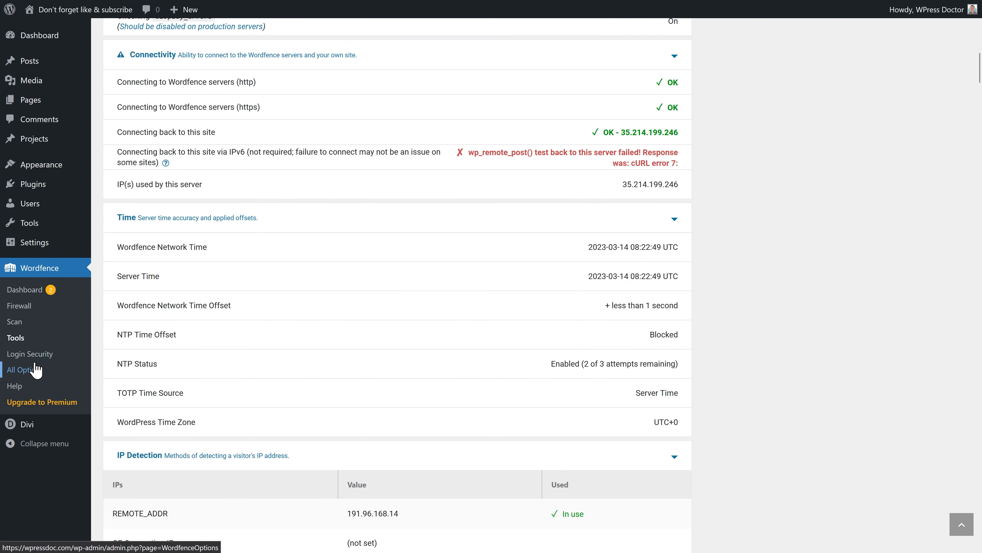
- Go to Login Security's 2FA setup and dismiss the new-2FA introduction
click(29, 353)
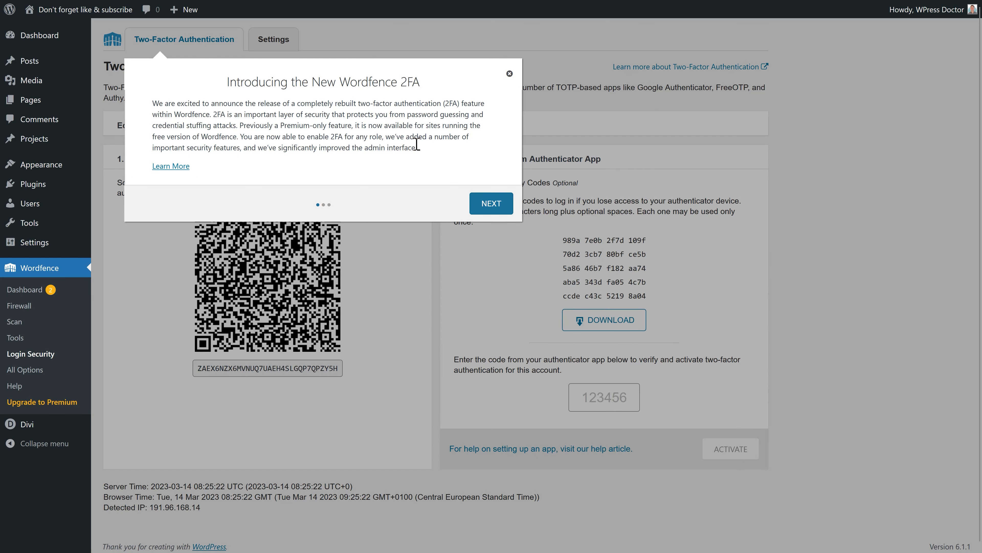
click(510, 73)
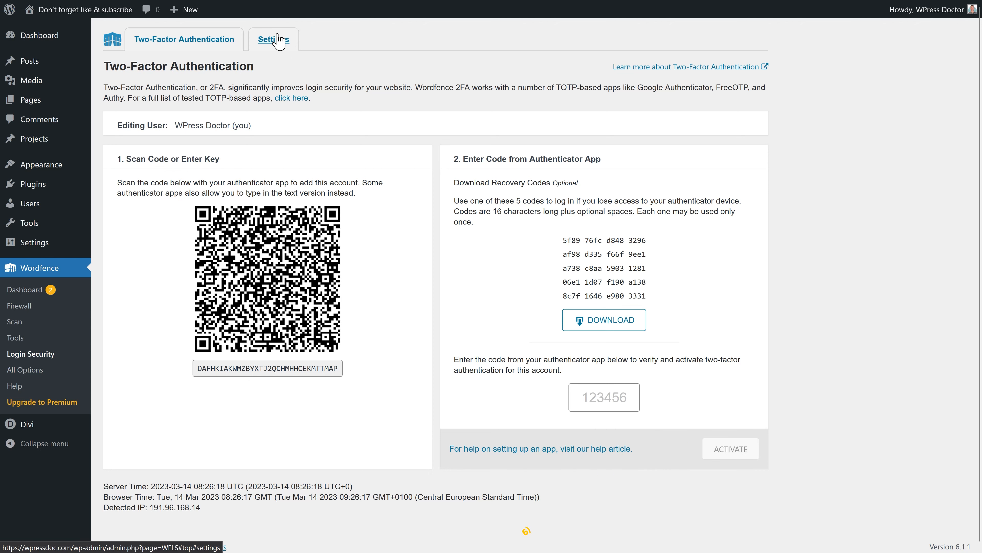
mouse_move(308, 116)
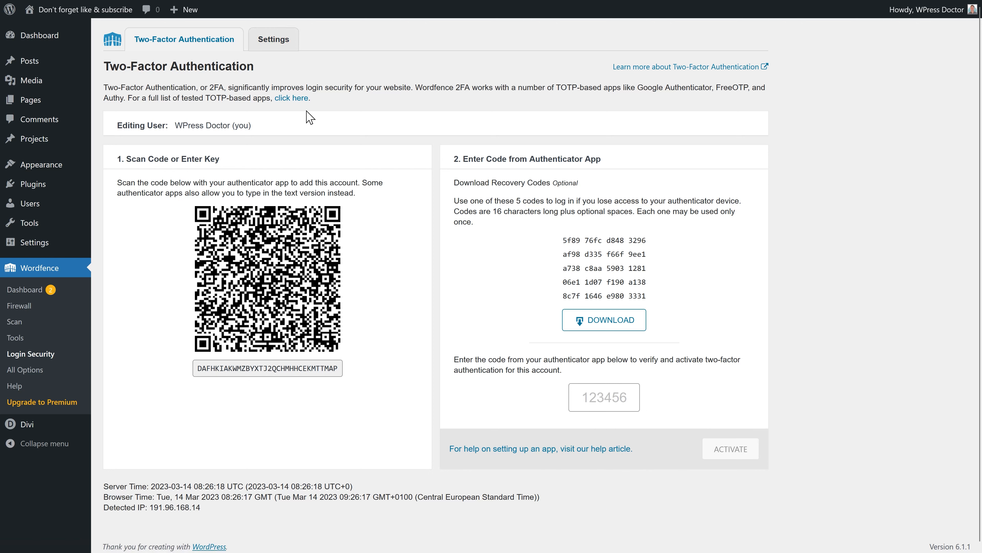
mouse_move(237, 124)
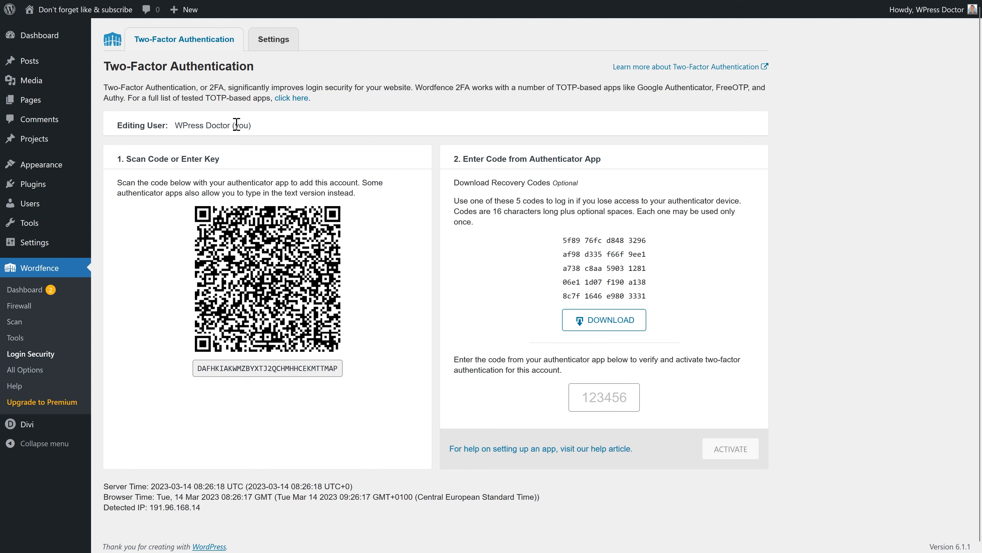
mouse_move(282, 133)
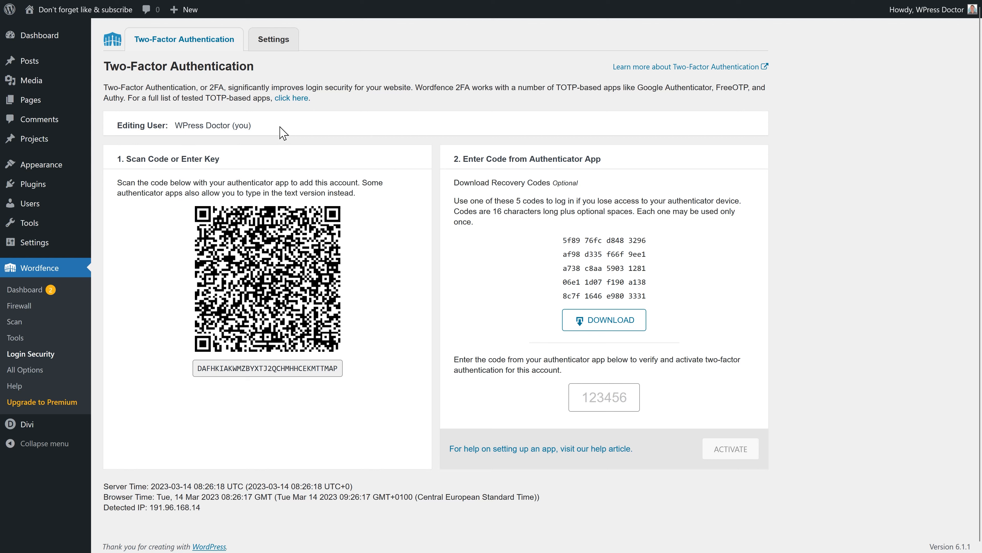
mouse_move(129, 180)
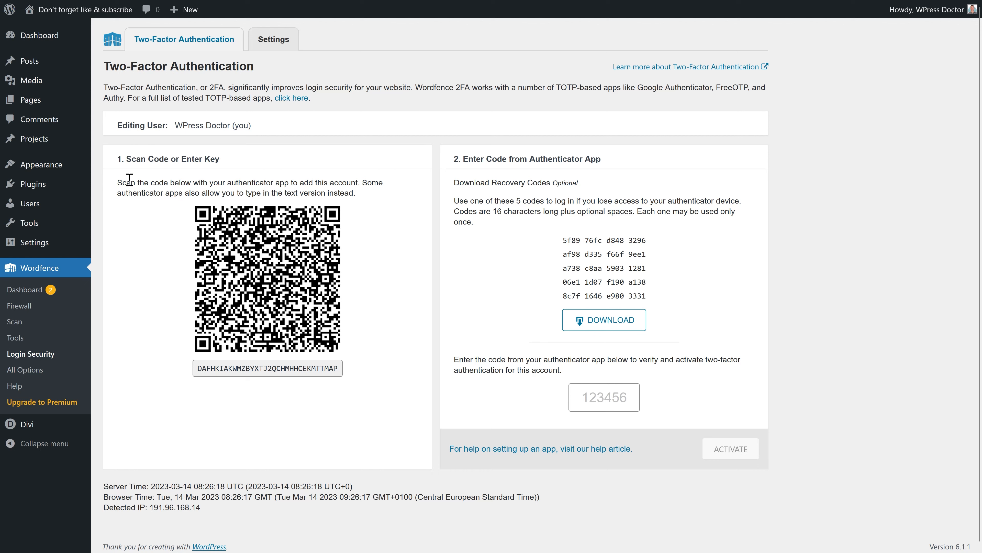